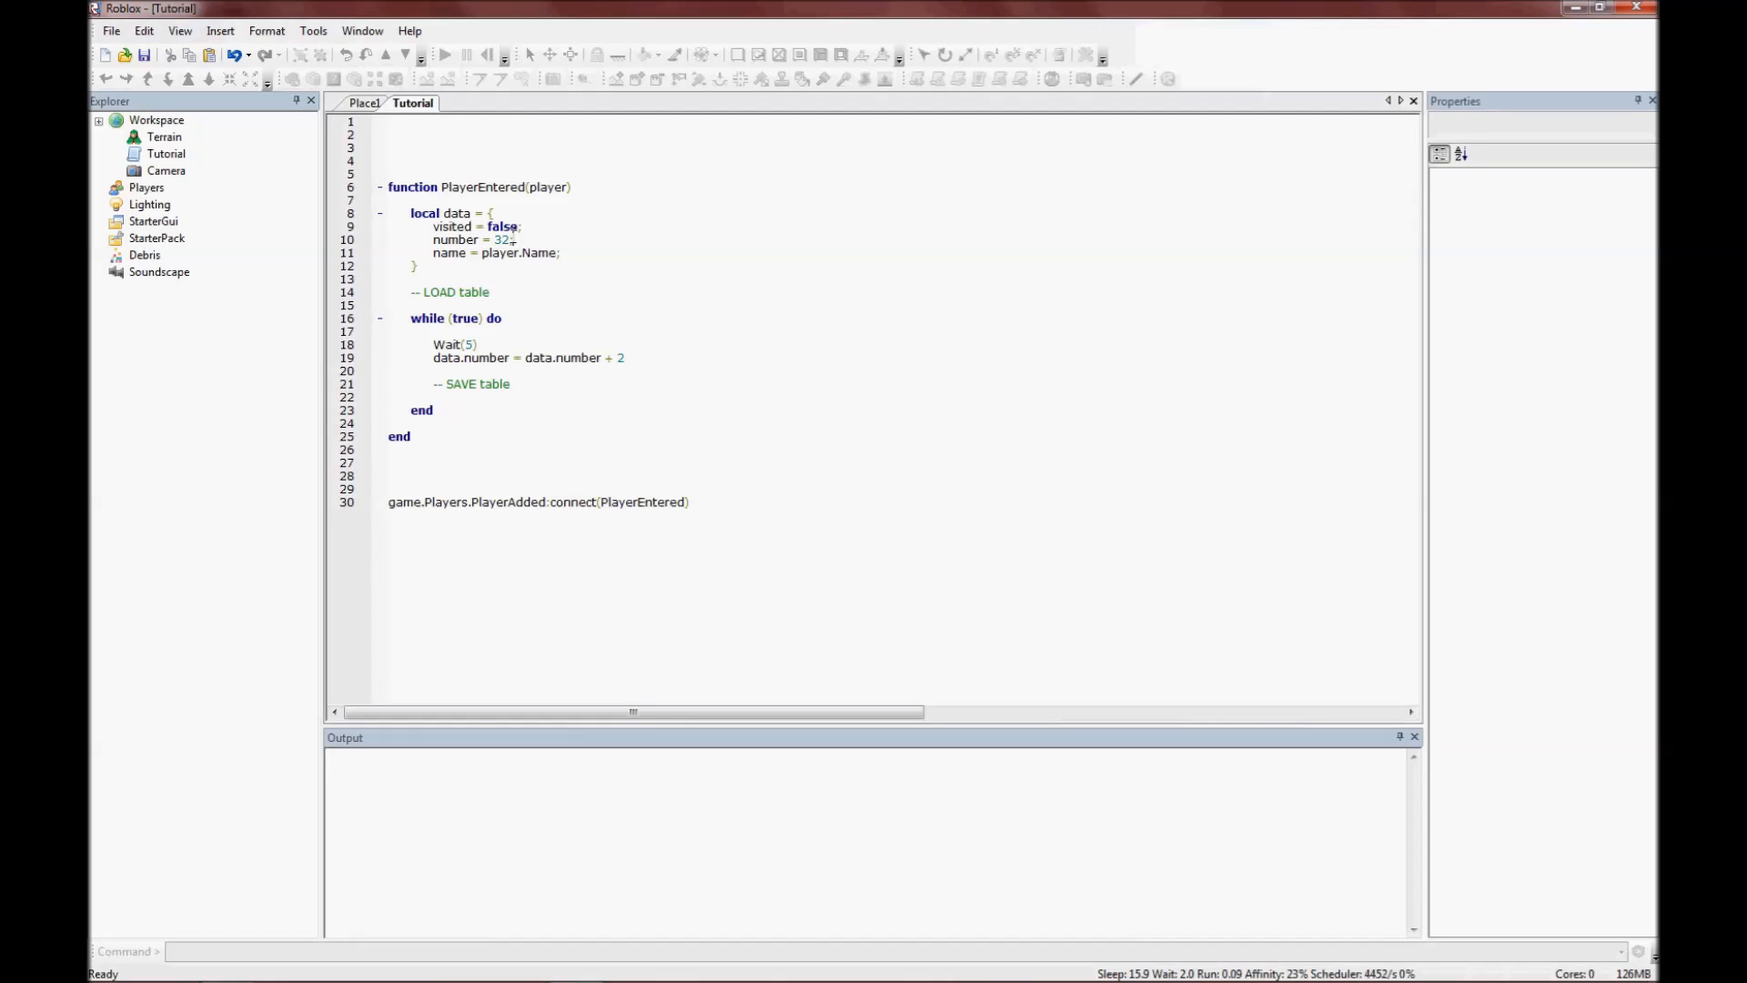
Declare local dataKey = "table" at the top of the script, above PlayerEntered.
{"action": "double_click", "coordinate": [498, 251]}
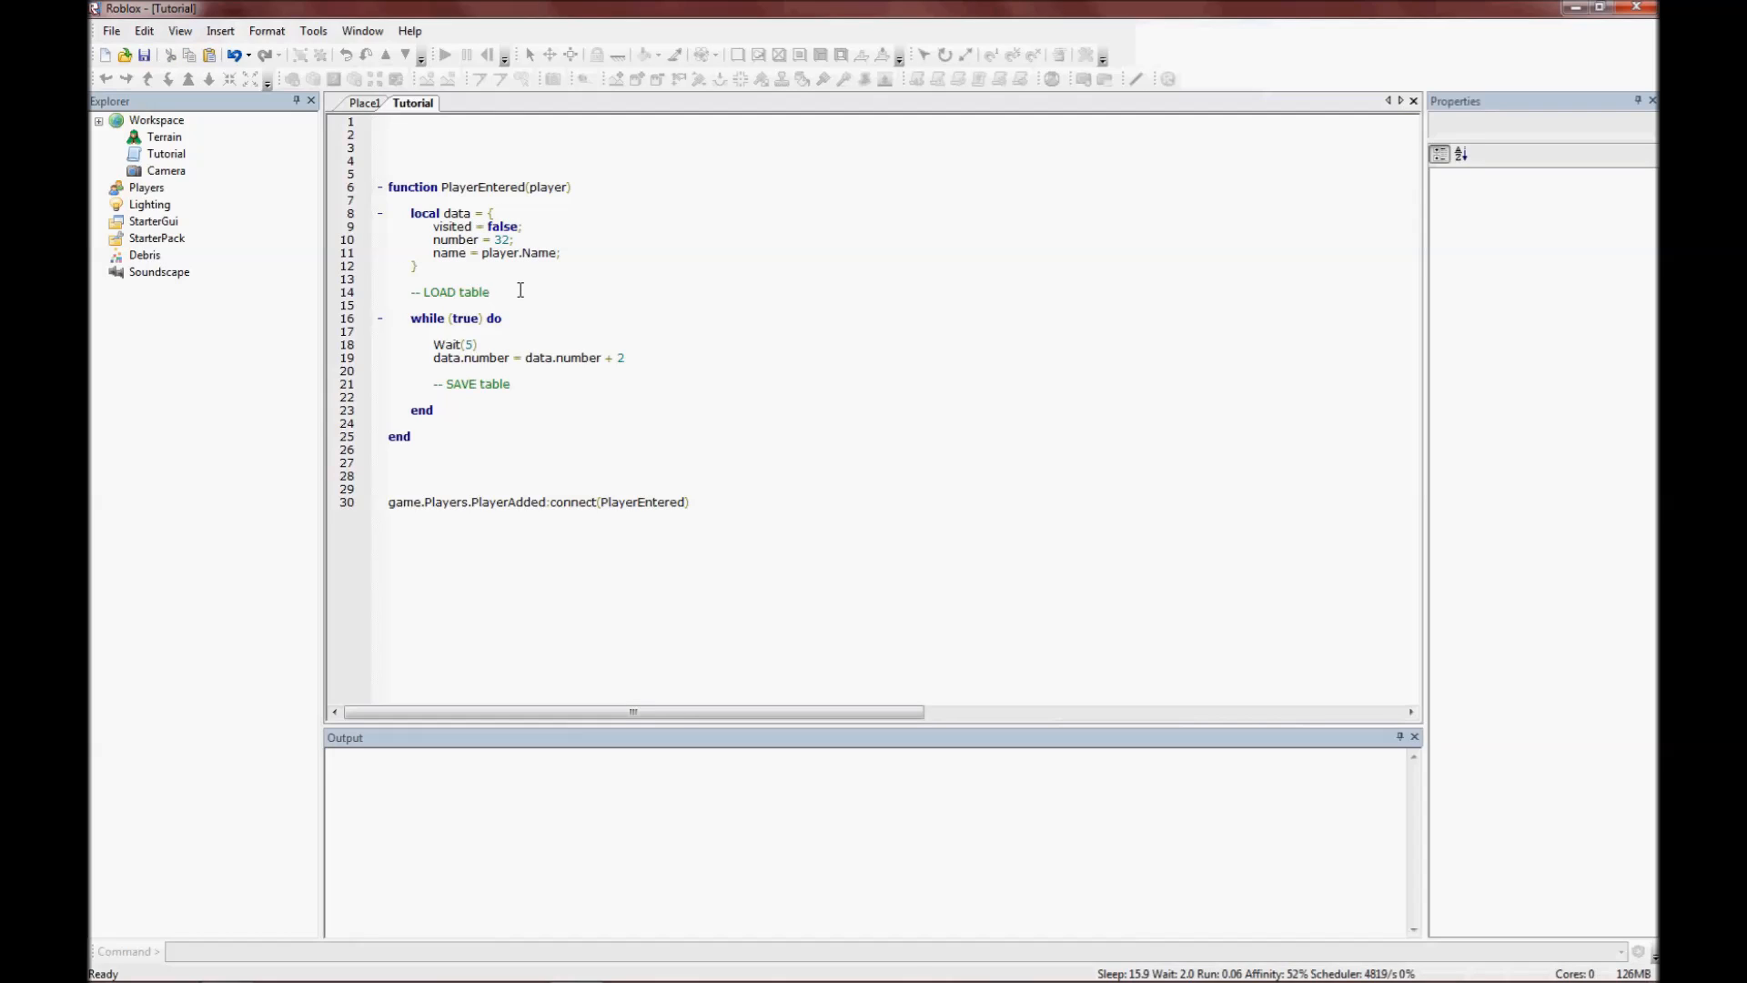
{"action": "left_click", "coordinate": [437, 409]}
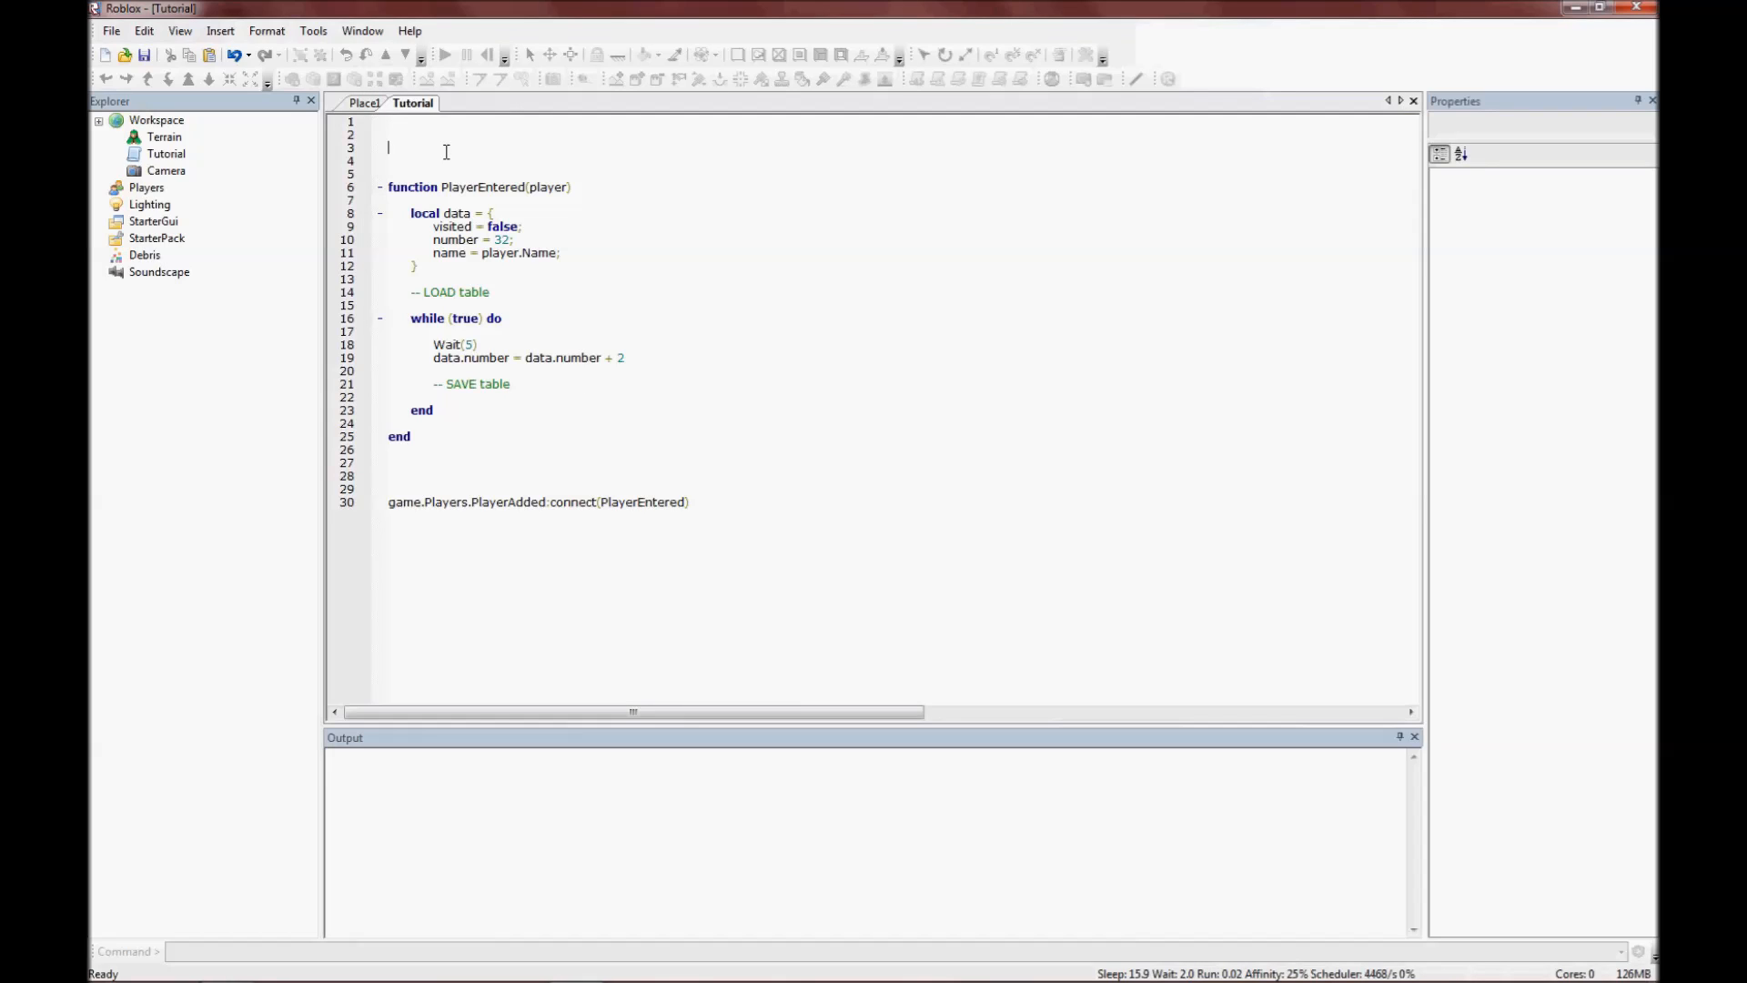
{"action": "type", "text": "local"}
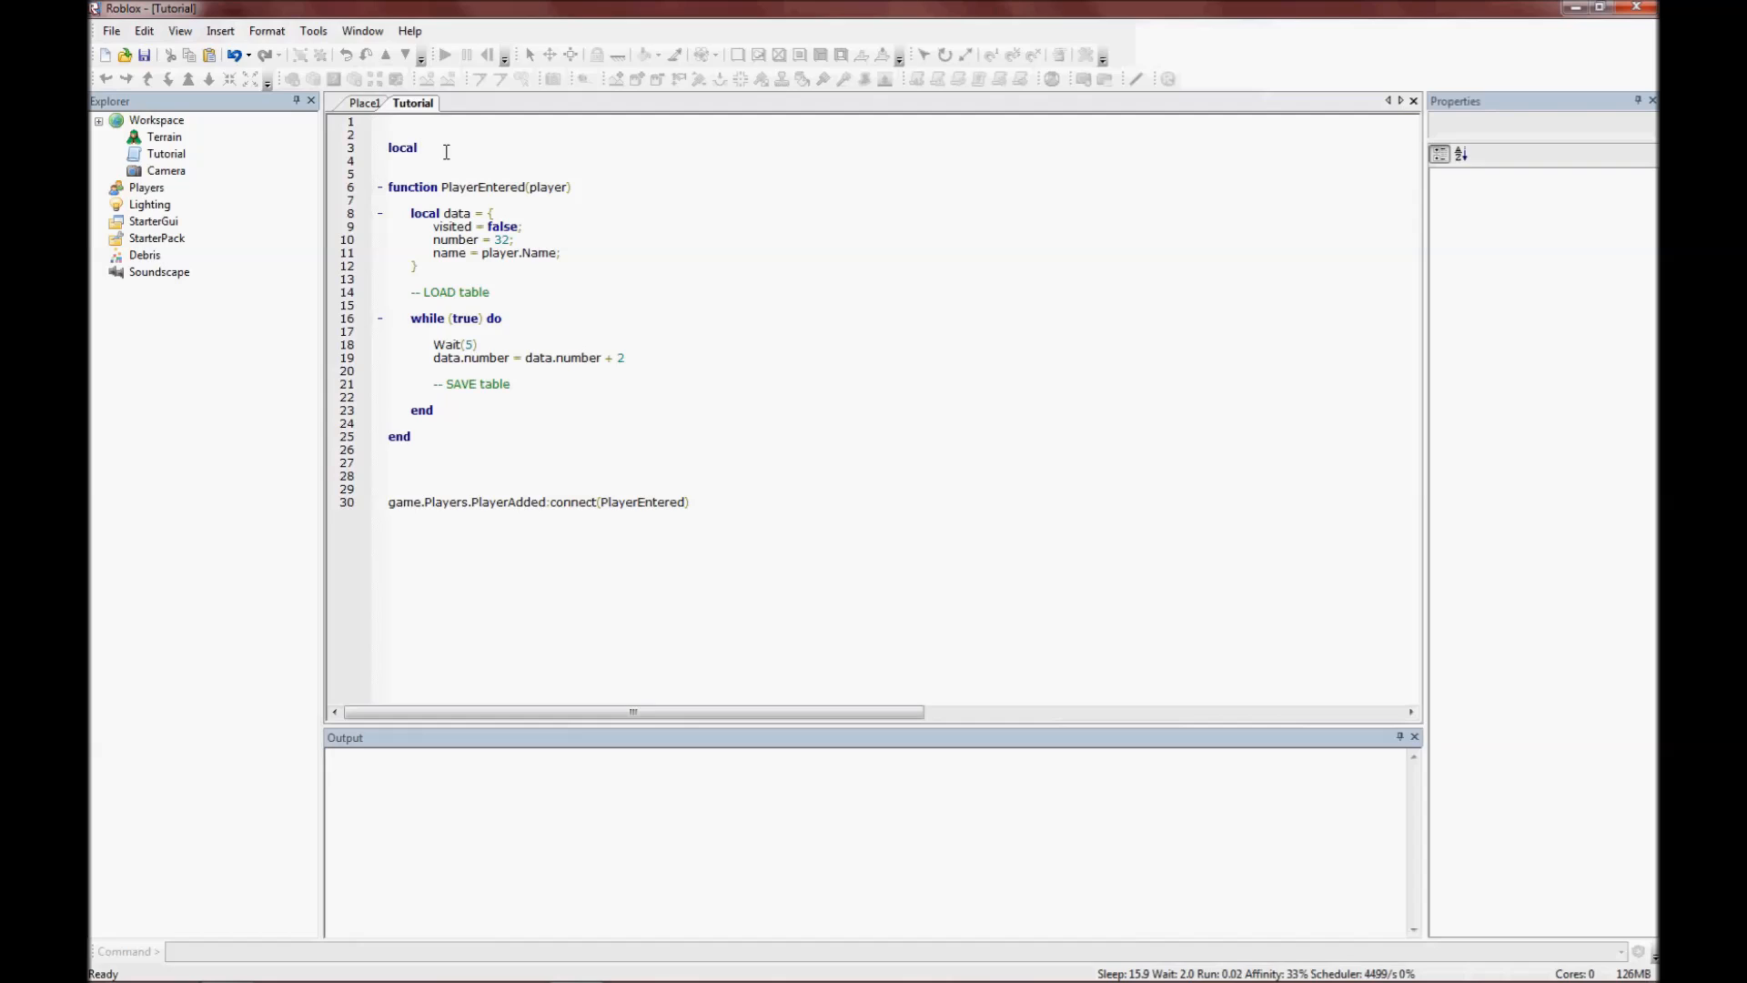
{"action": "type", "text": "dataKey"}
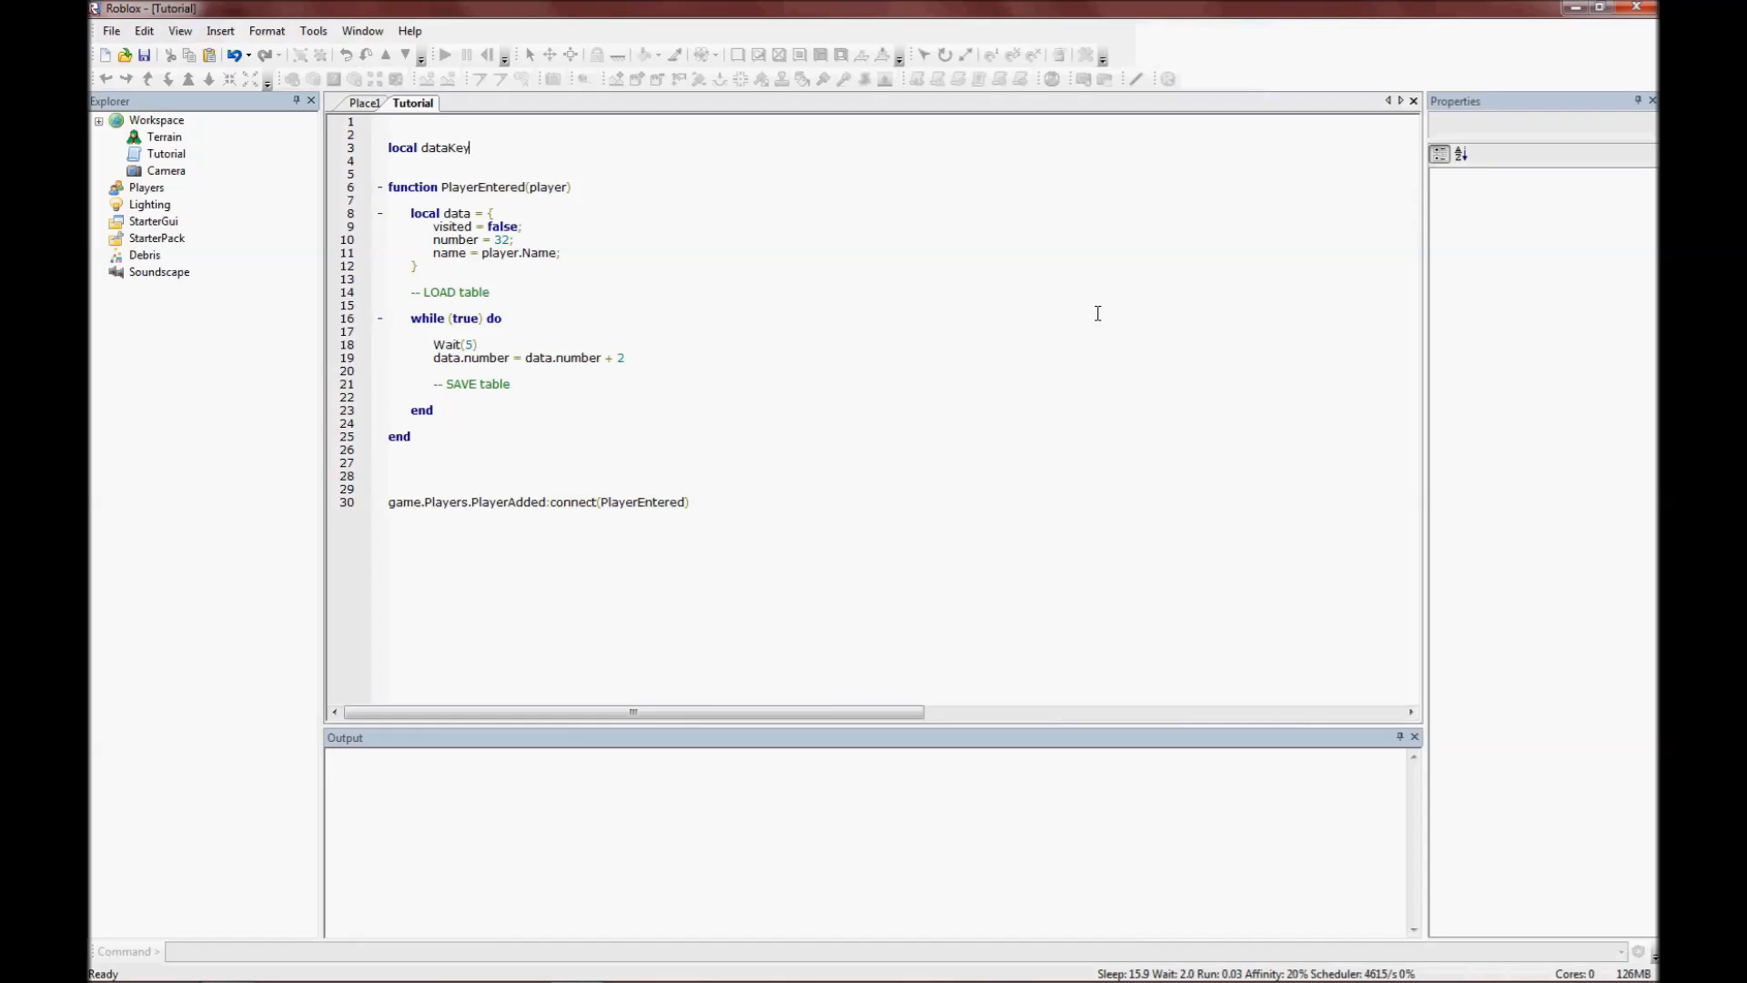
{"action": "type", "text": "= \""}
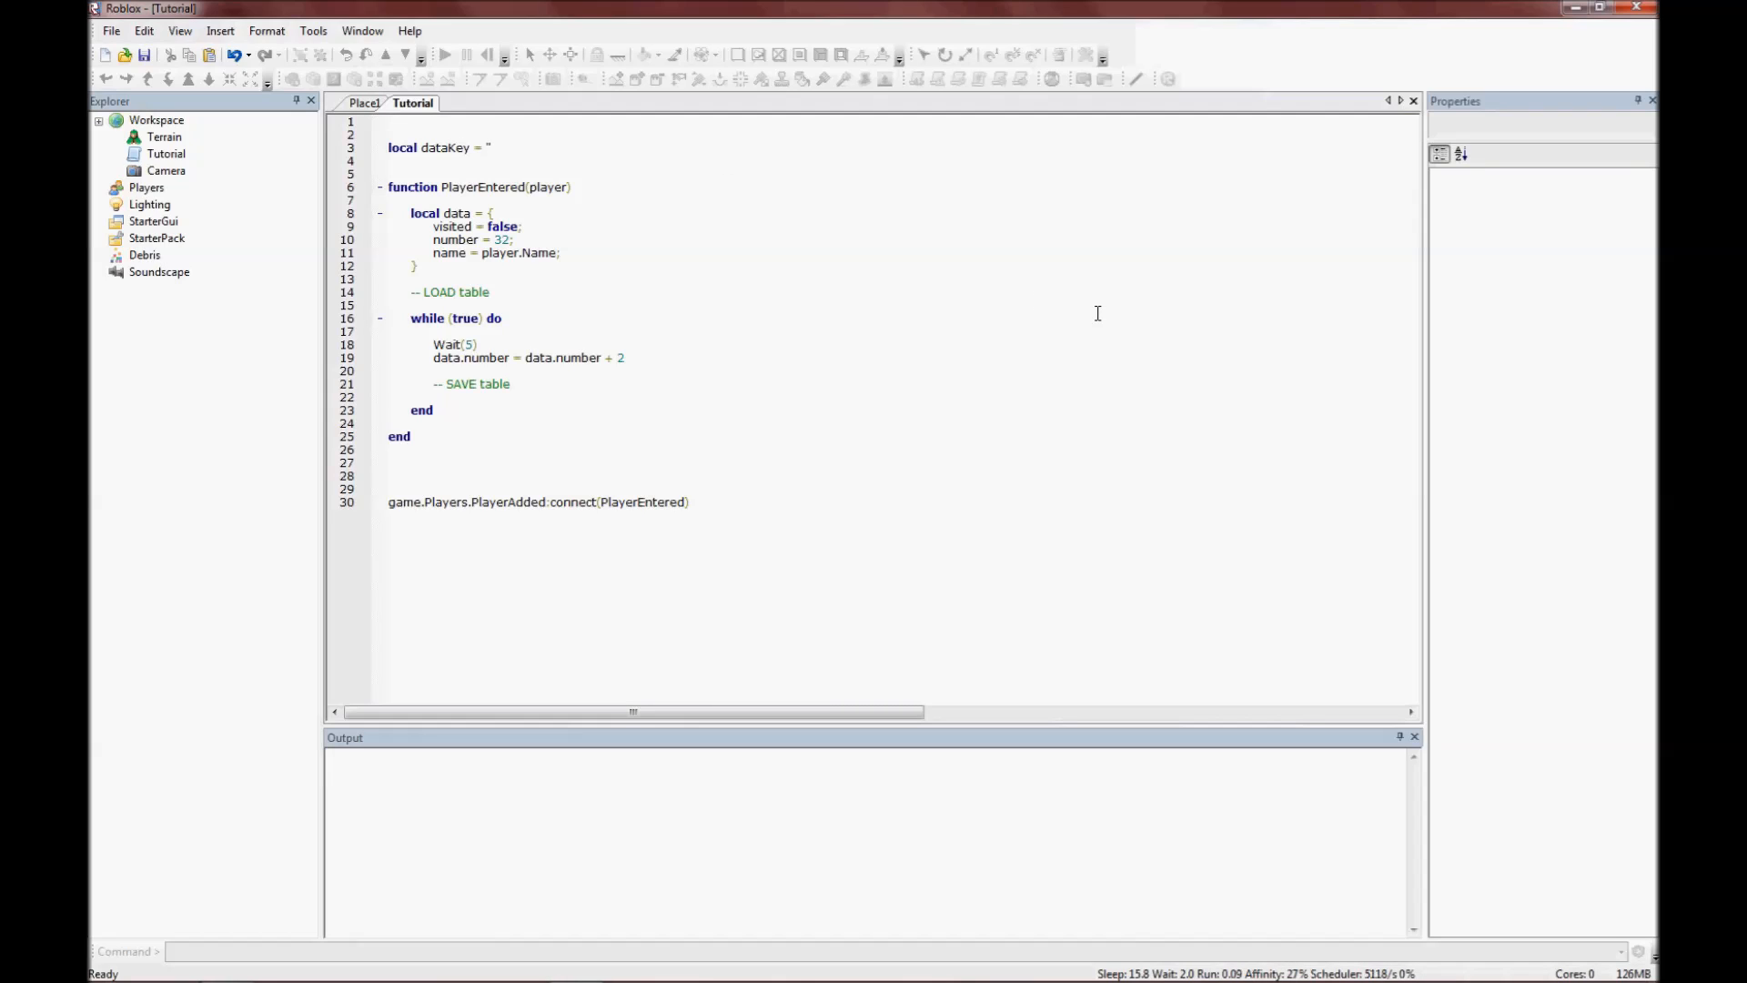
{"action": "type", "text": "table"}
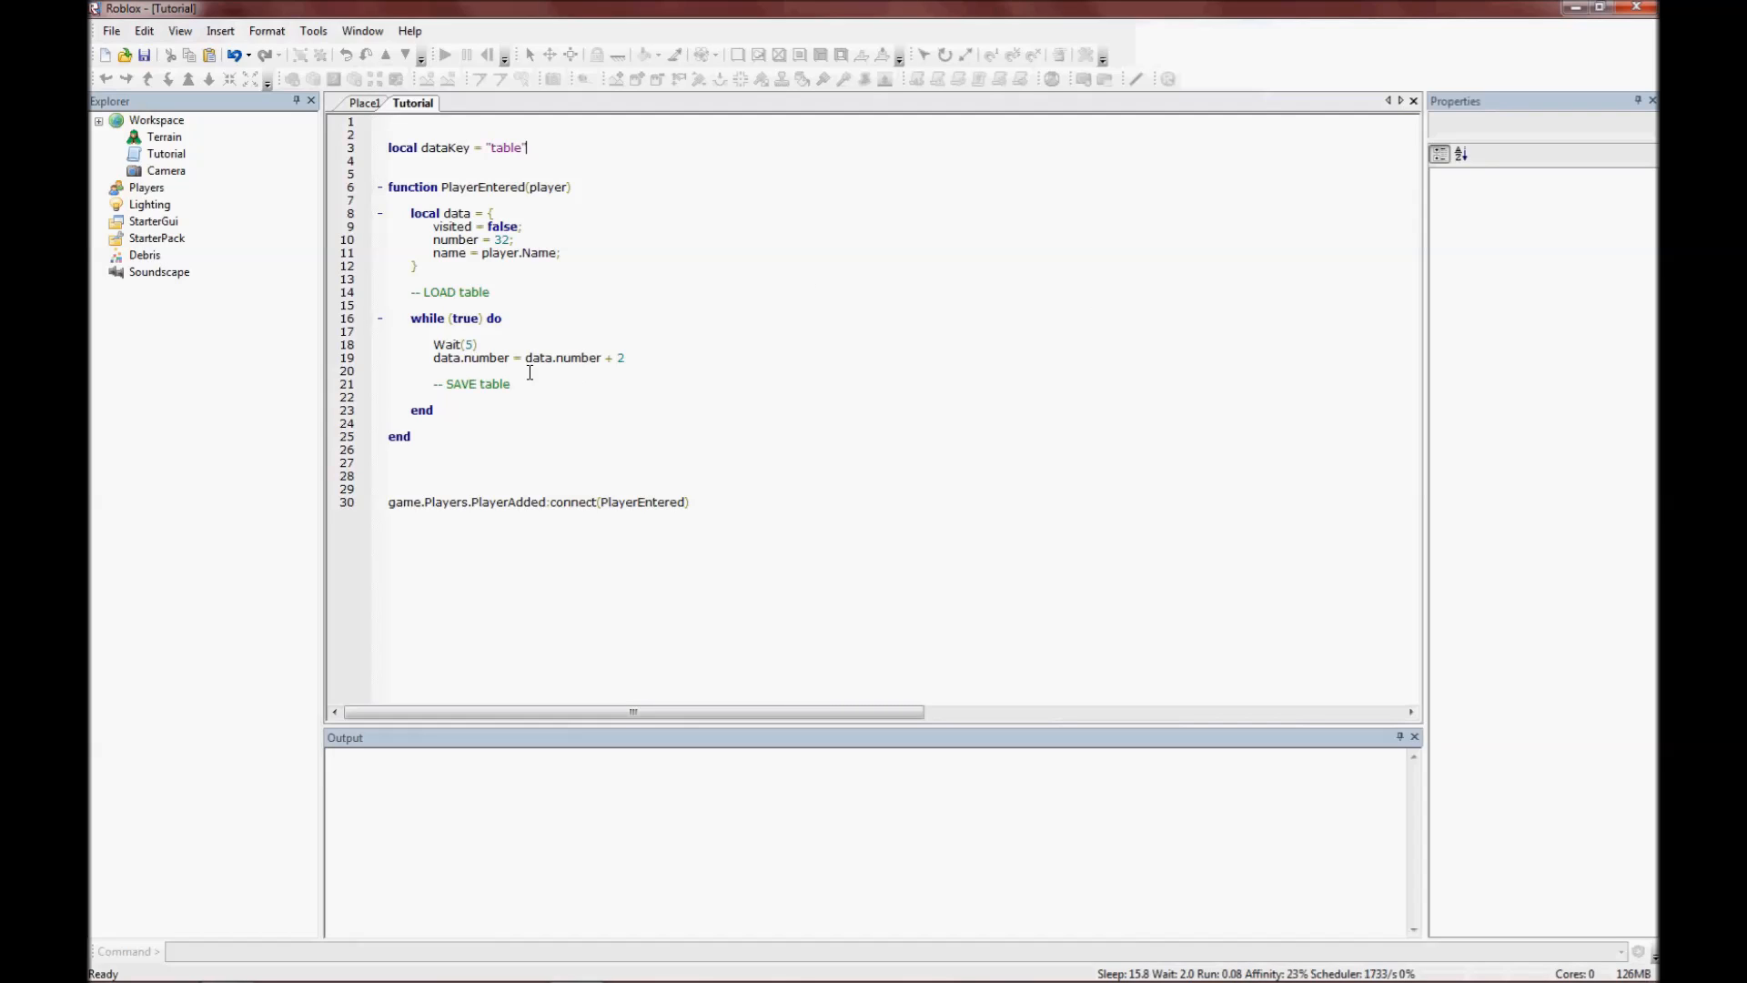
{"action": "mouse_move", "coordinate": [516, 357]}
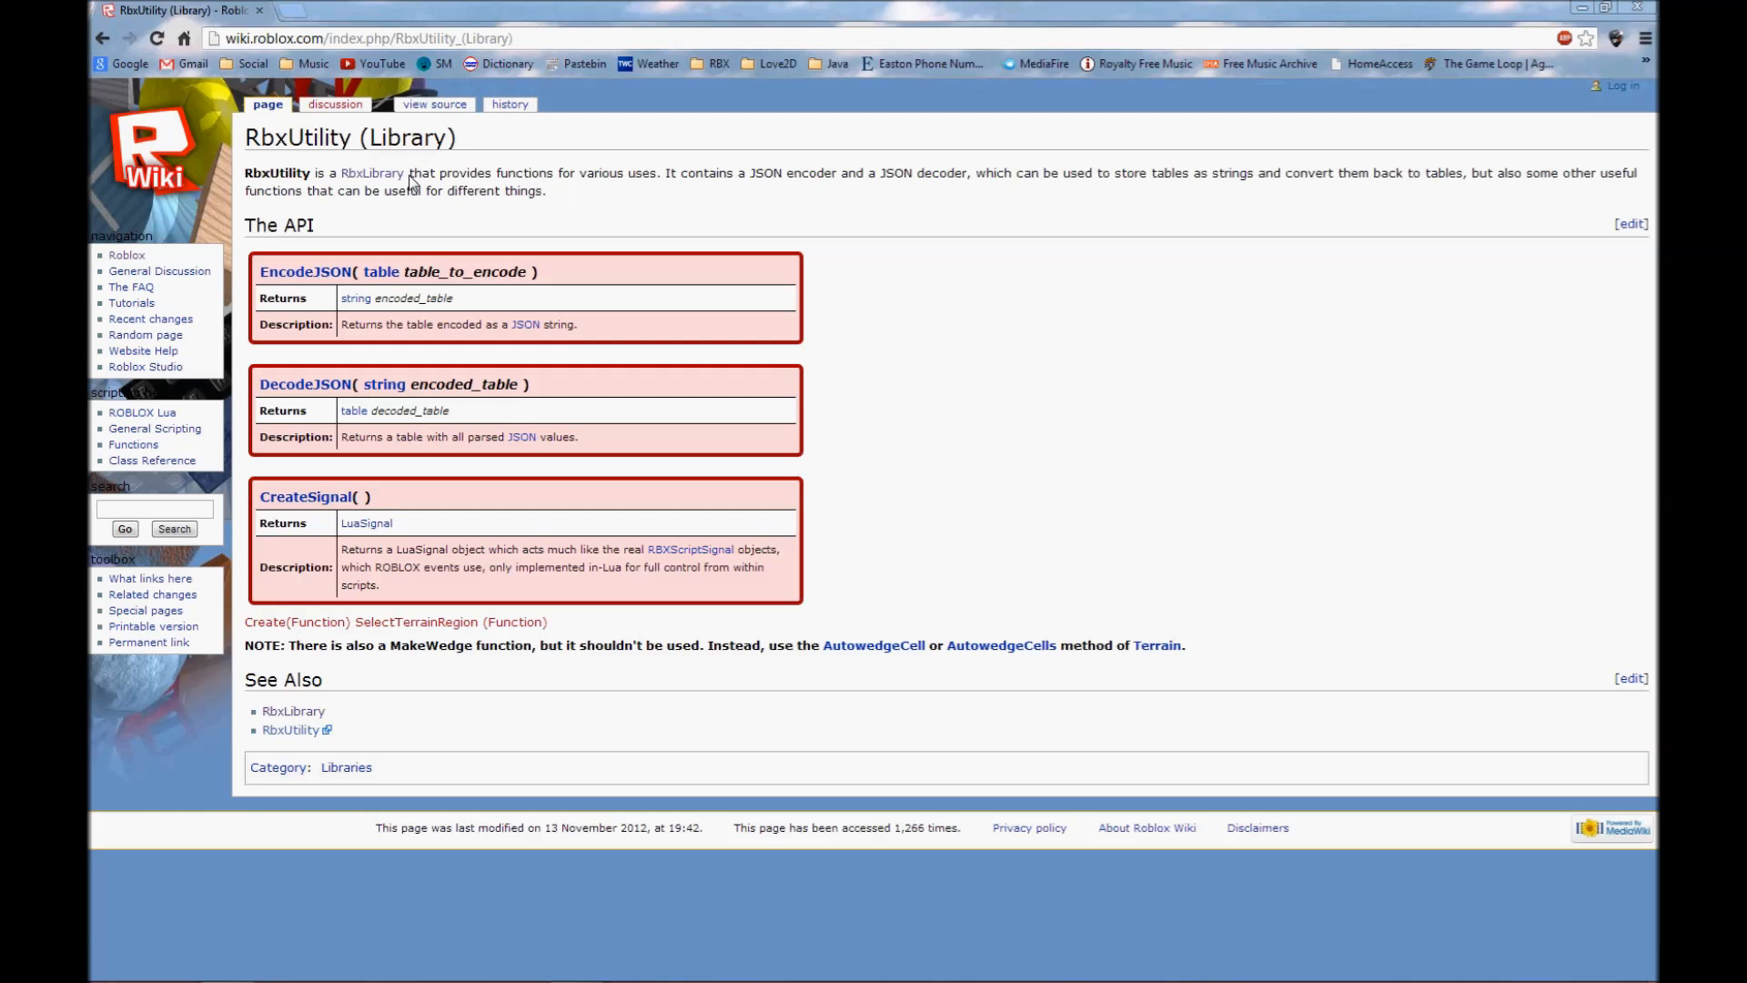
Consult the Roblox Wiki RbxUtility page documenting EncodeJSON and DecodeJSON.
{"action": "triple_click", "coordinate": [349, 139]}
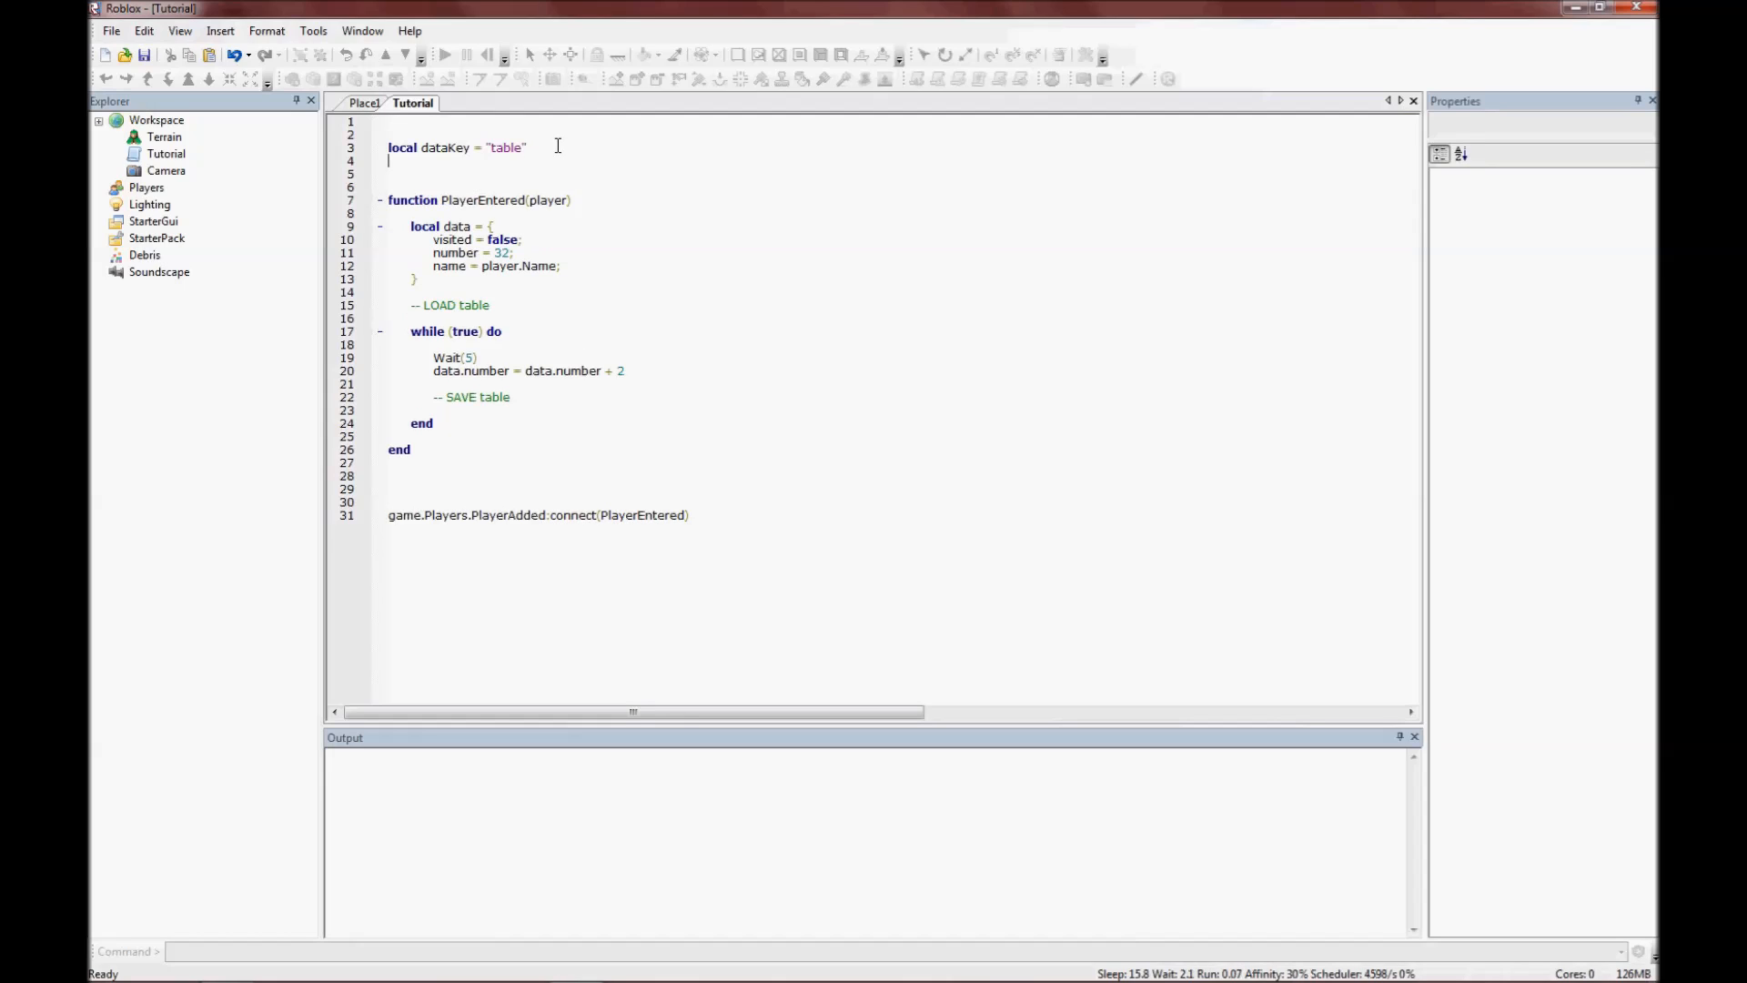
Below dataKey, add local util = LoadLibrary("RbxUtility").
{"action": "type", "text": "local"}
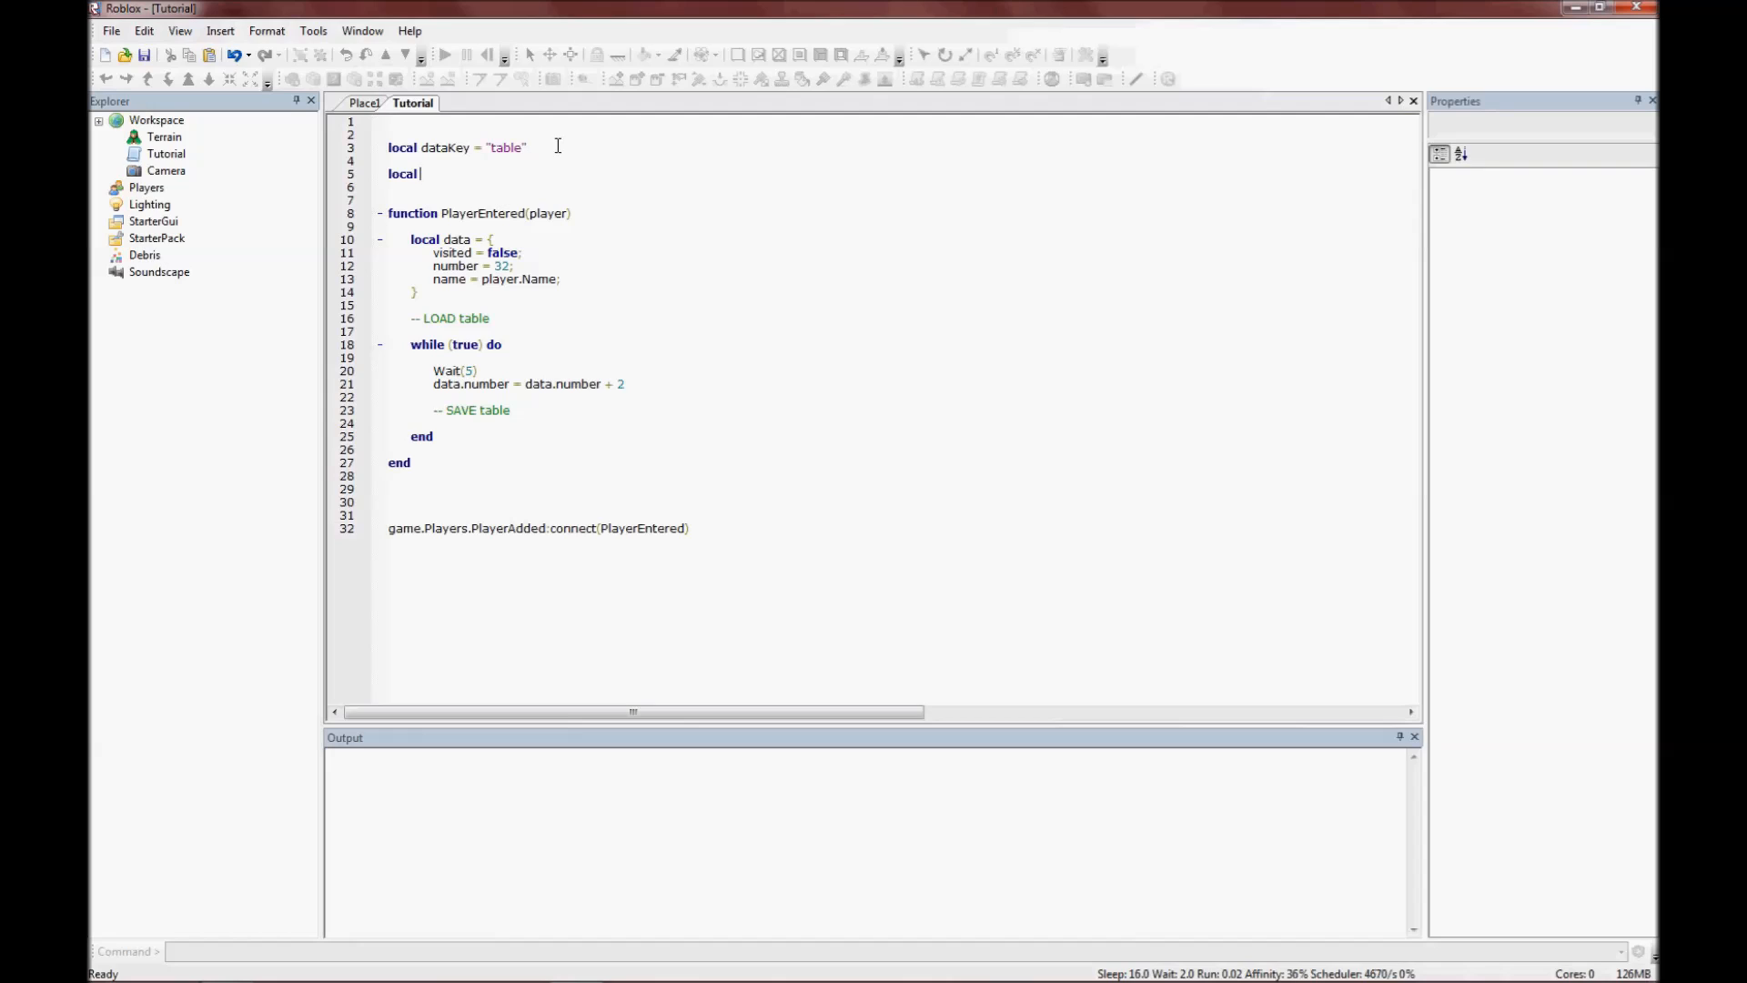
{"action": "type", "text": "util = Lo"}
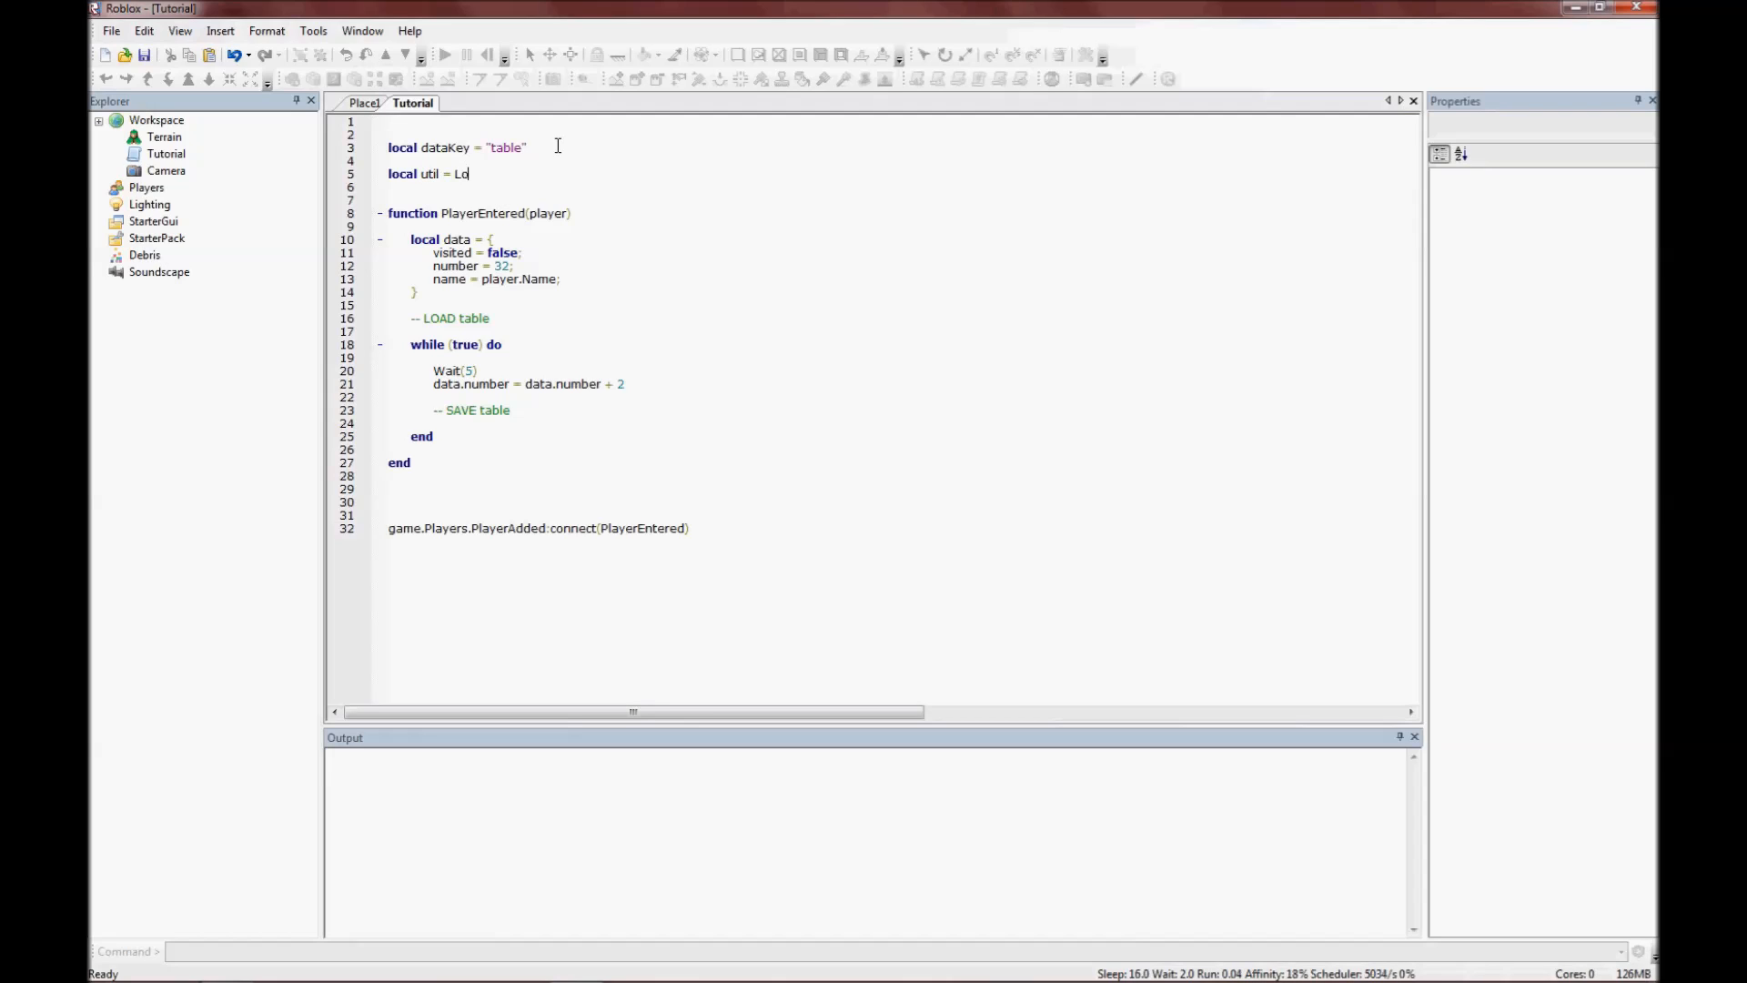
{"action": "type", "text": "adLibrary"}
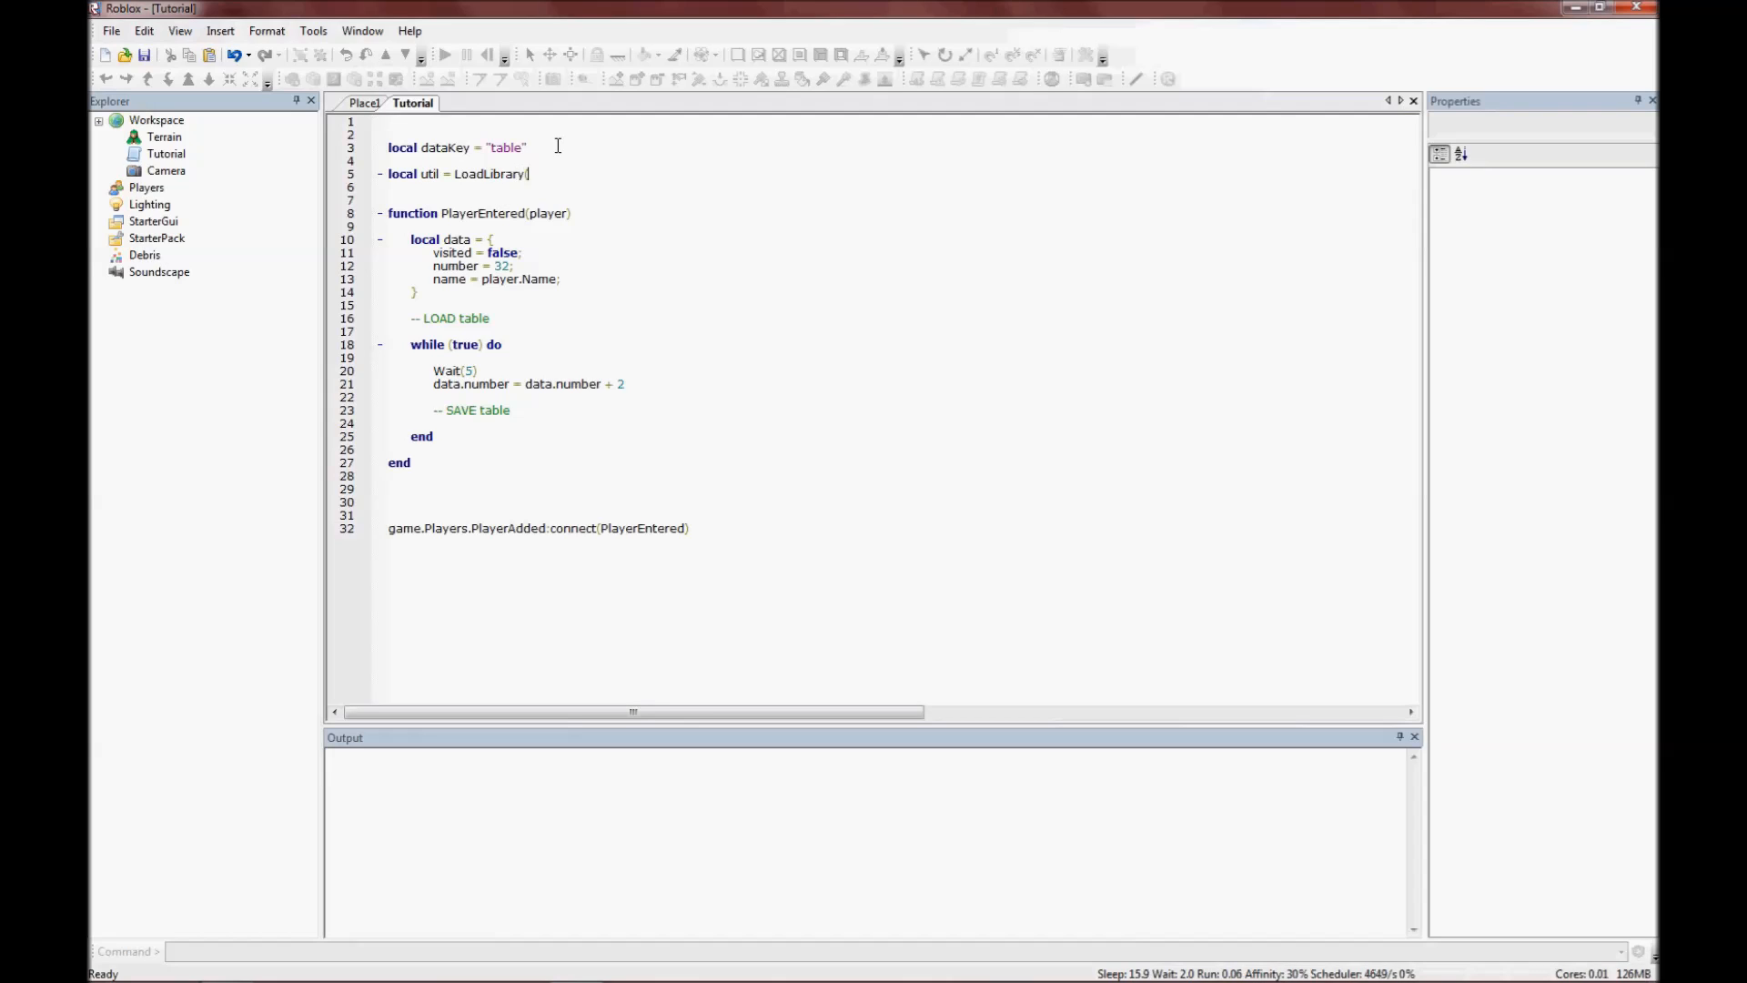
{"action": "type", "text": "(\""}
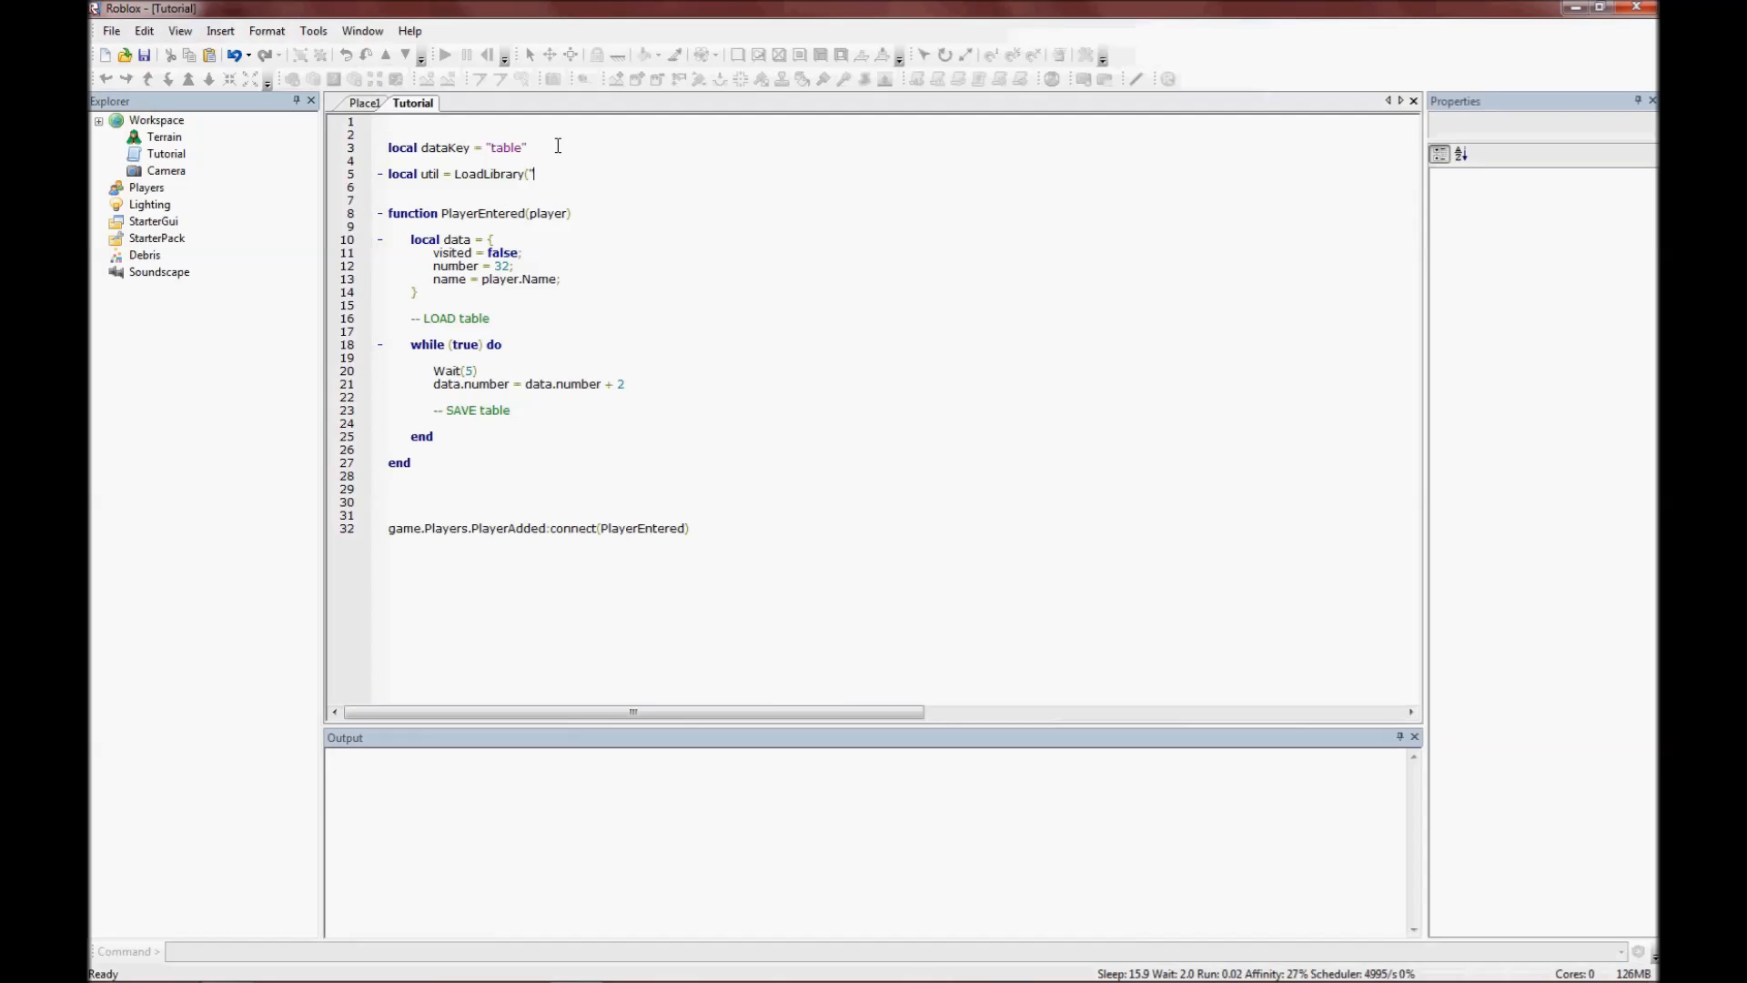
{"action": "type", "text": "RbxUtil"}
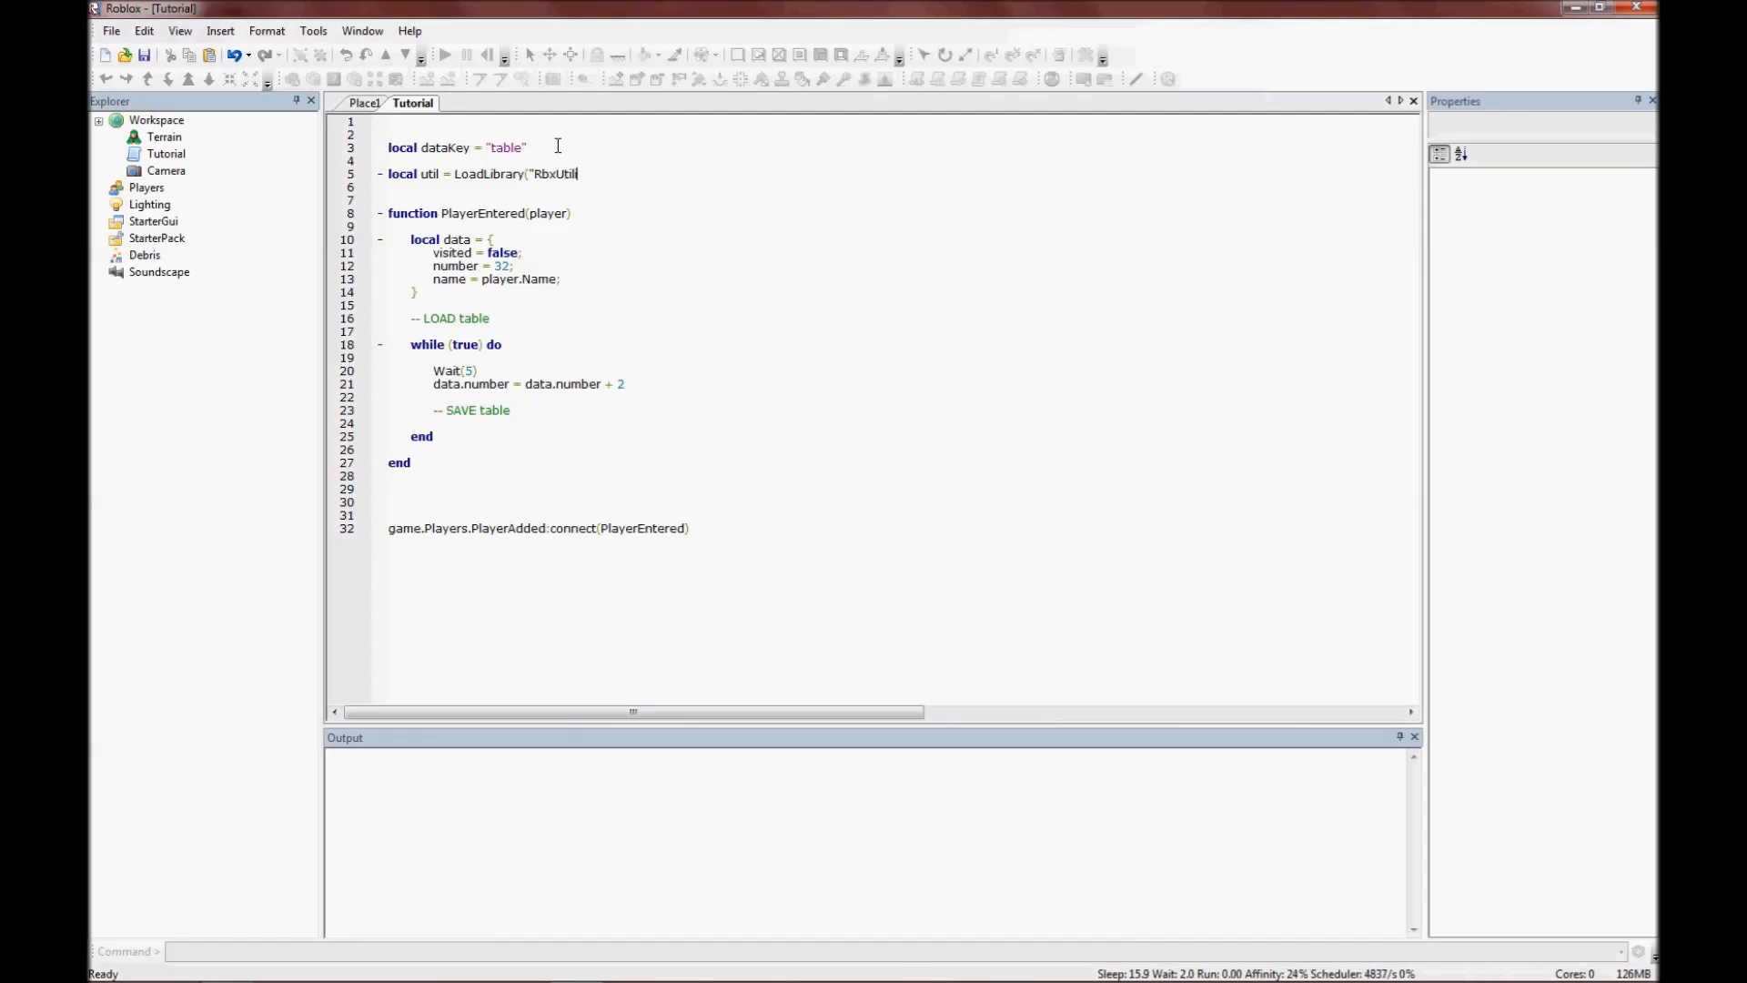
{"action": "type", "text": "ity\")"}
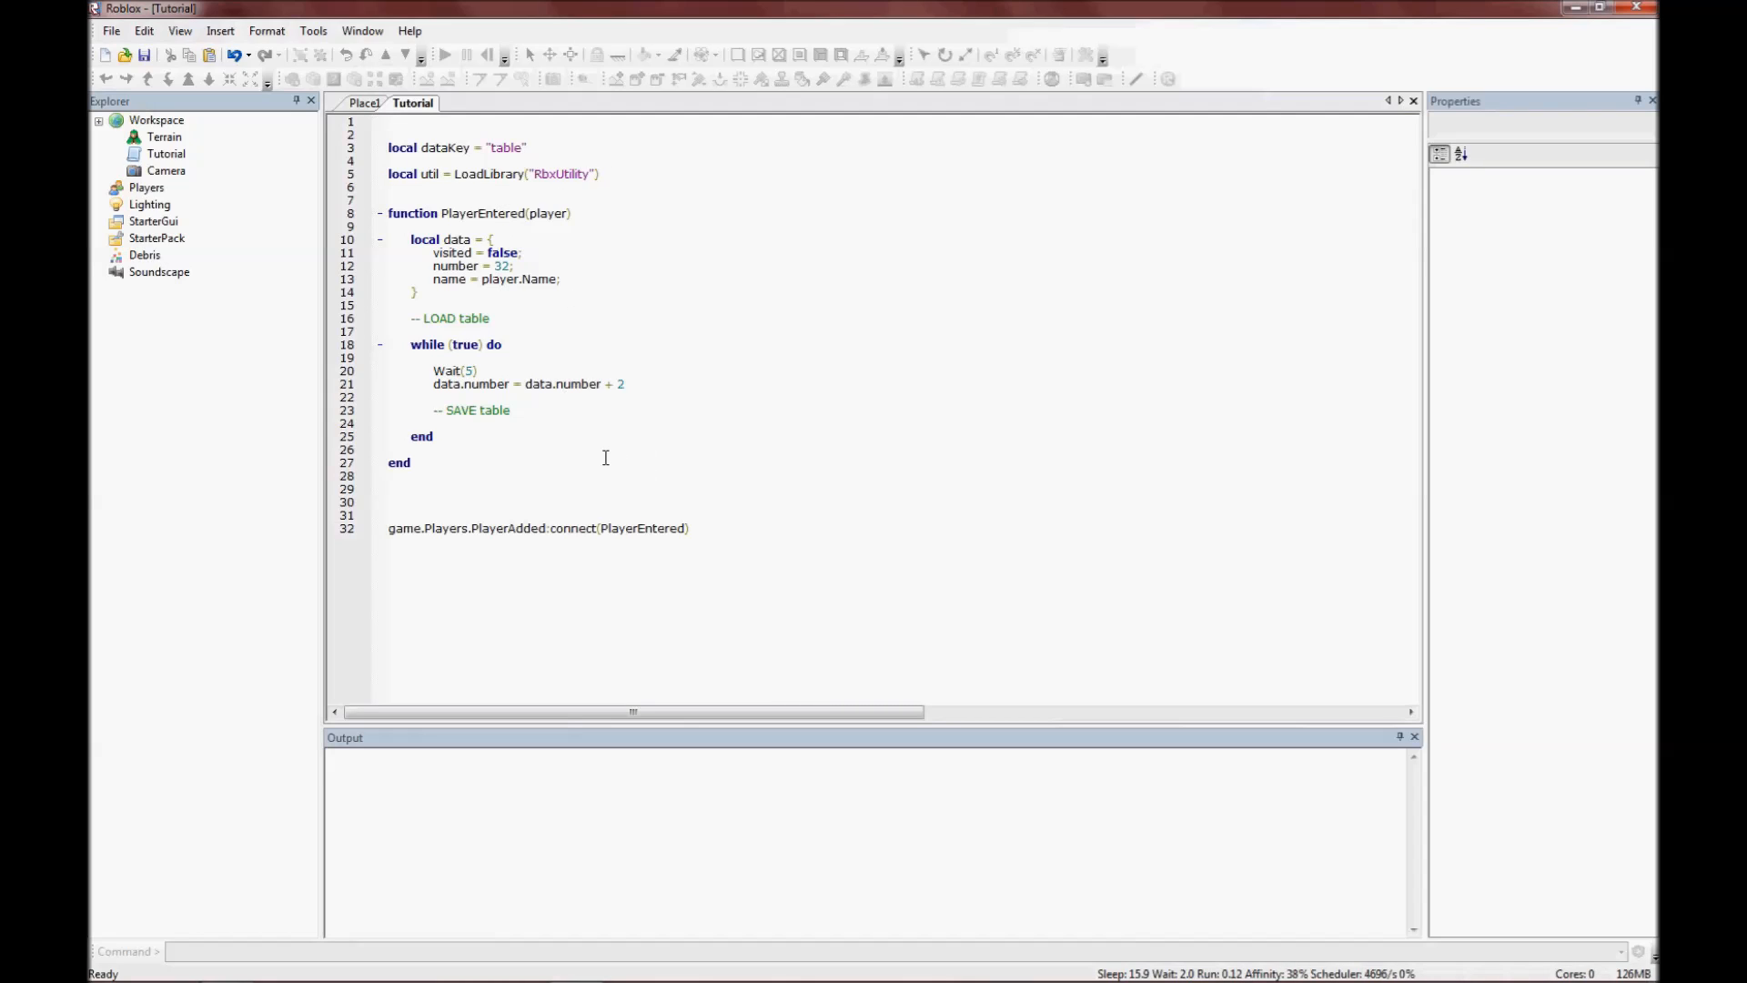
{"action": "mouse_move", "coordinate": [605, 411]}
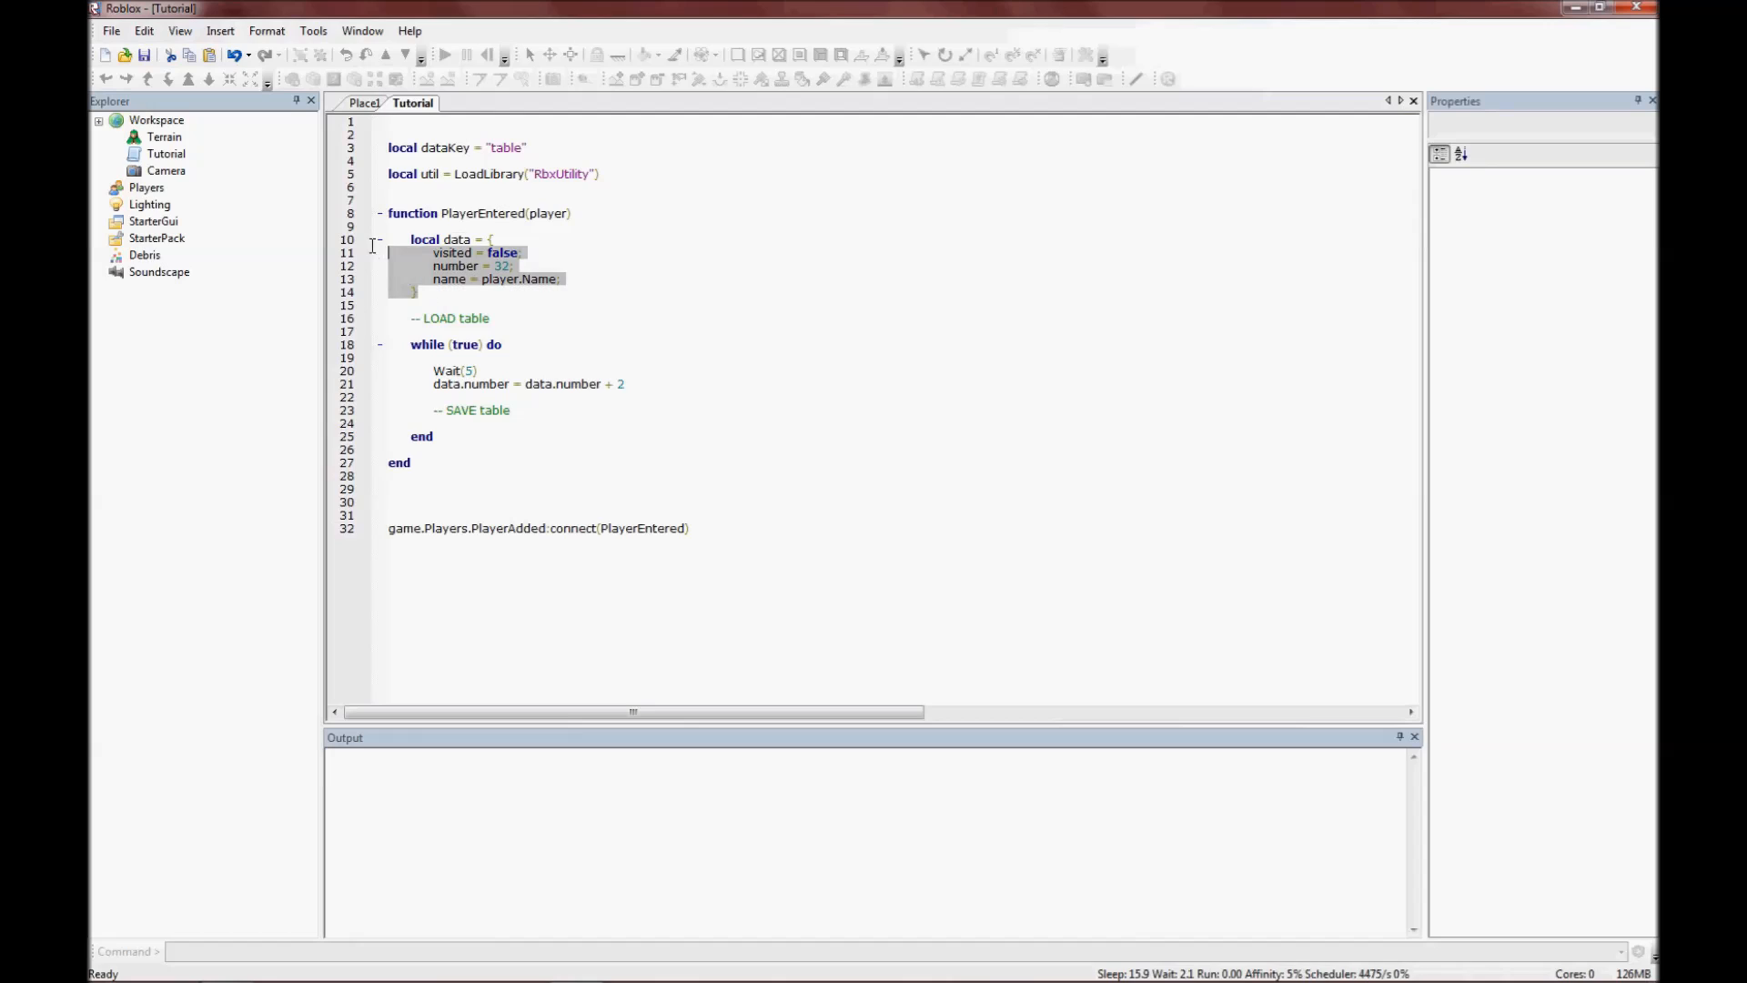
Under the SAVE table comment, add local dataString = util.EncodeJSON(data).
{"action": "left_click", "coordinate": [460, 241]}
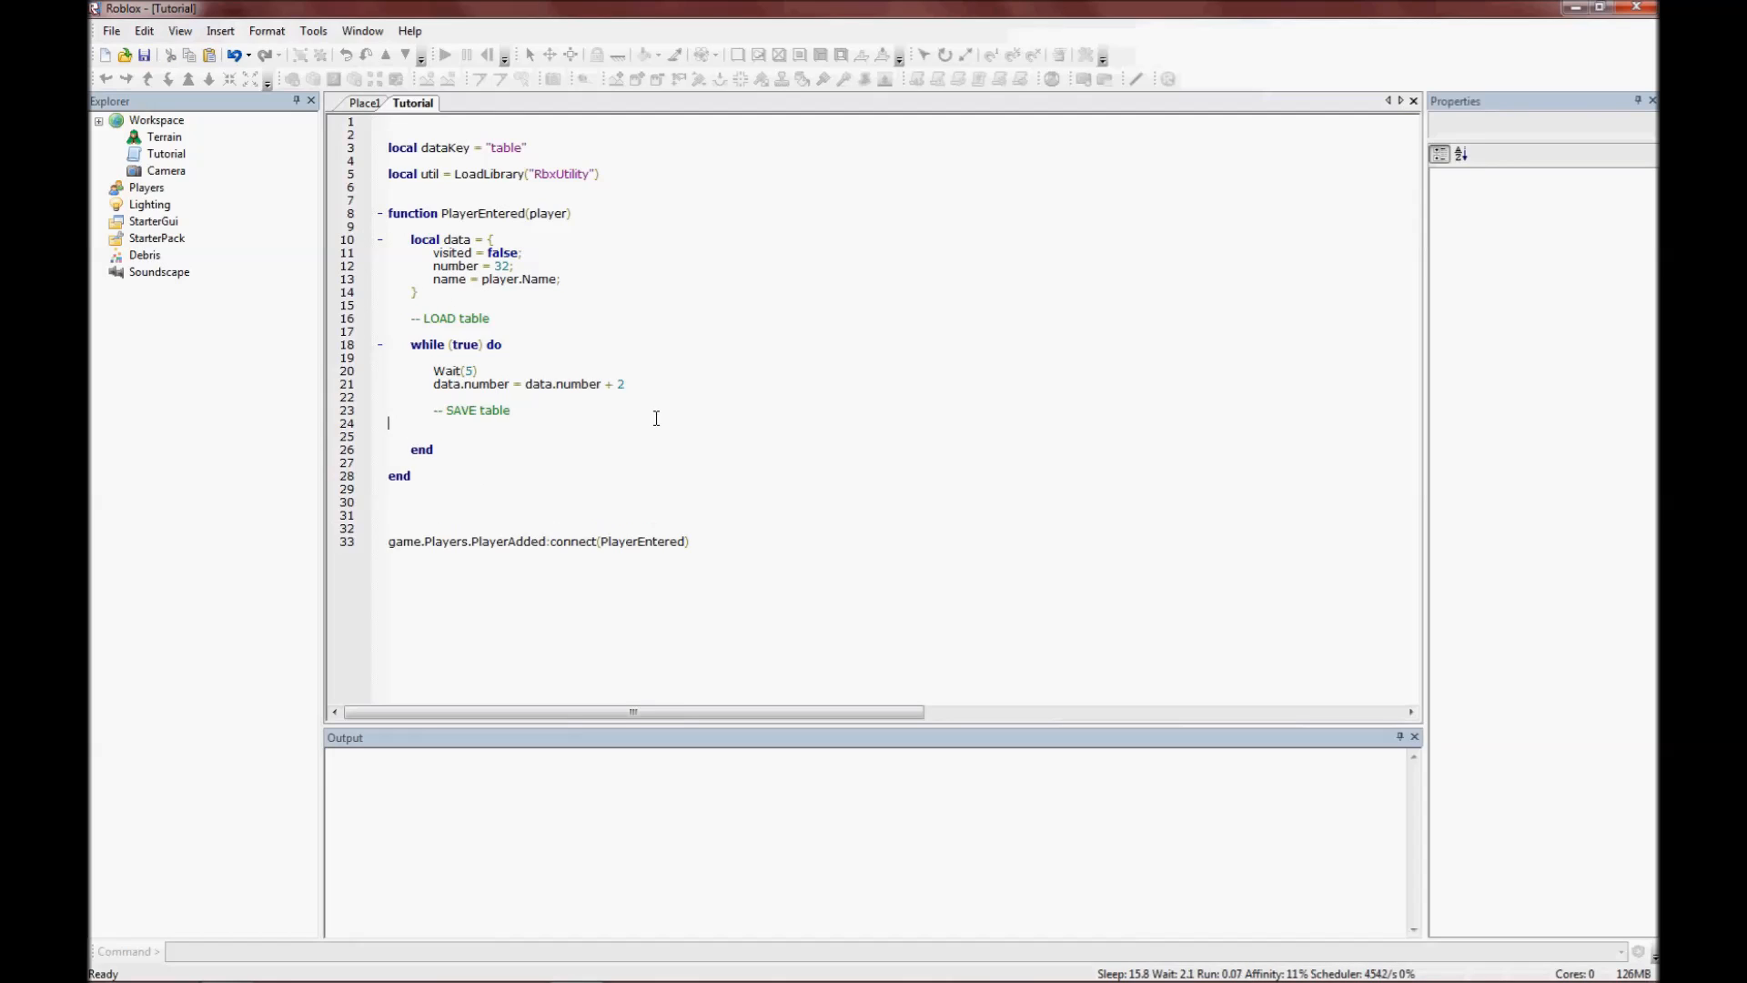
{"action": "type", "text": "local"}
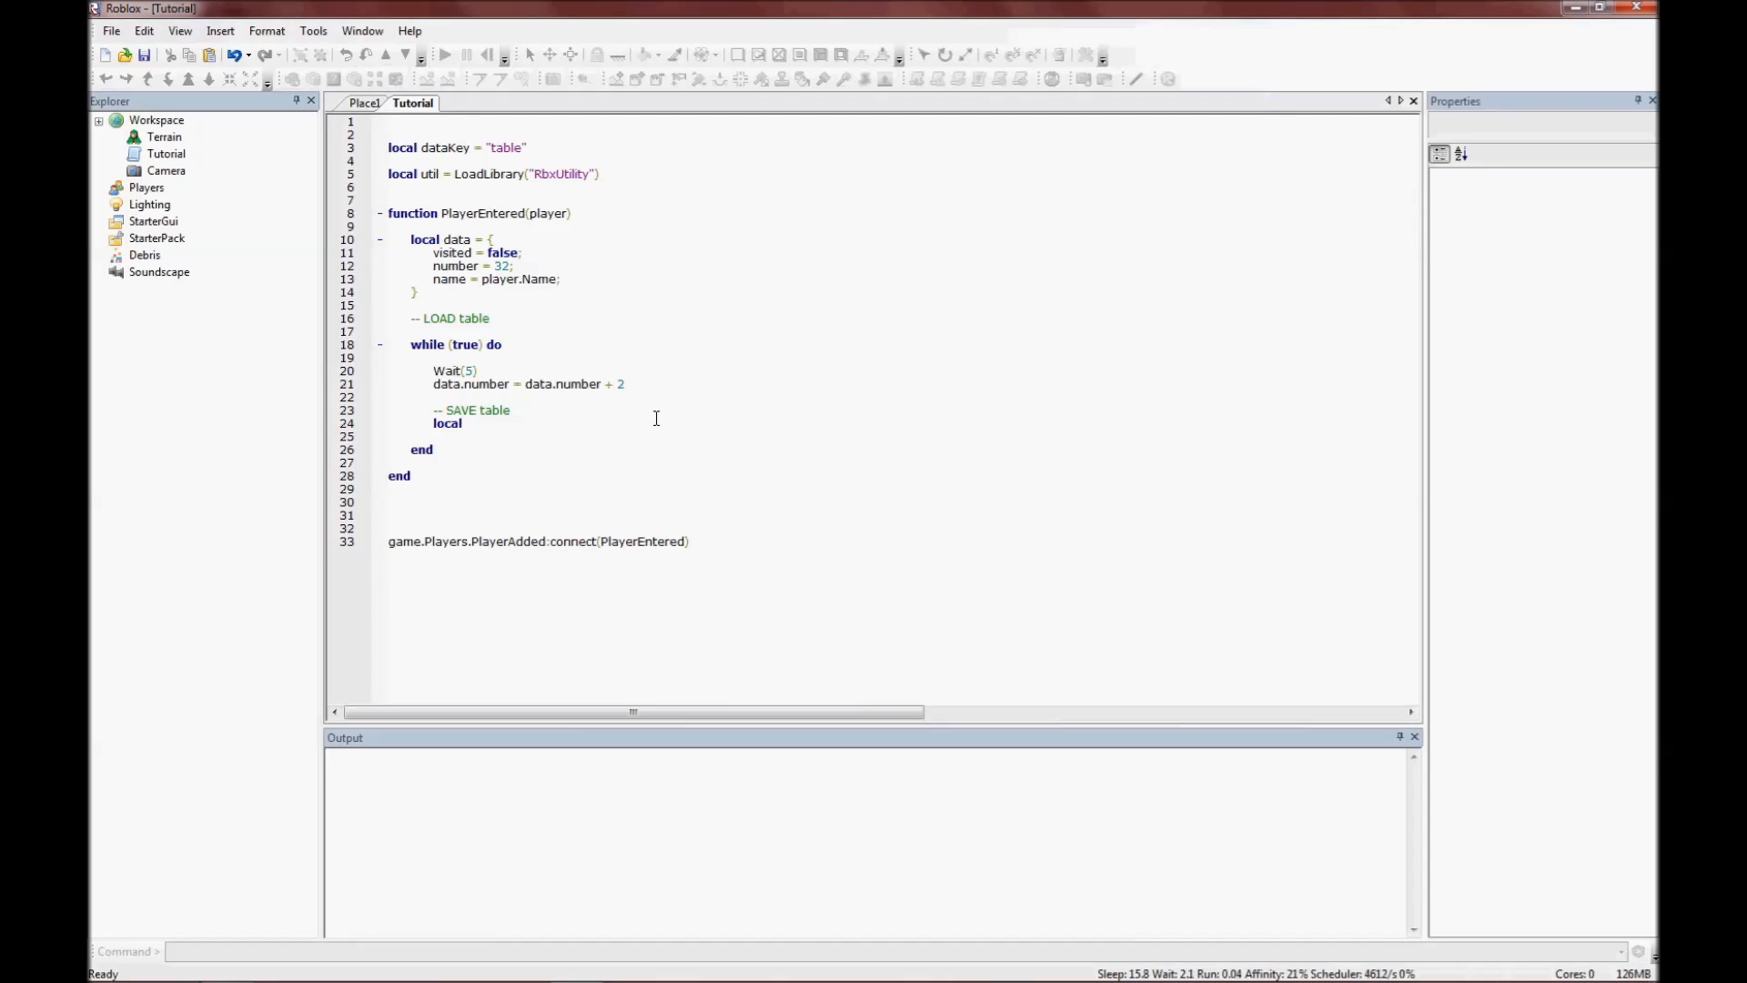
{"action": "type", "text": "dataS"}
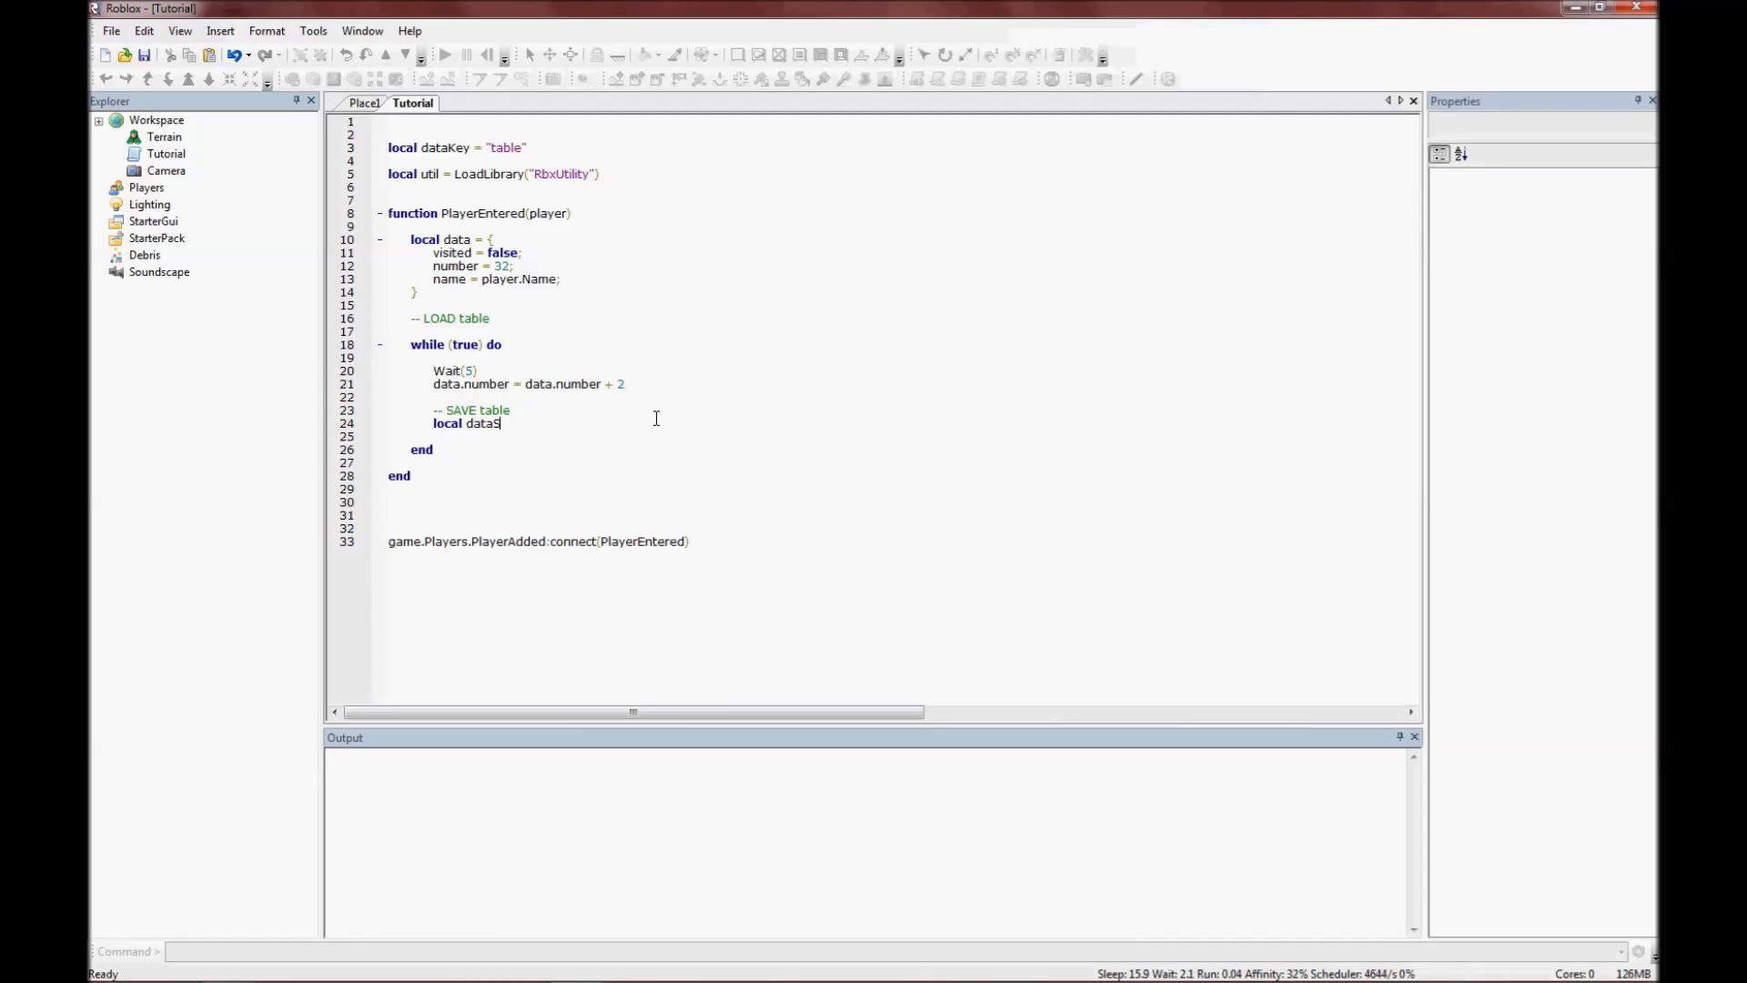
{"action": "type", "text": "tring"}
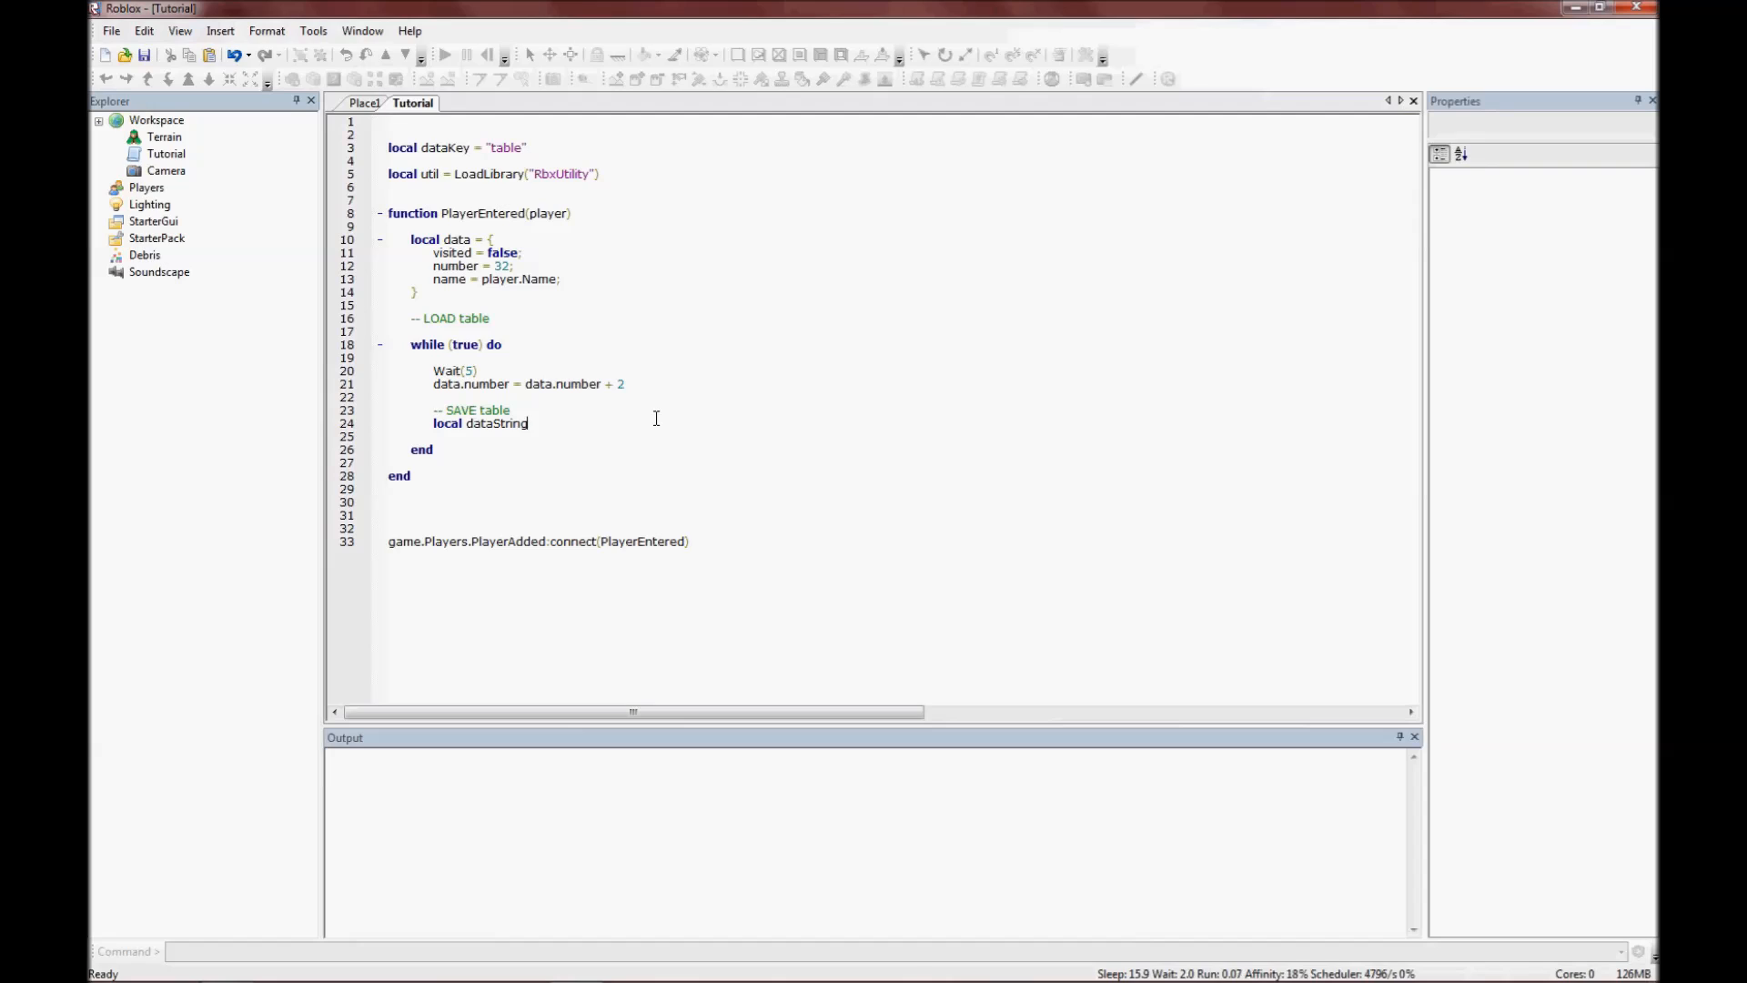
{"action": "type", "text": "="}
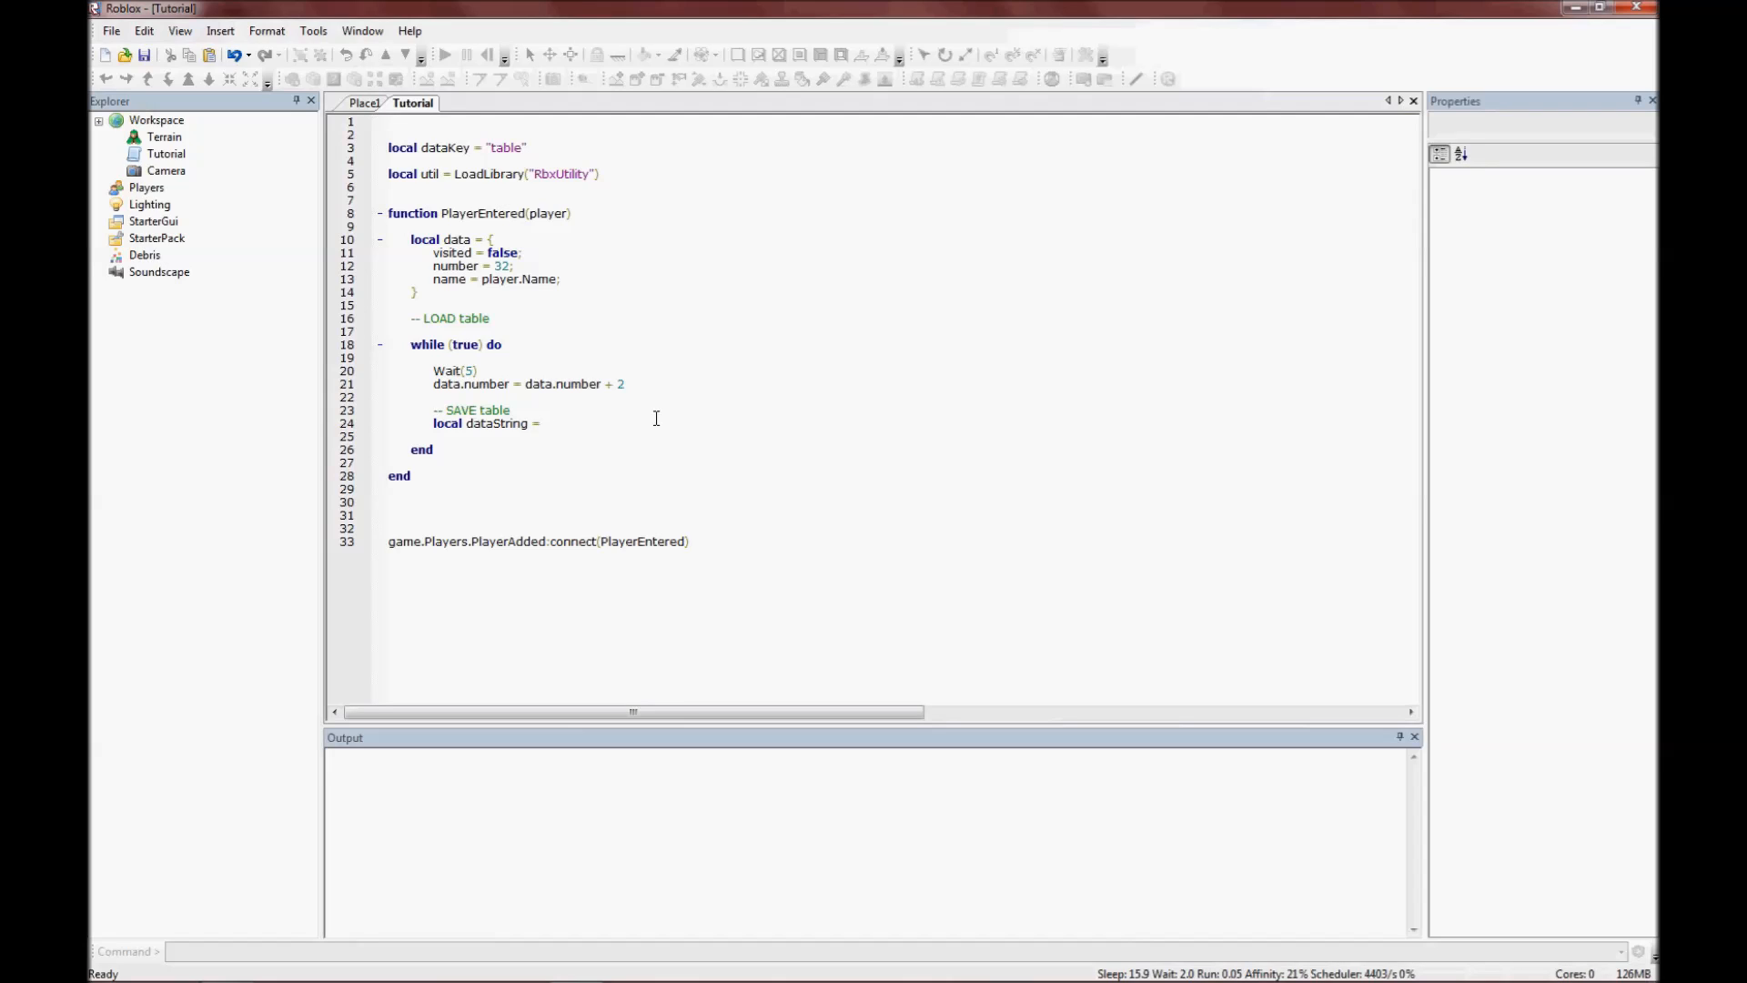
{"action": "type", "text": "util."}
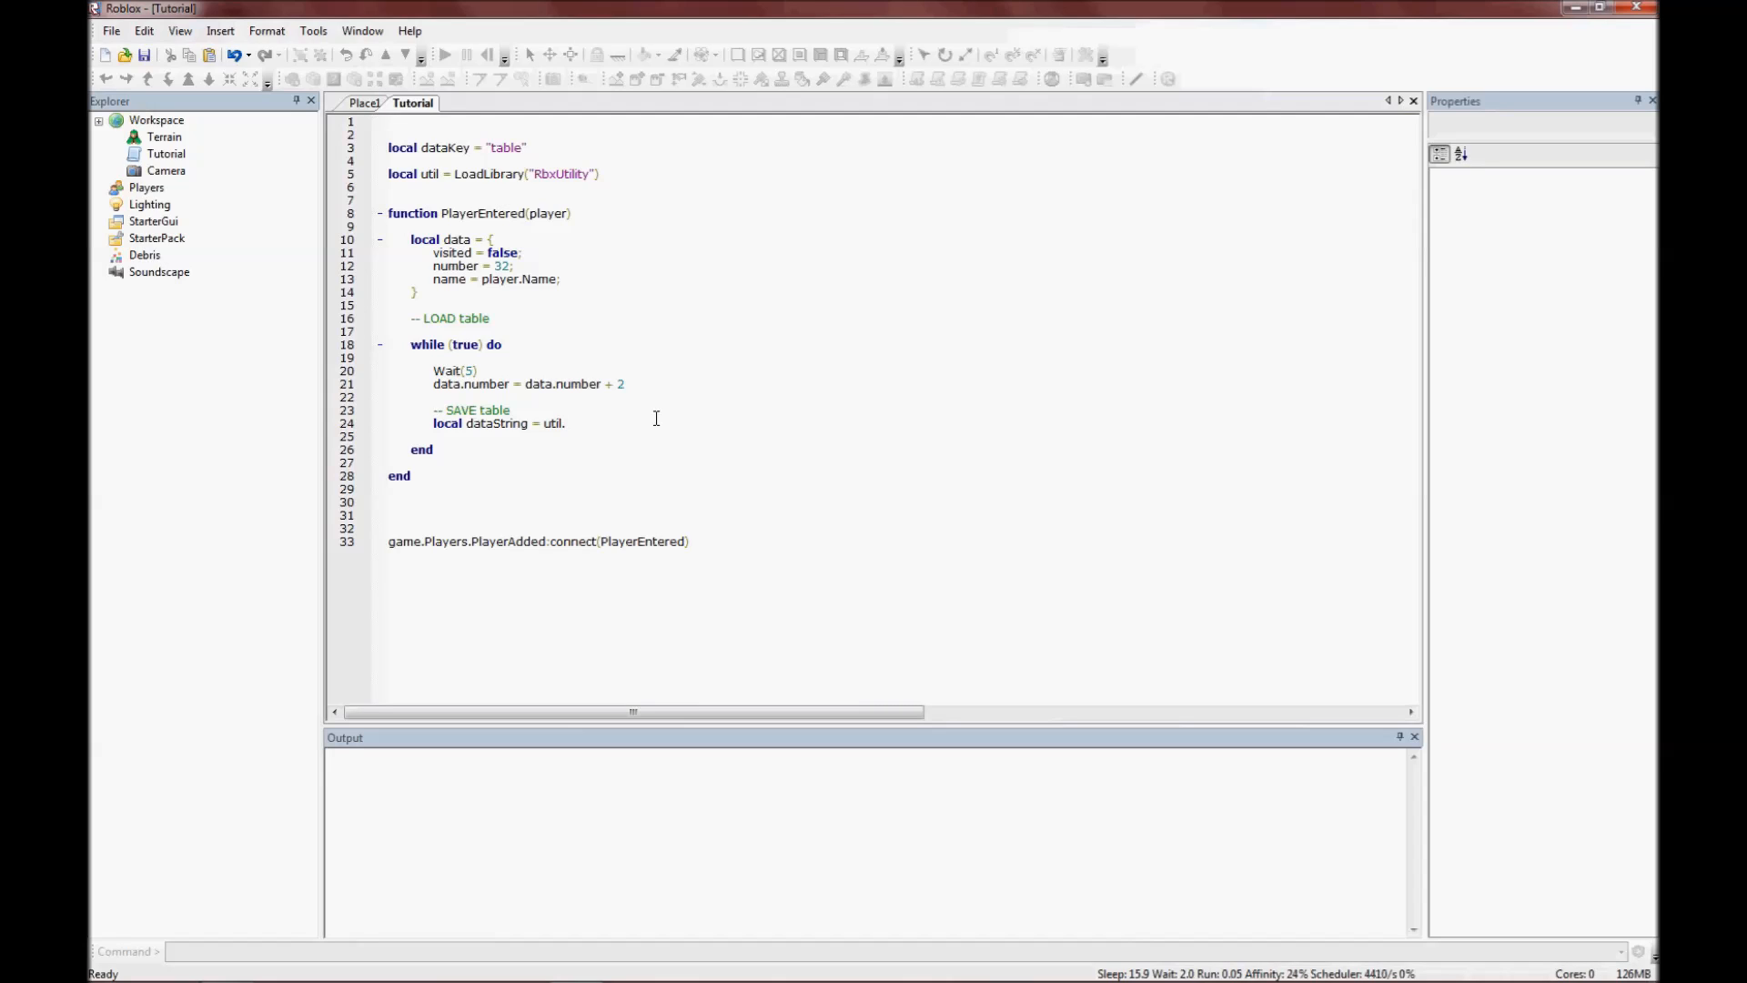
{"action": "type", "text": "EncodeJSON("}
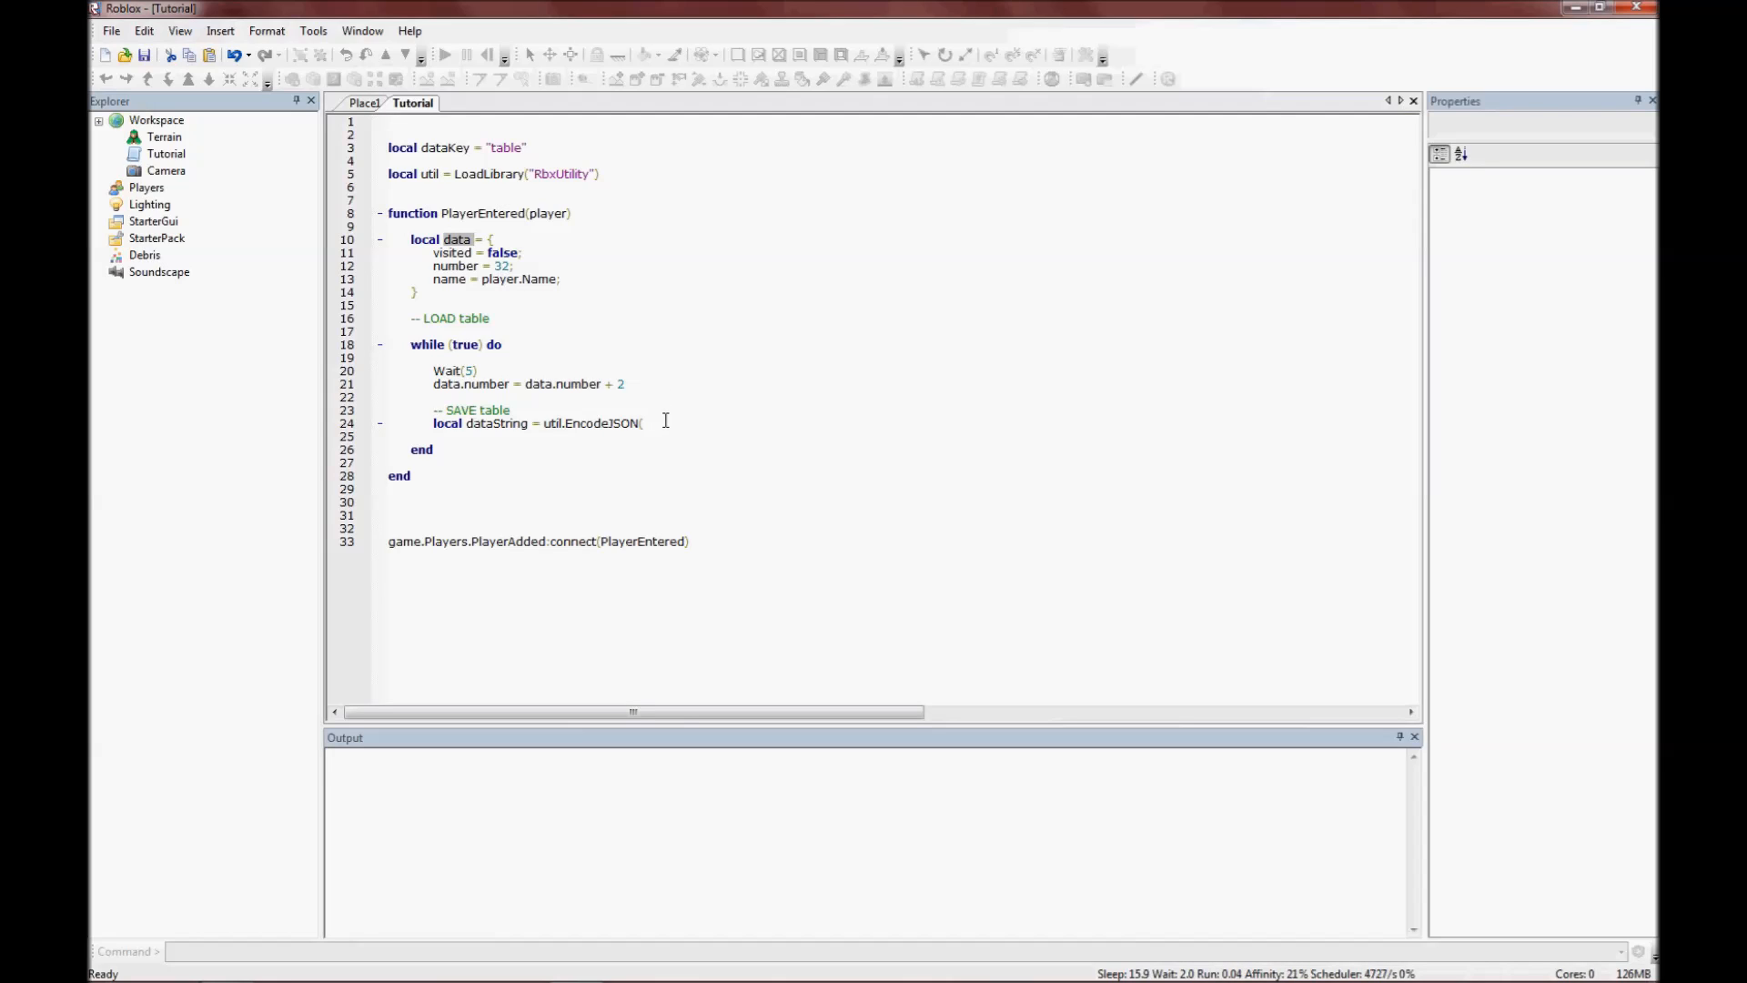
{"action": "type", "text": "data)"}
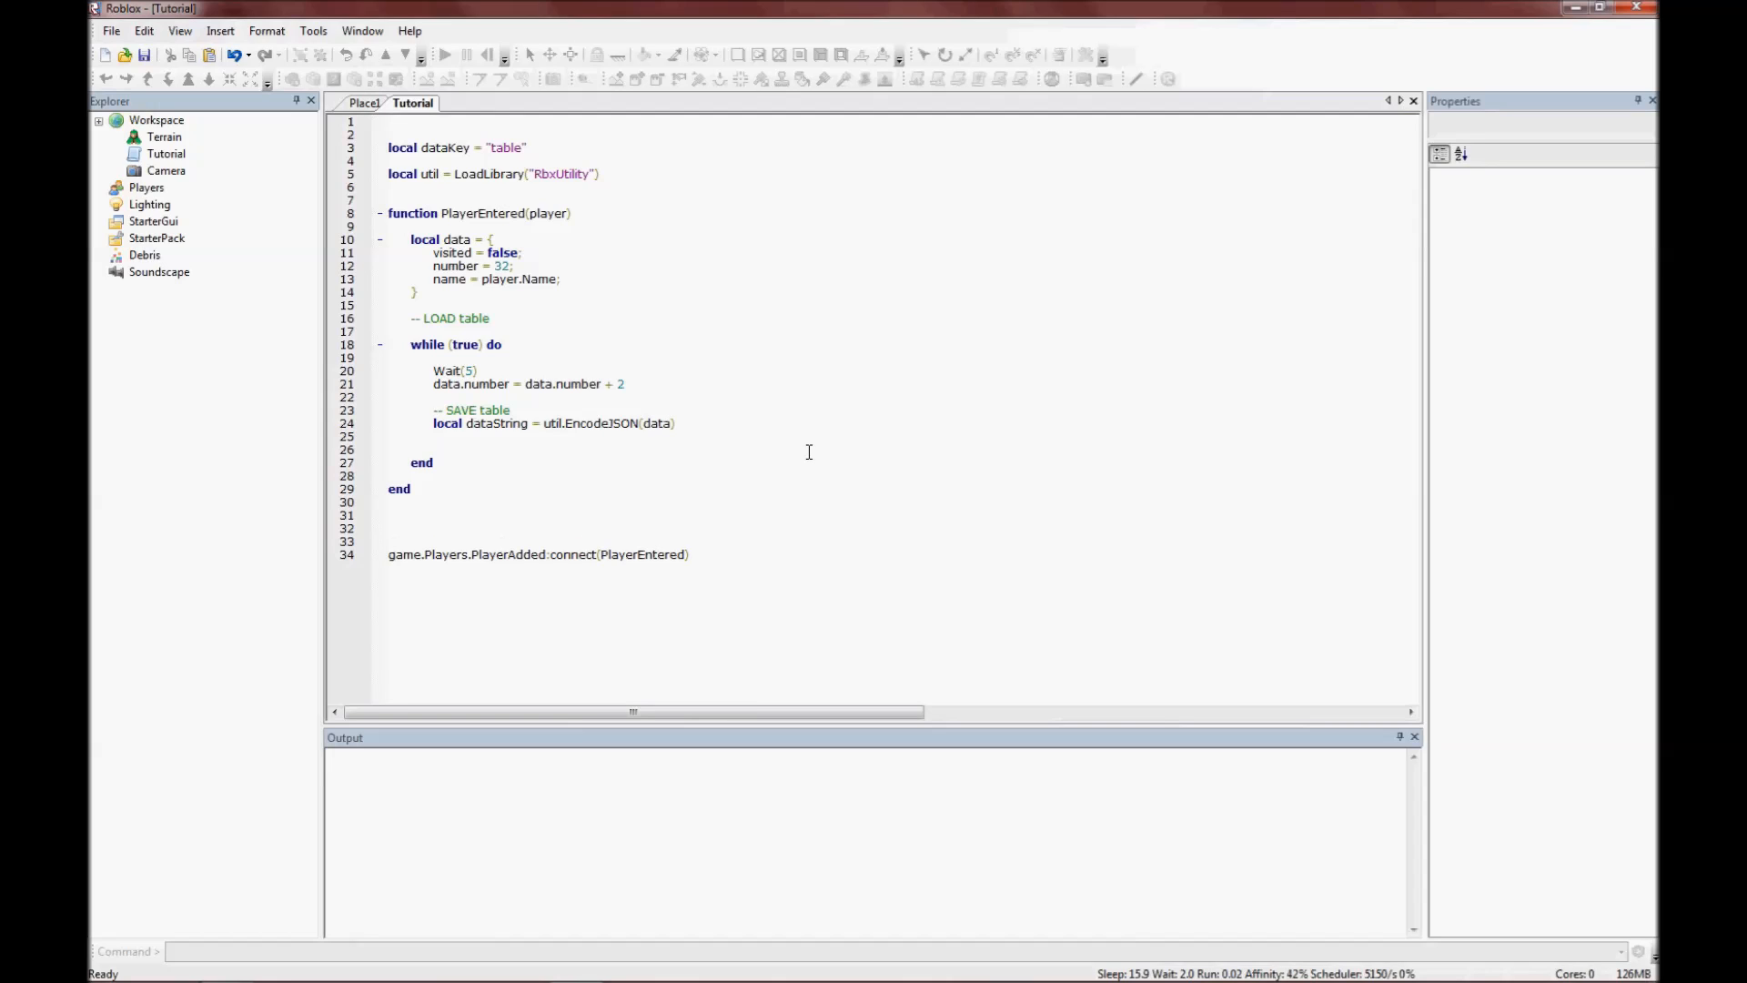
{"action": "double_click", "coordinate": [659, 423]}
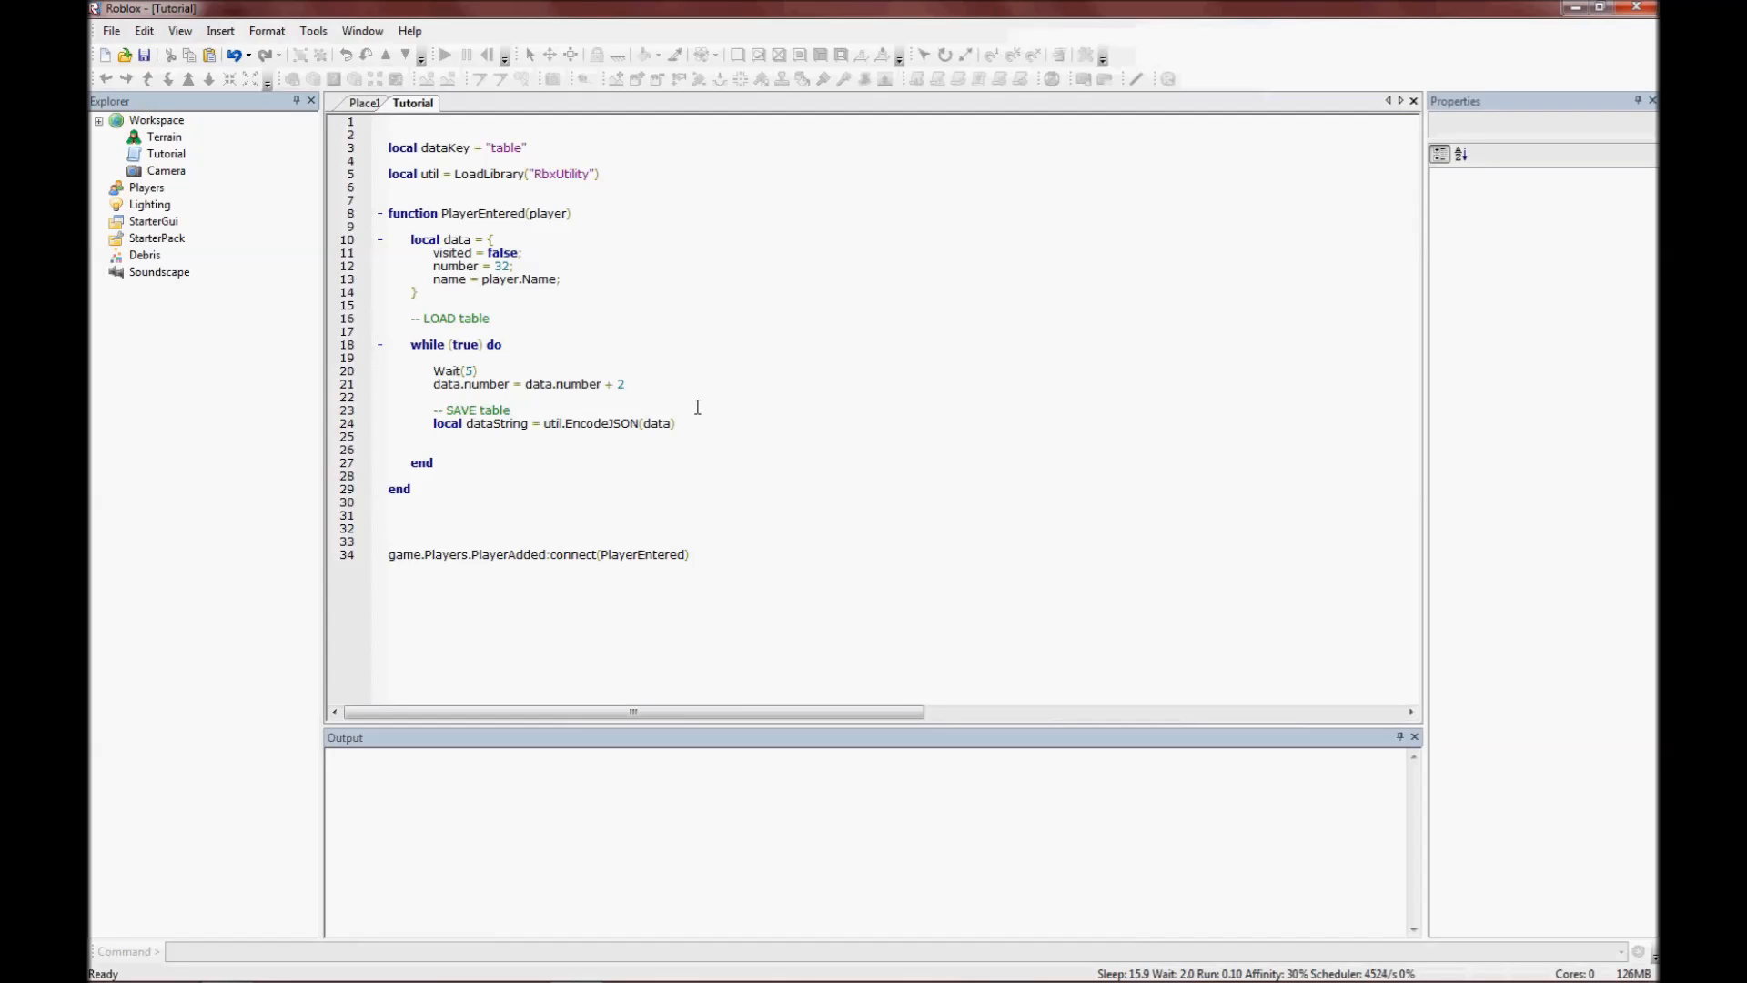
Wait for player data at the start of PlayerEntered and save with player:SaveString(dataKey, dataString).
{"action": "left_click", "coordinate": [572, 213]}
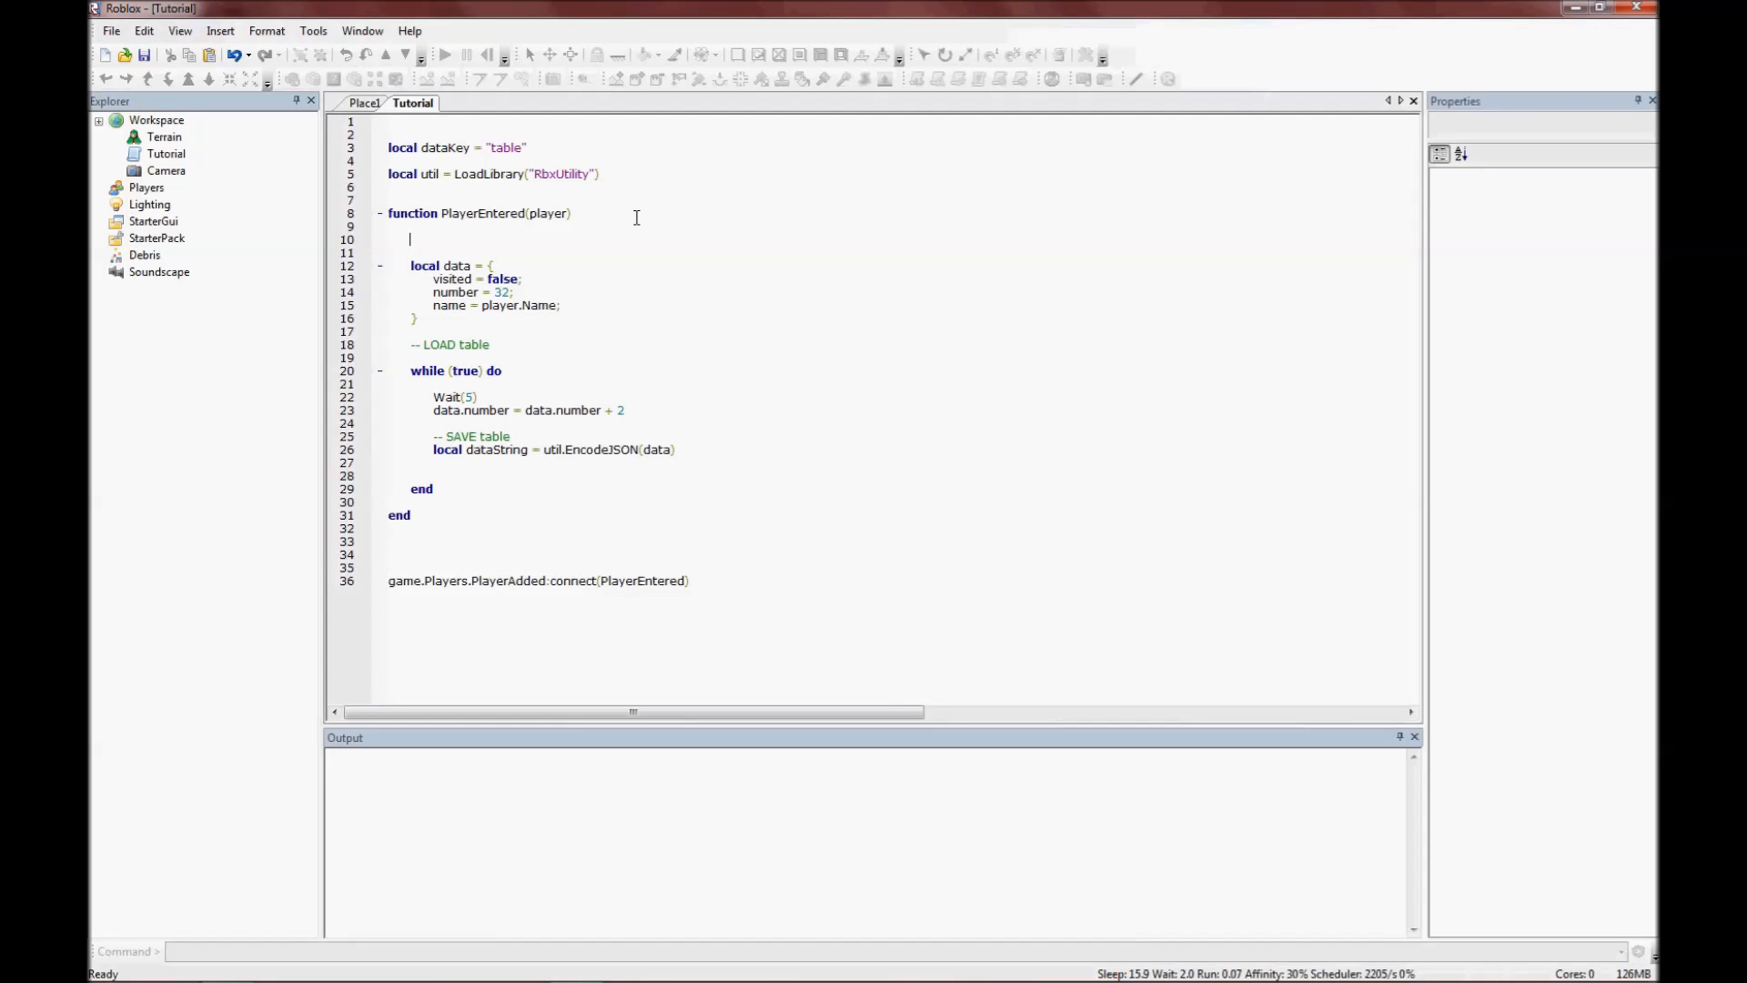
{"action": "type", "text": "player:WaitForDataReady("}
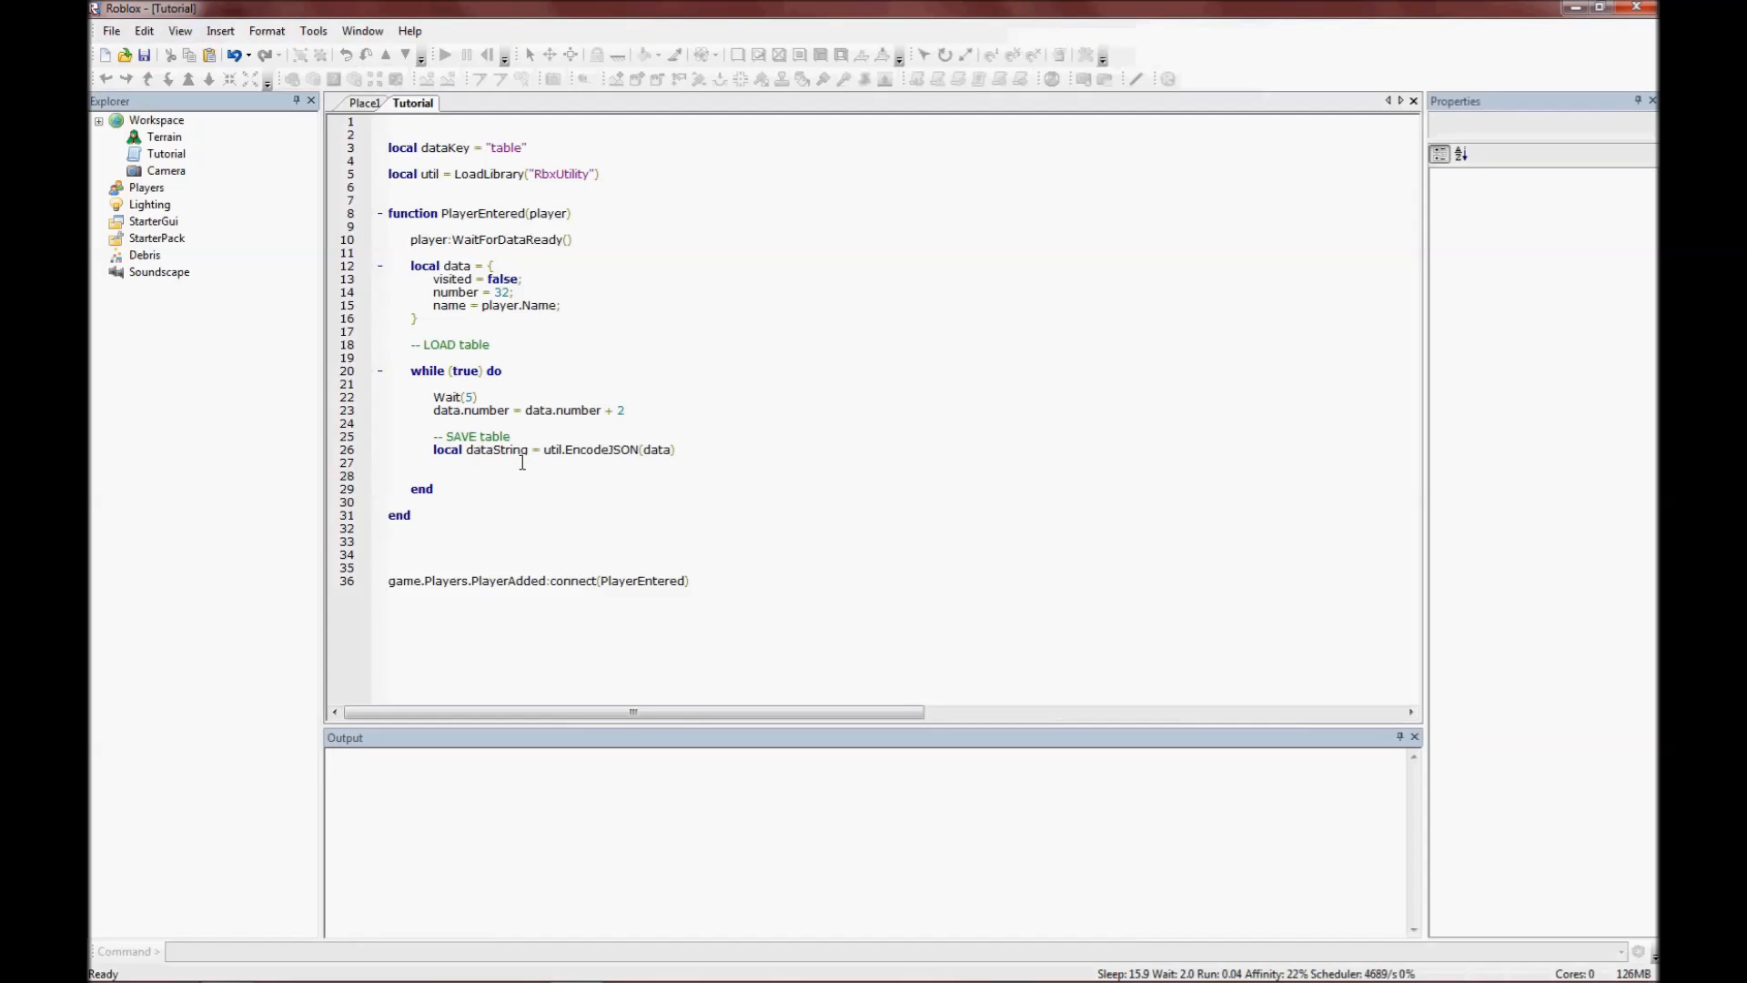
{"action": "type", "text": "player."}
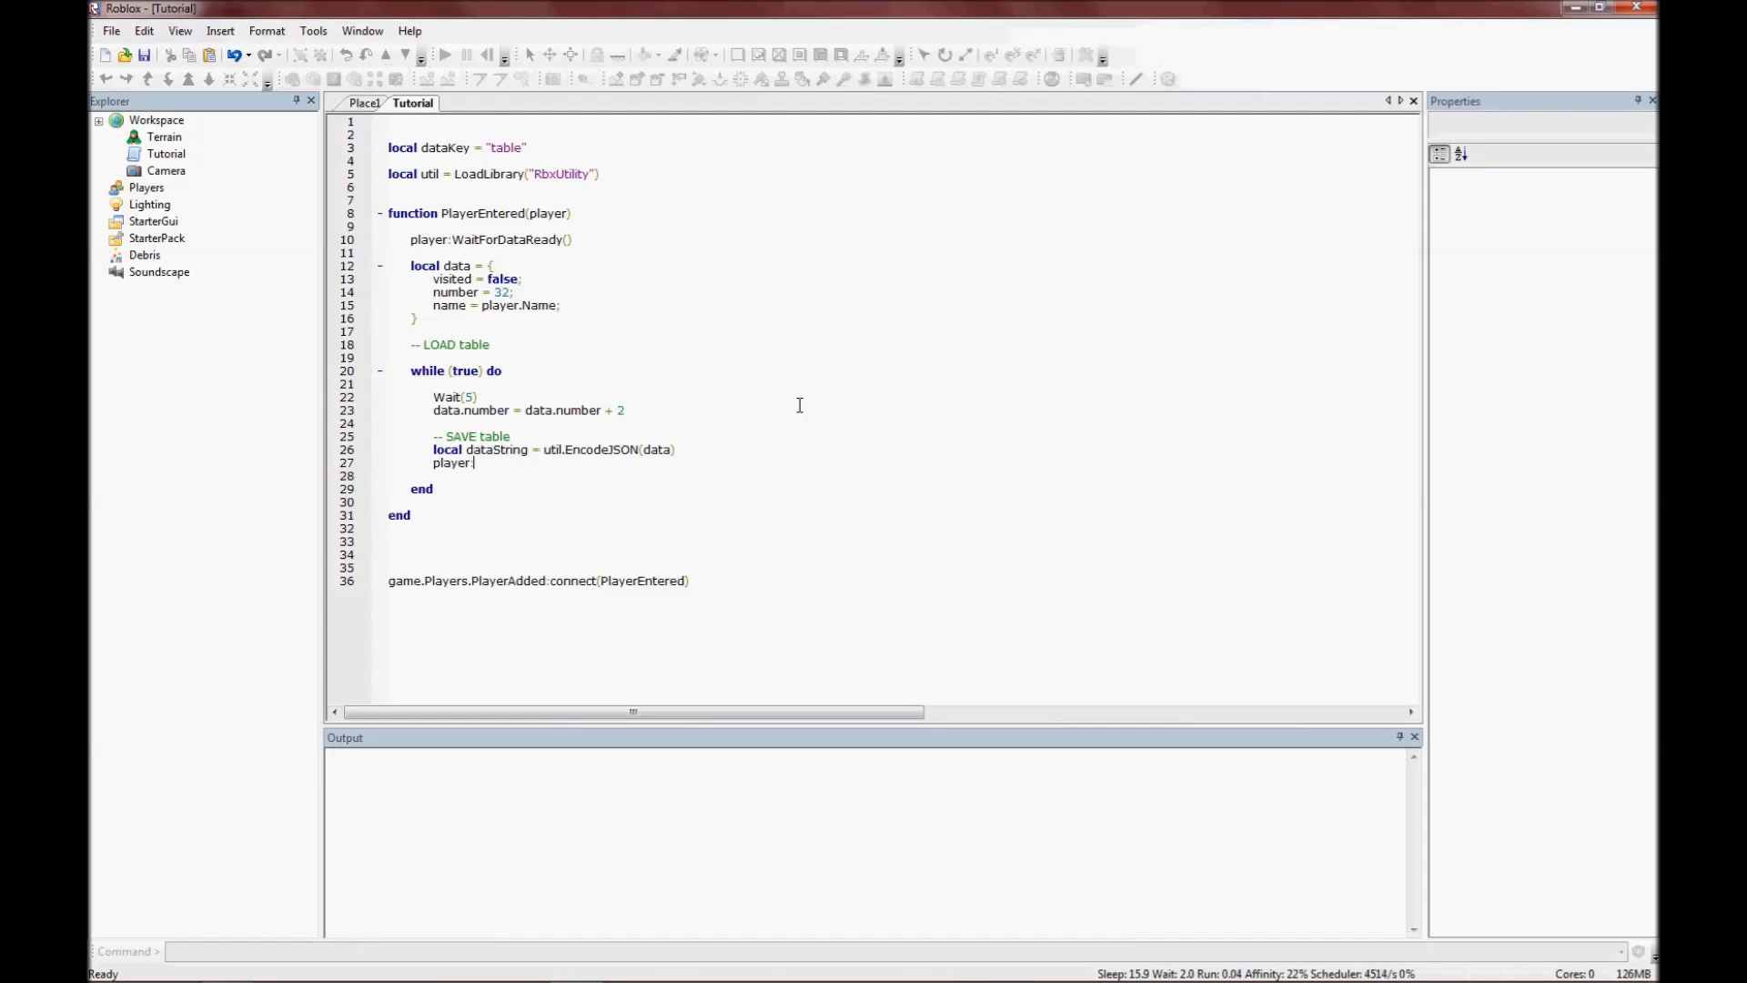
{"action": "type", "text": ":SaveString("}
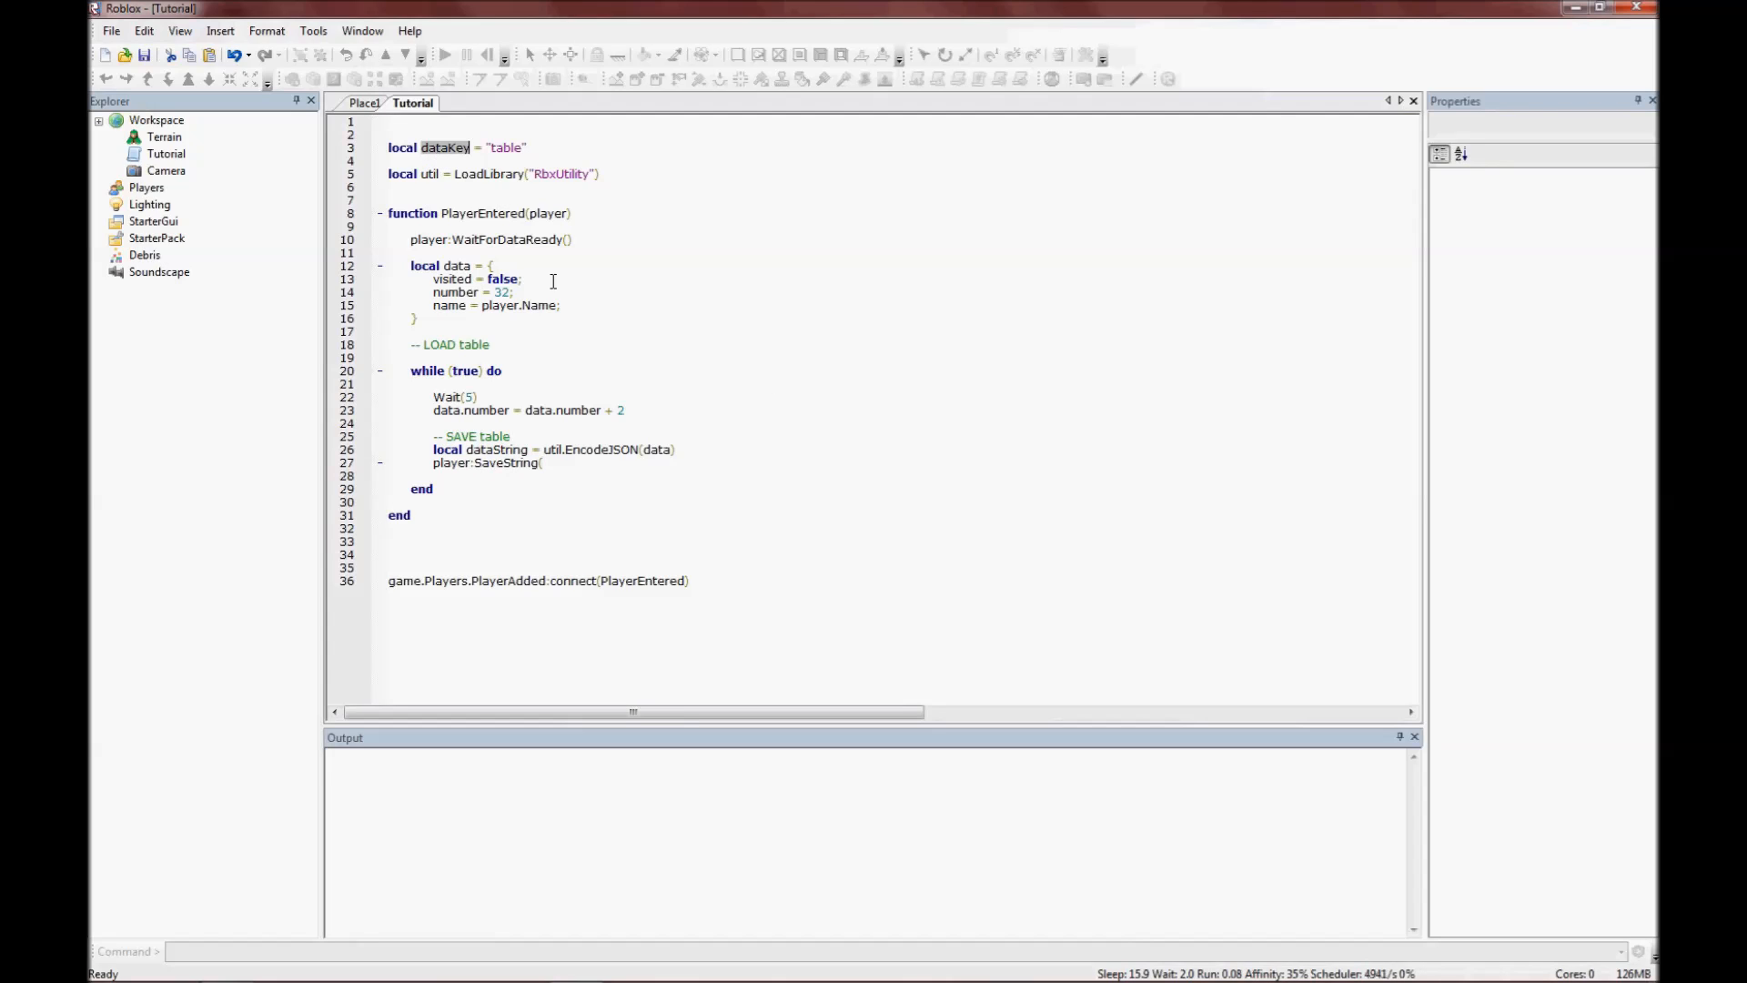
{"action": "type", "text": "dataKey,"}
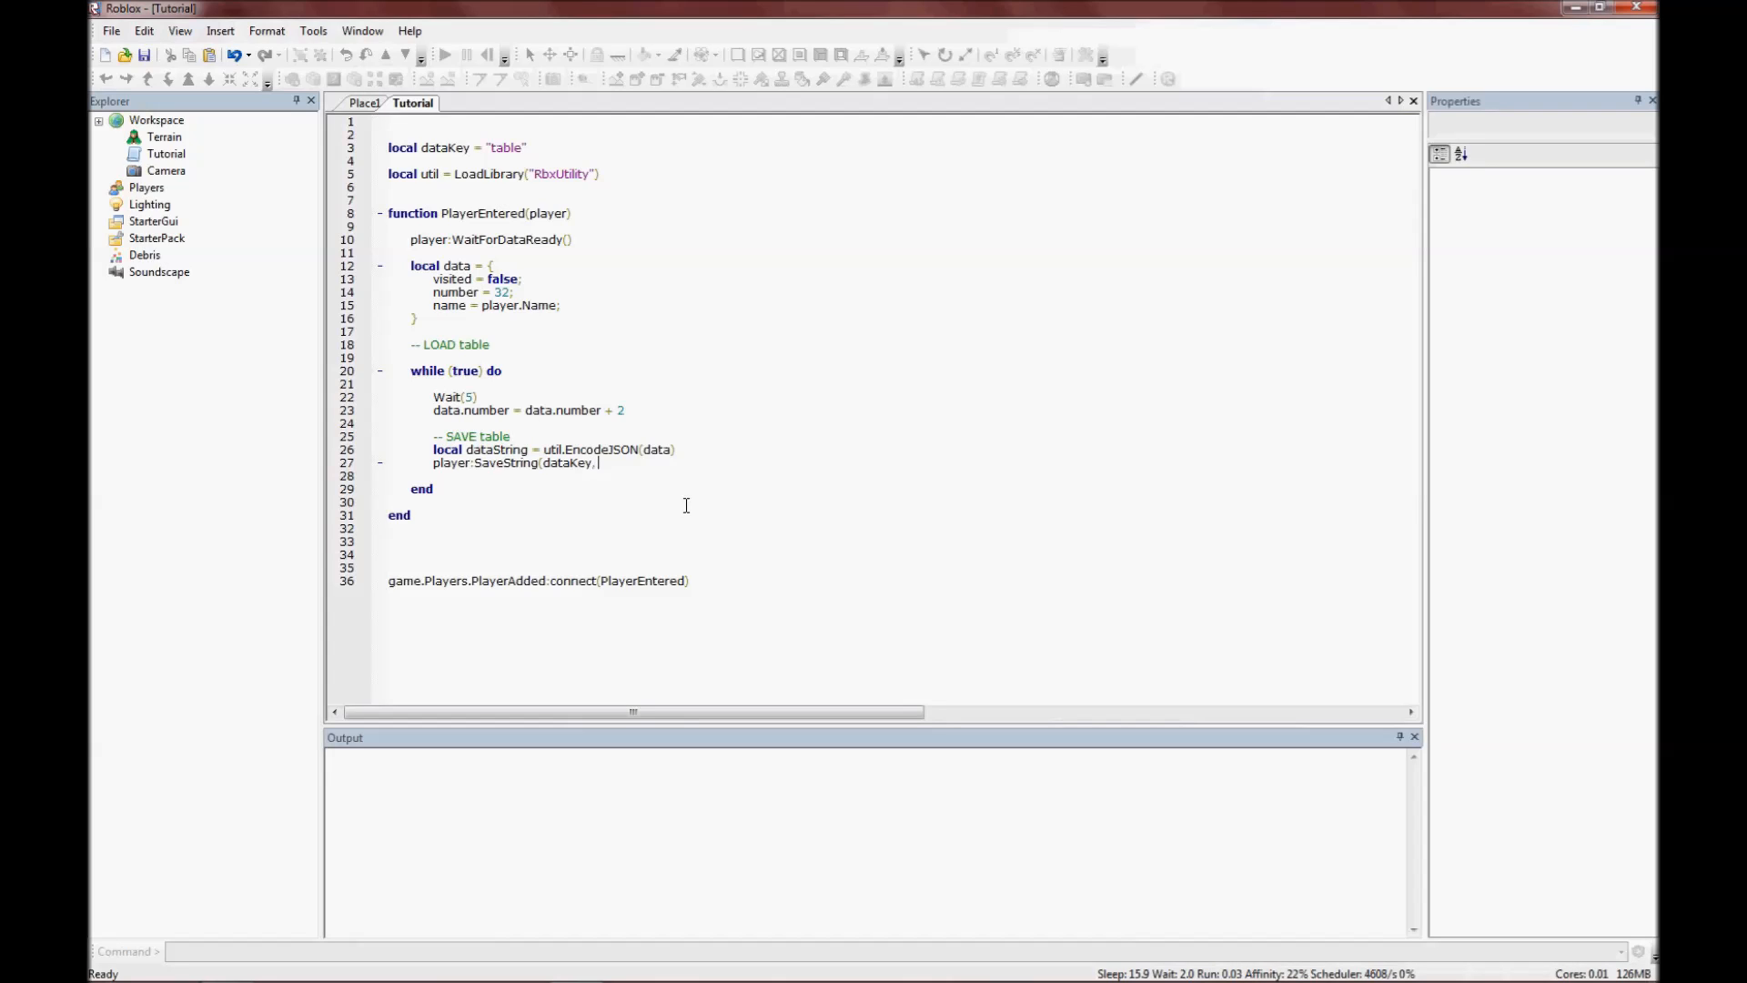
{"action": "type", "text": "data"}
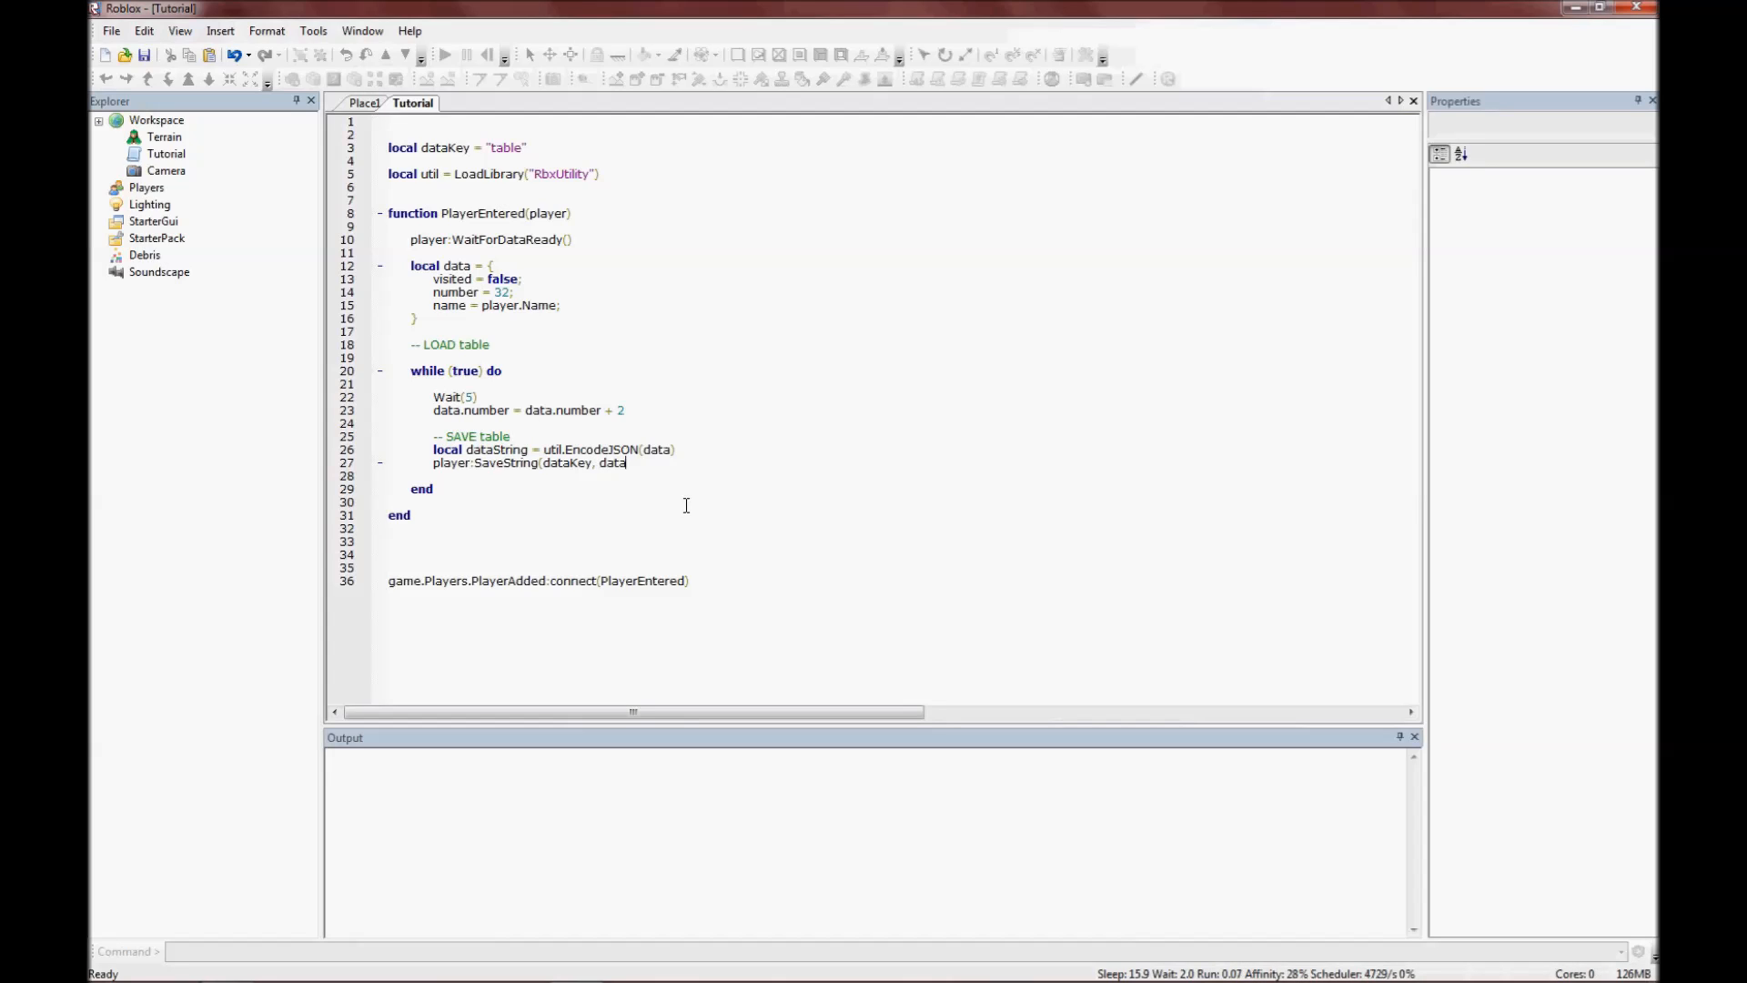
{"action": "type", "text": "String)"}
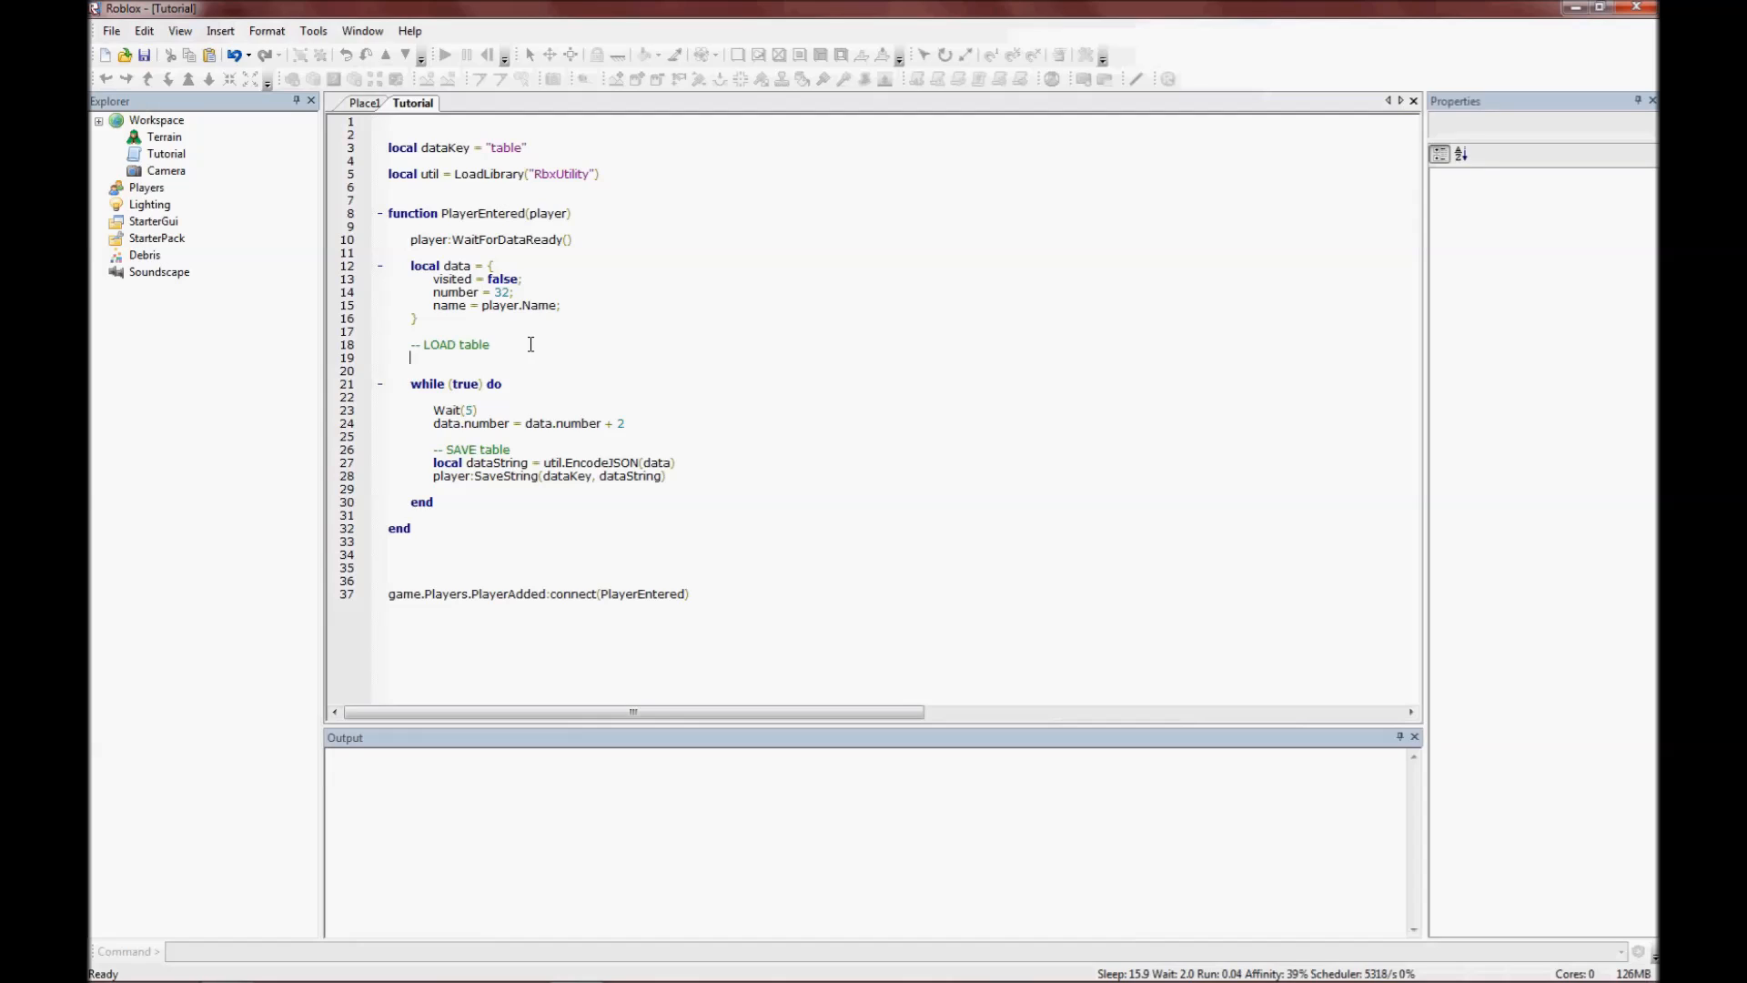
Under the LOAD table comment, add local dataString = player:LoadString(dataKey).
{"action": "type", "text": "local"}
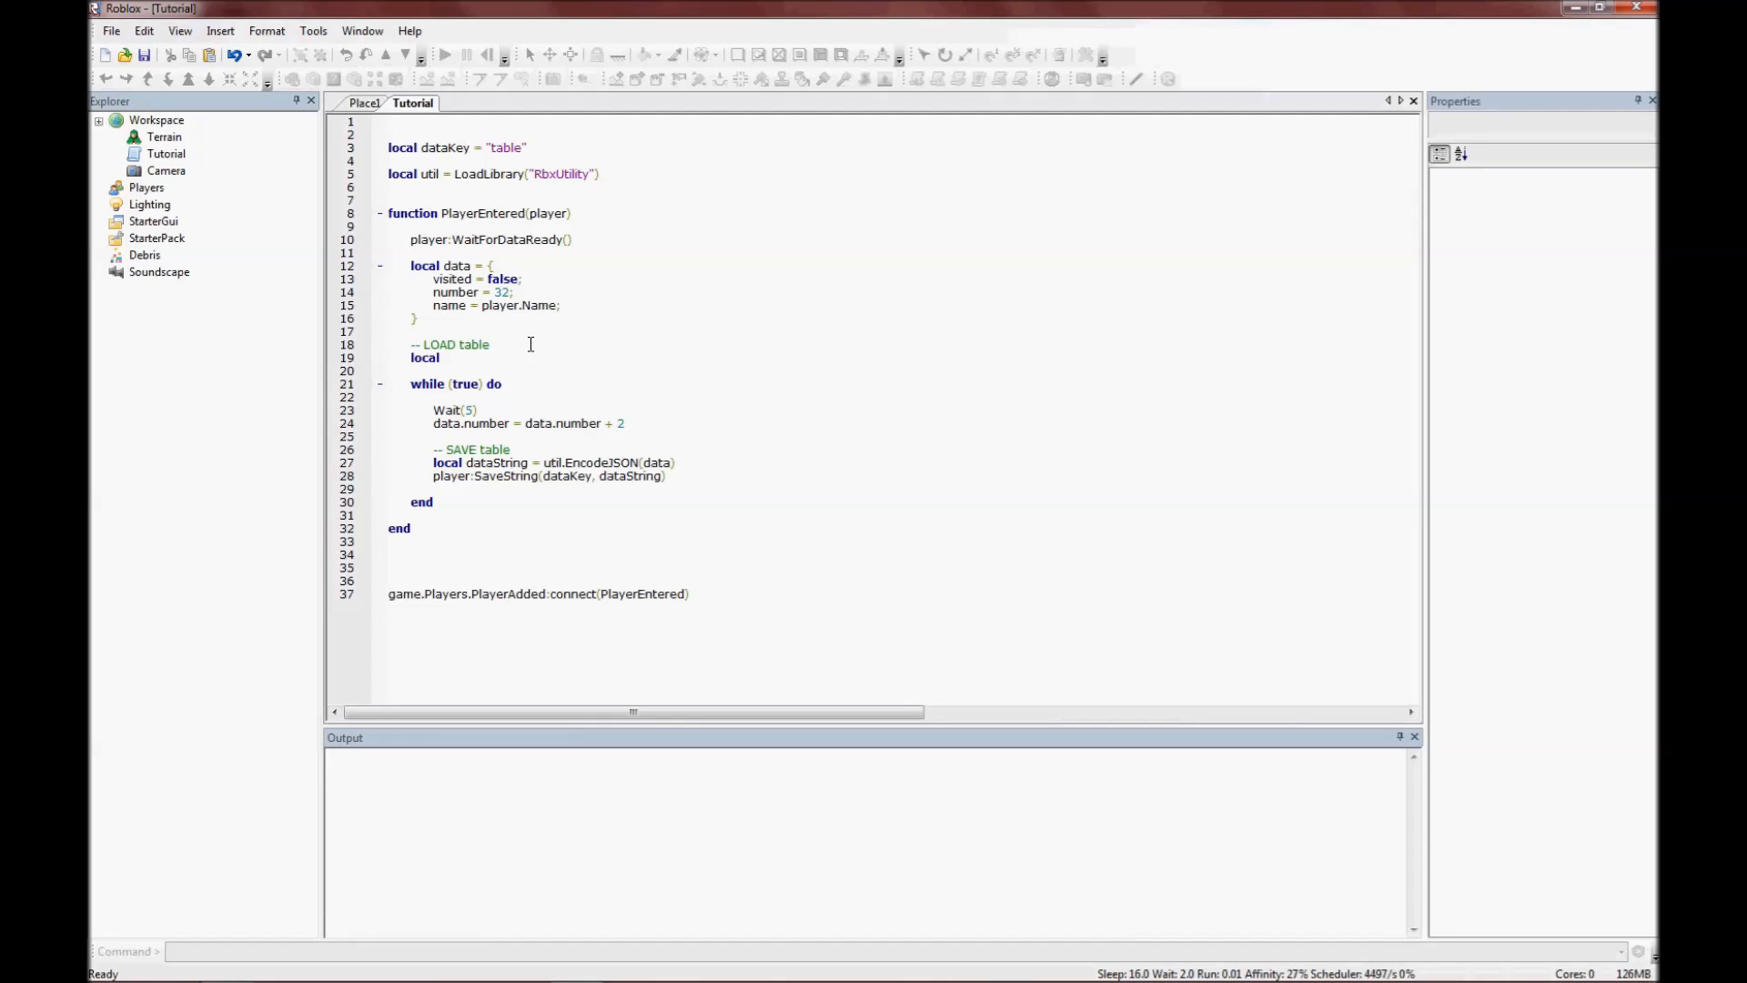
{"action": "type", "text": "dataString ="}
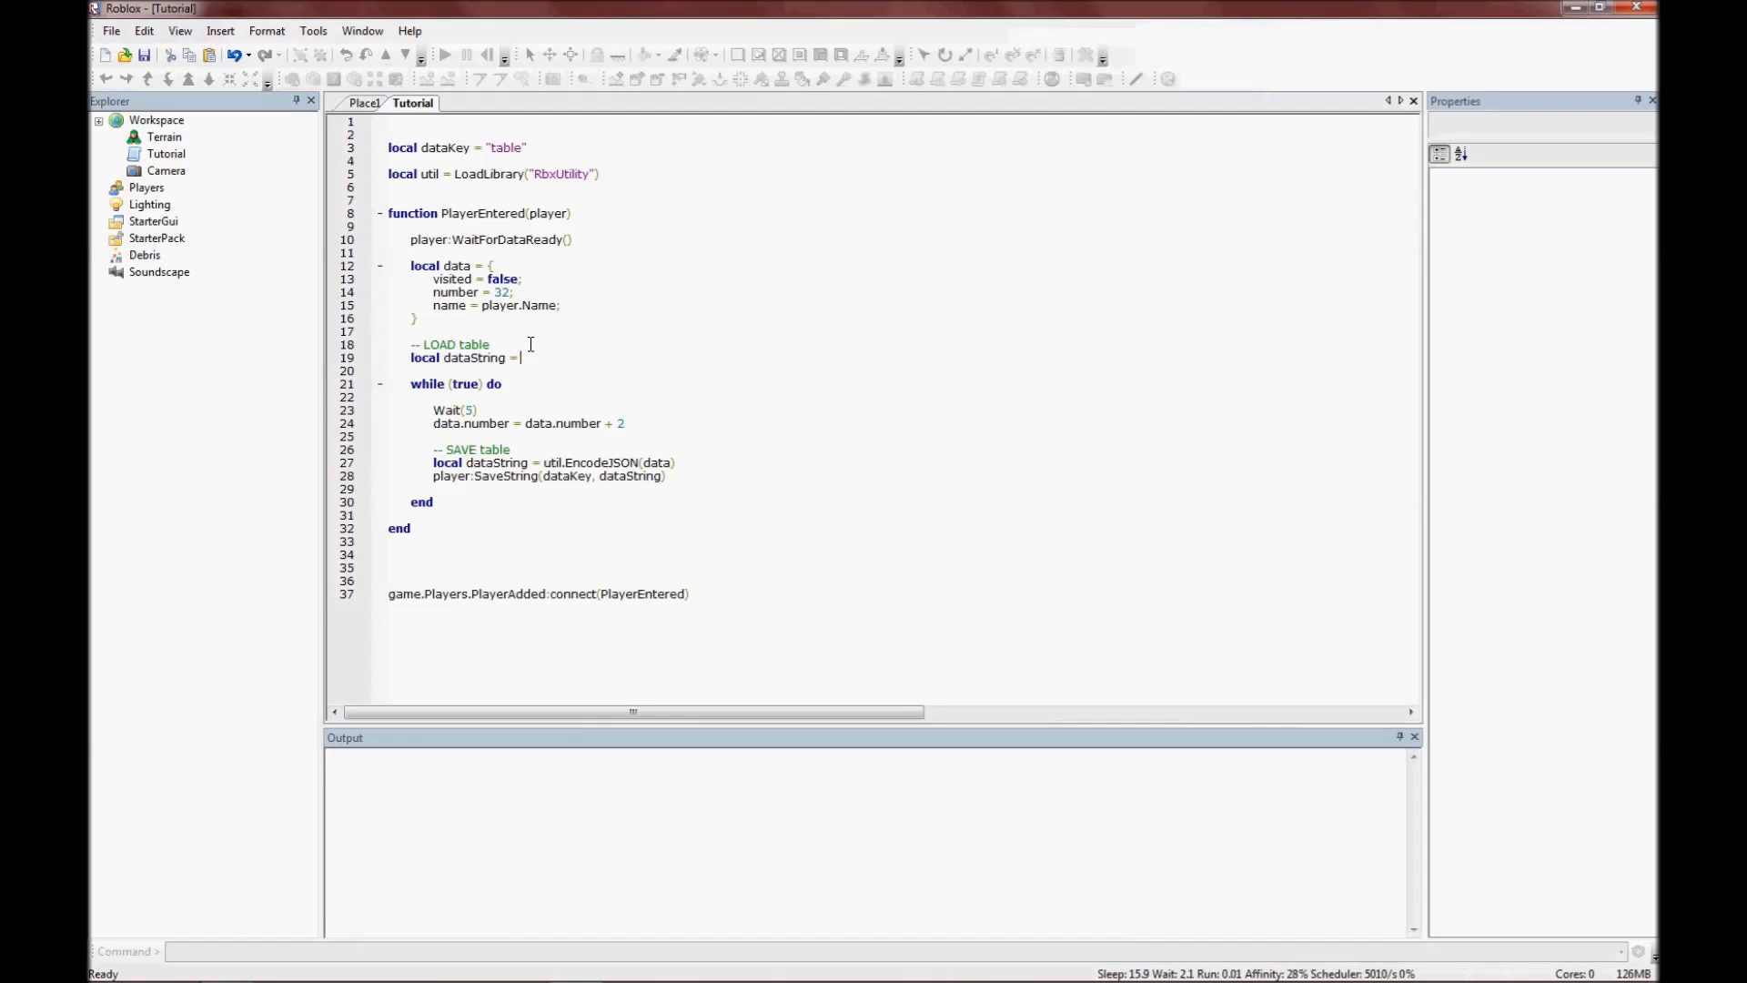
{"action": "type", "text": "pla"}
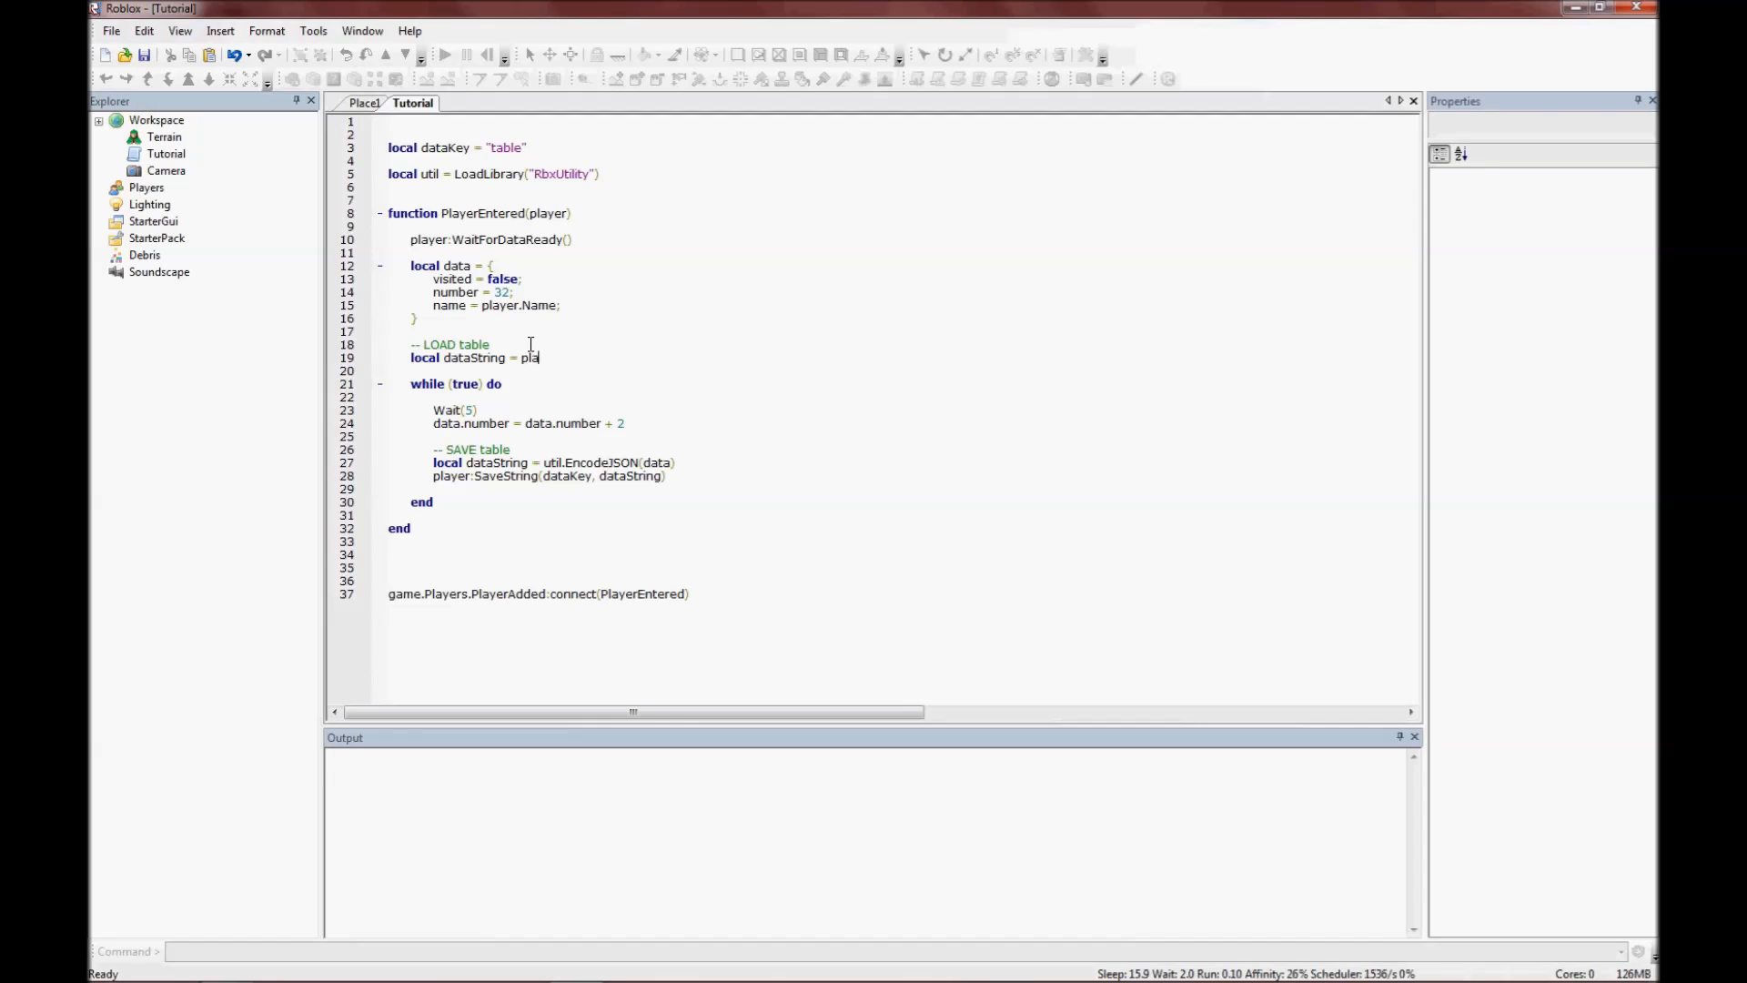
{"action": "type", "text": "yer:LoadStrin"}
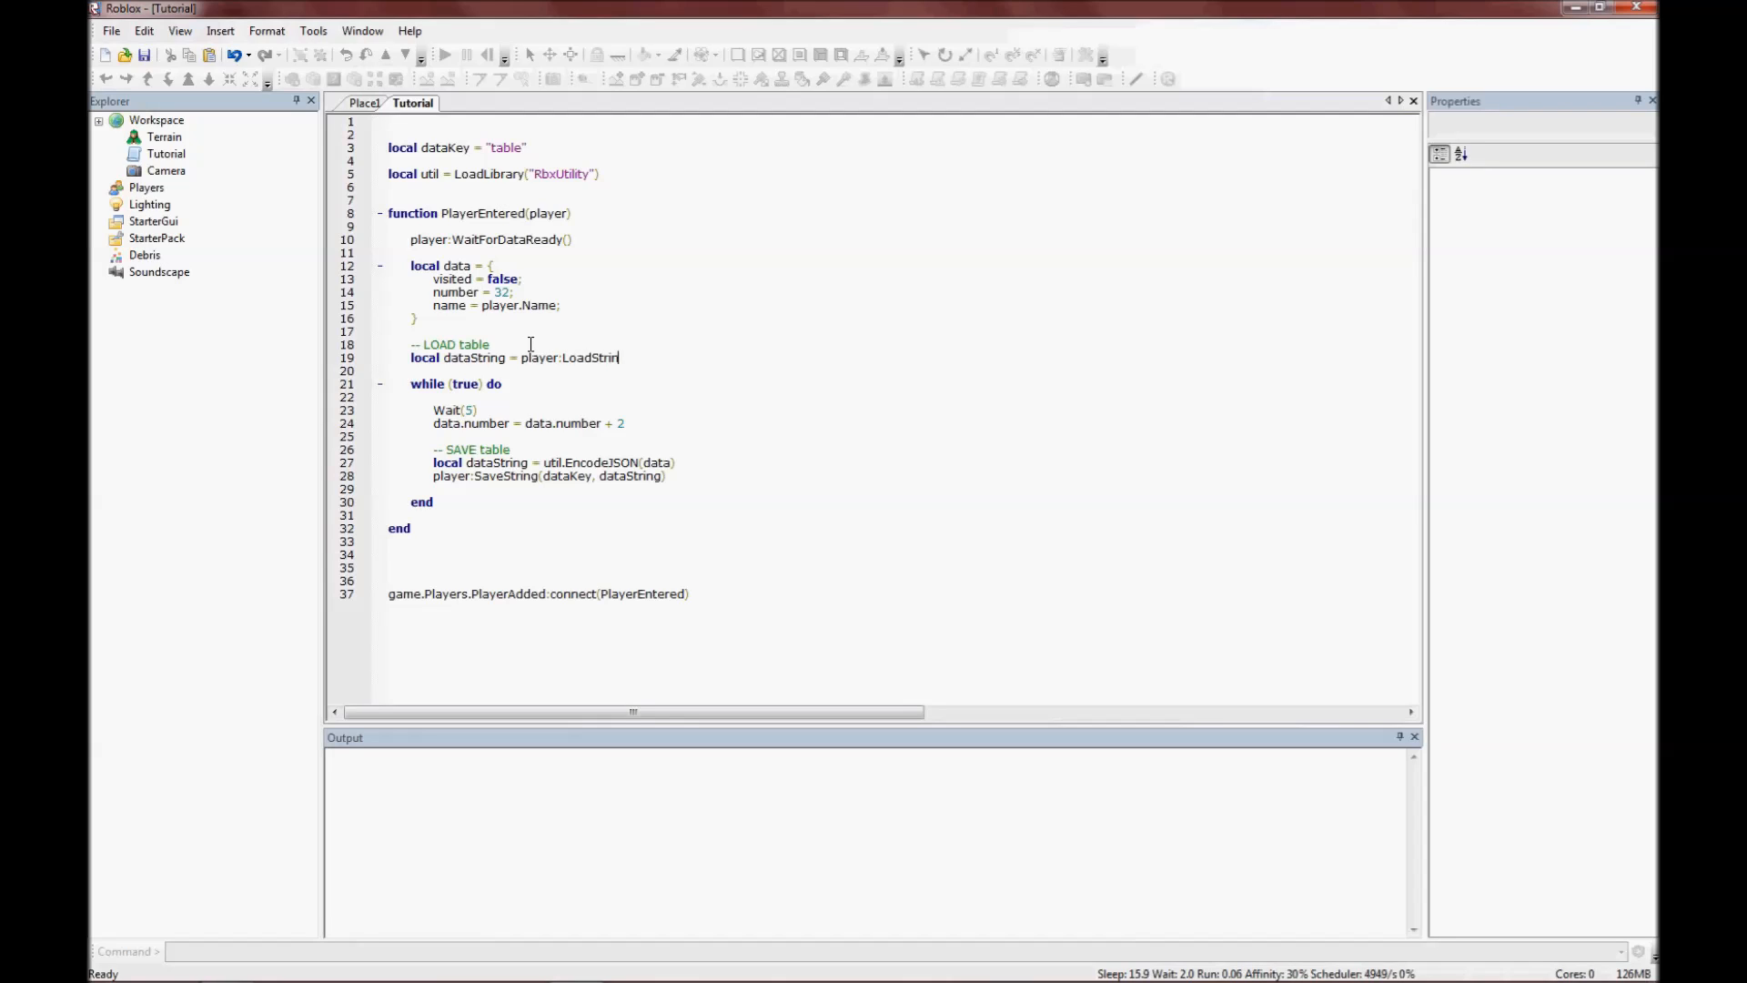
{"action": "type", "text": "g(dataKey)"}
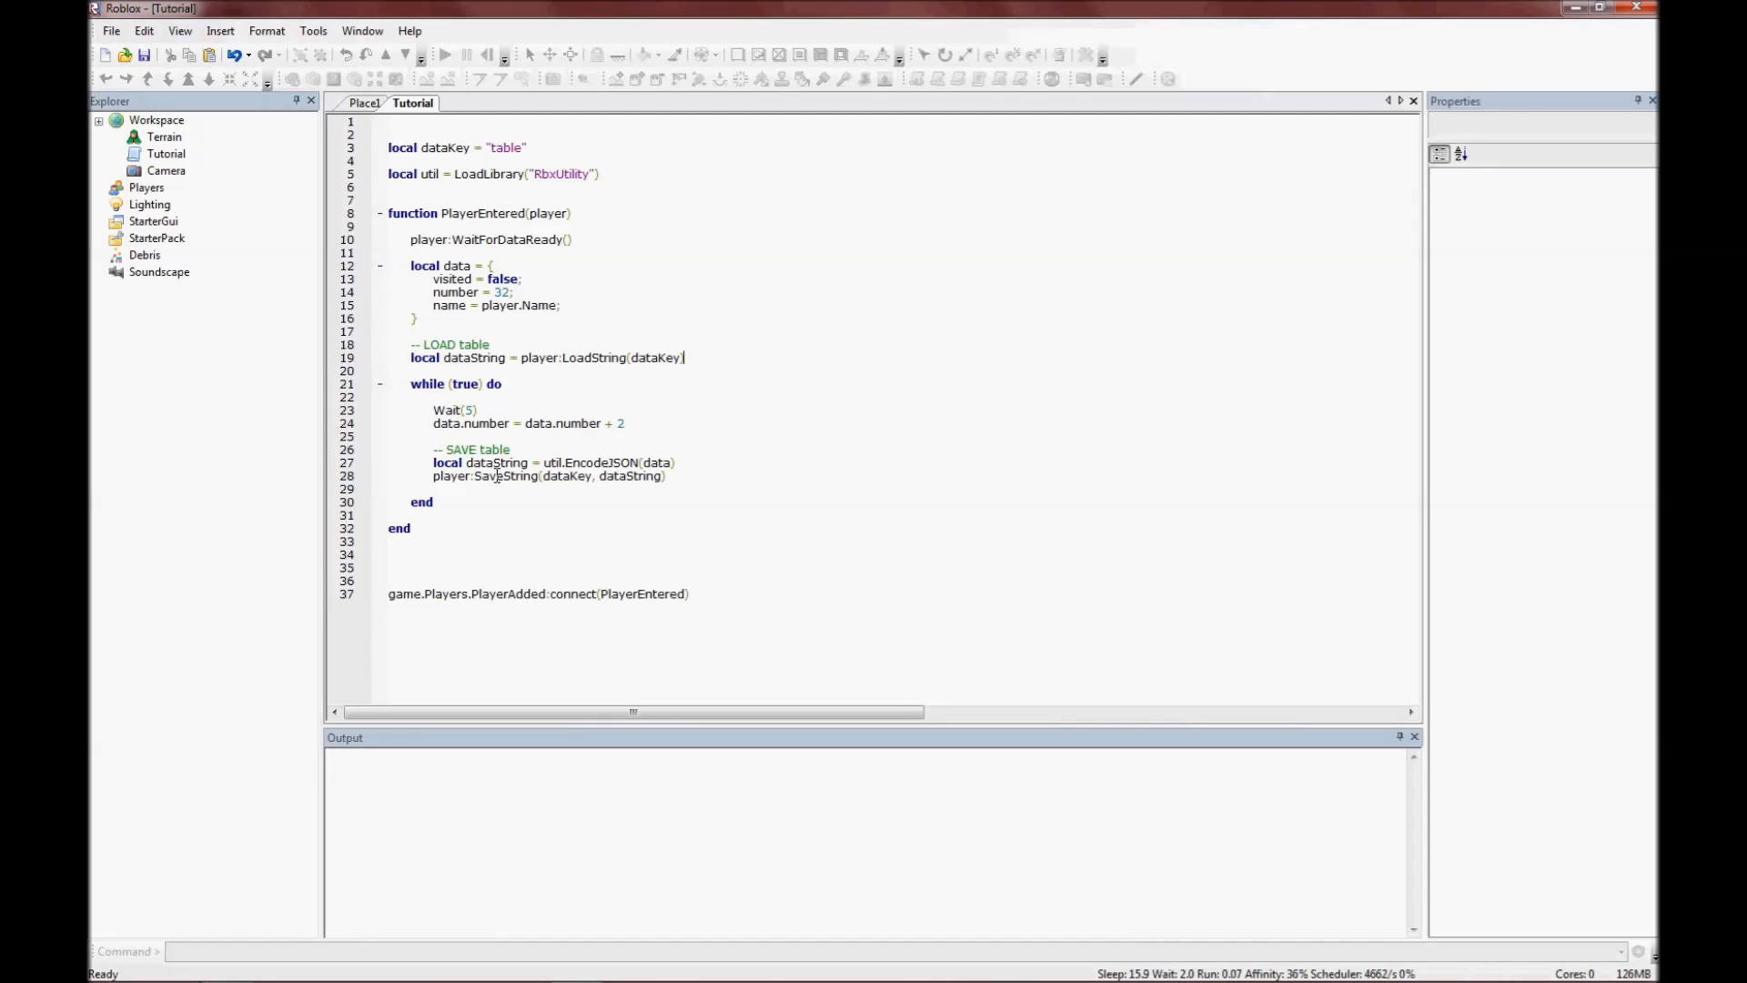
Compare the dataString variable and the matching SaveString and LoadString calls.
{"action": "double_click", "coordinate": [491, 462]}
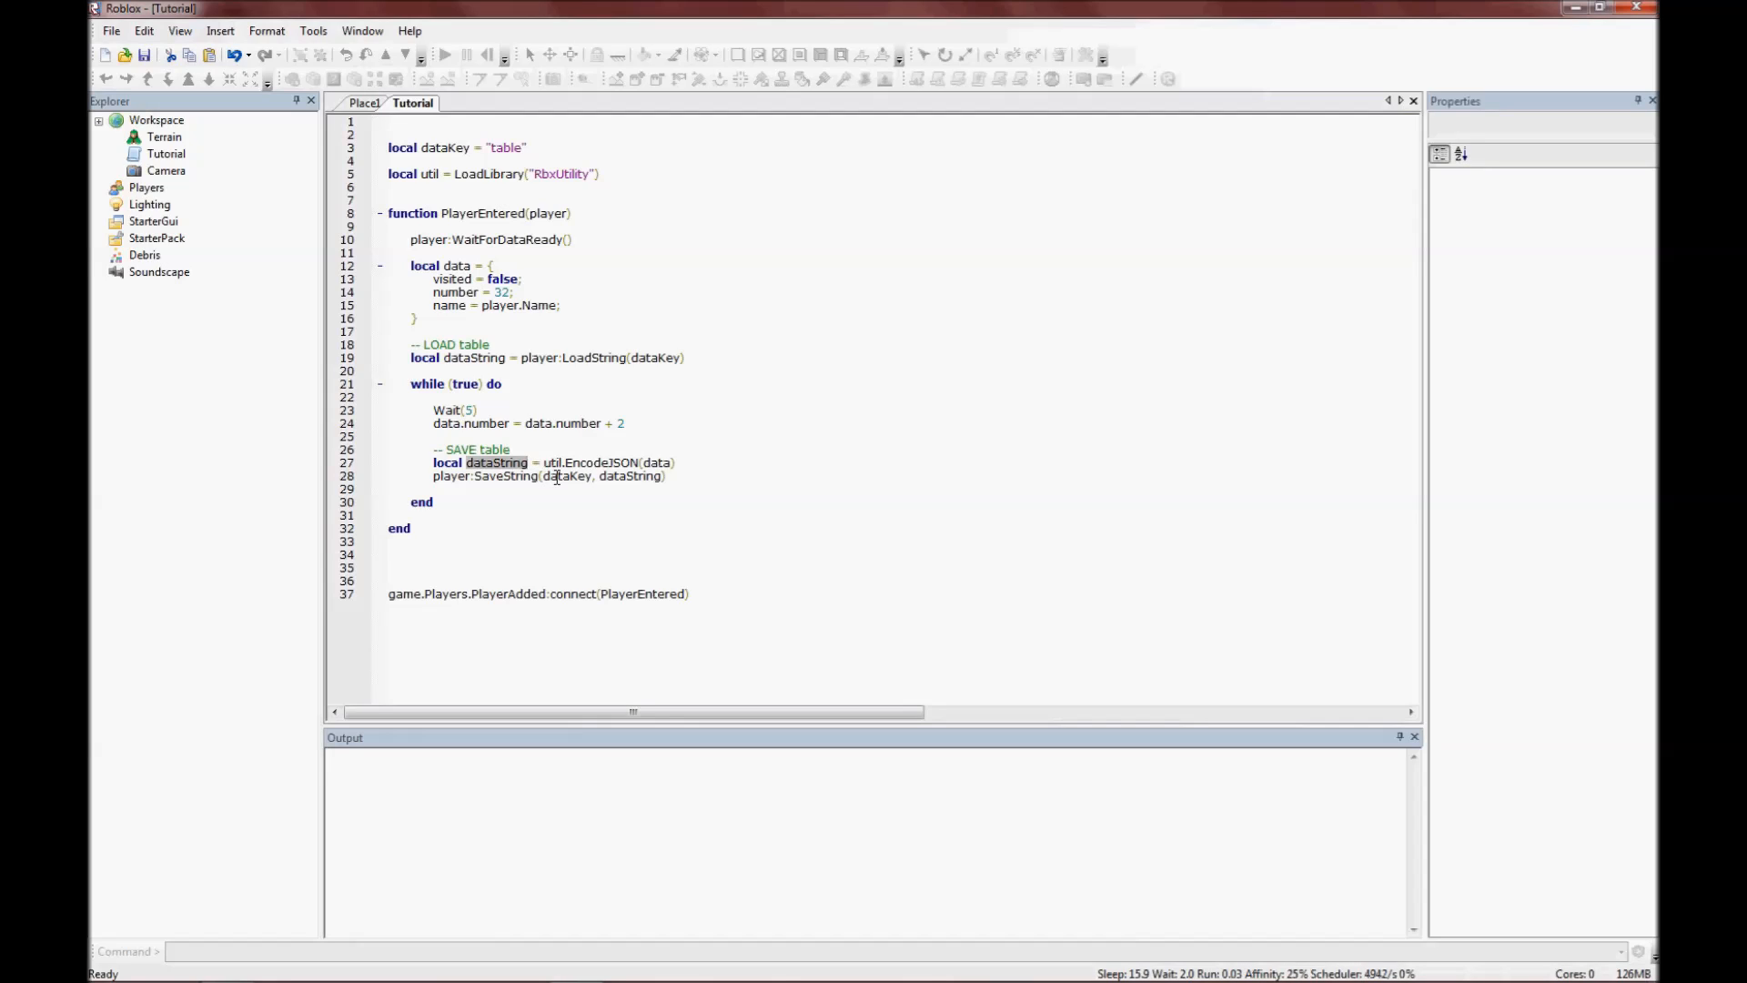
{"action": "double_click", "coordinate": [504, 477]}
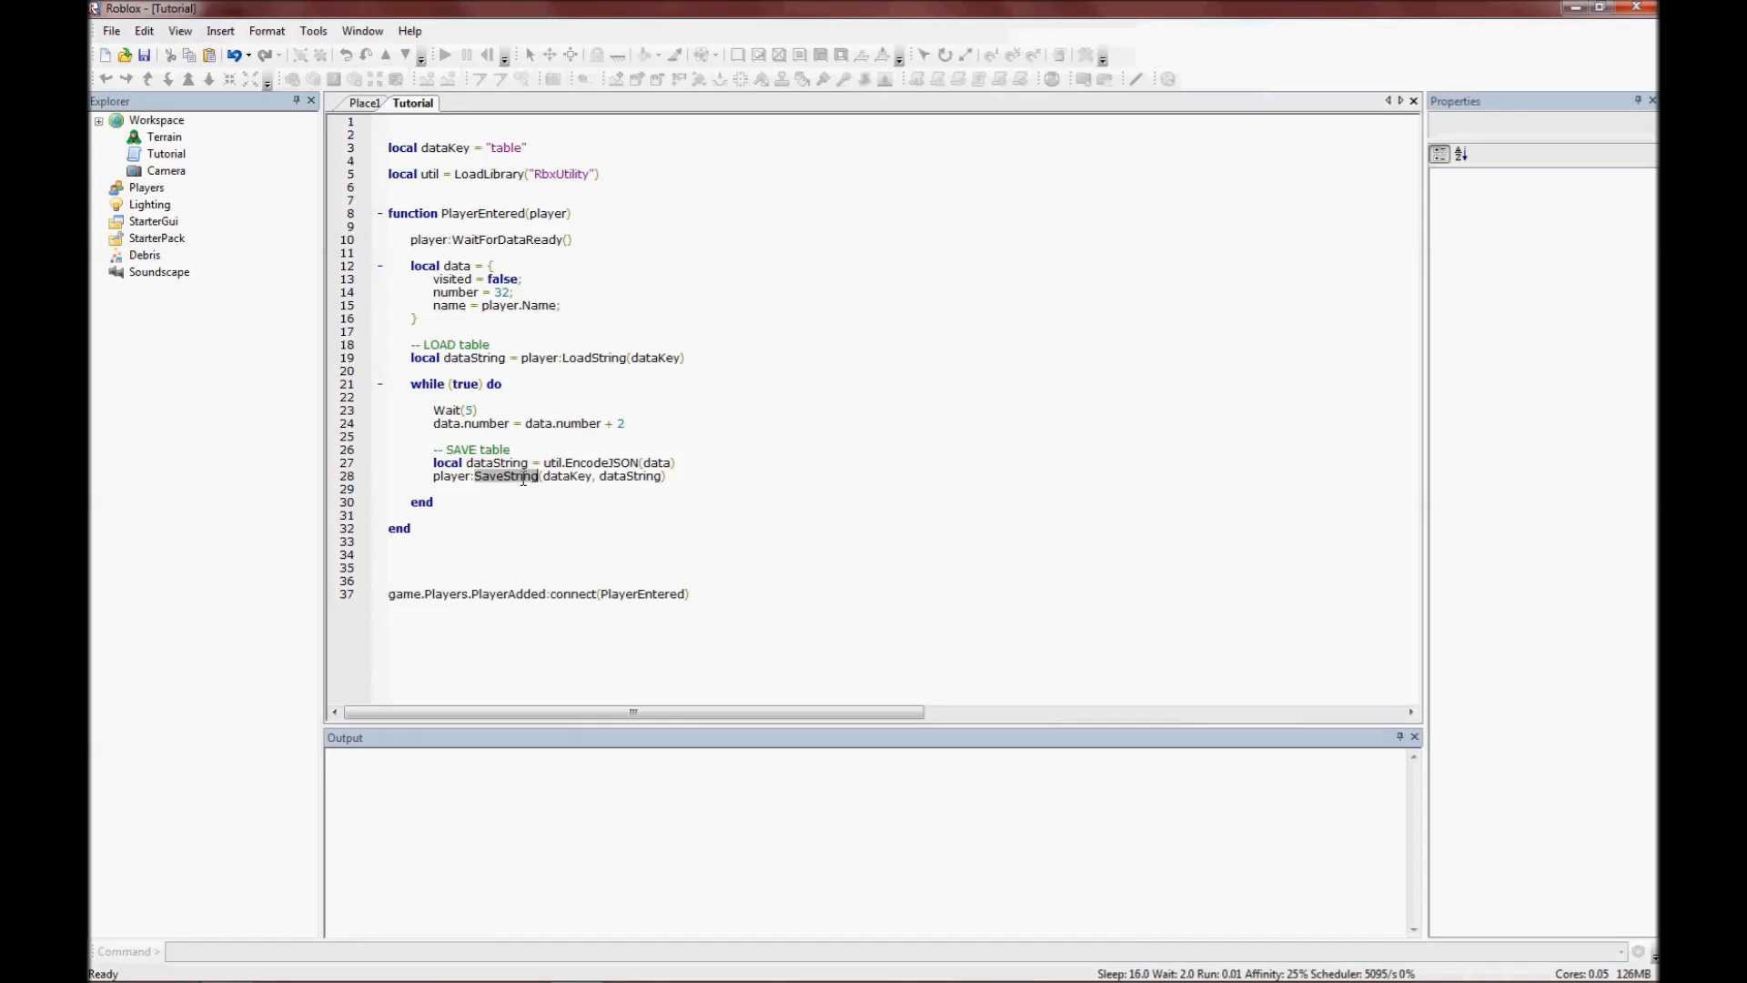
{"action": "double_click", "coordinate": [594, 356]}
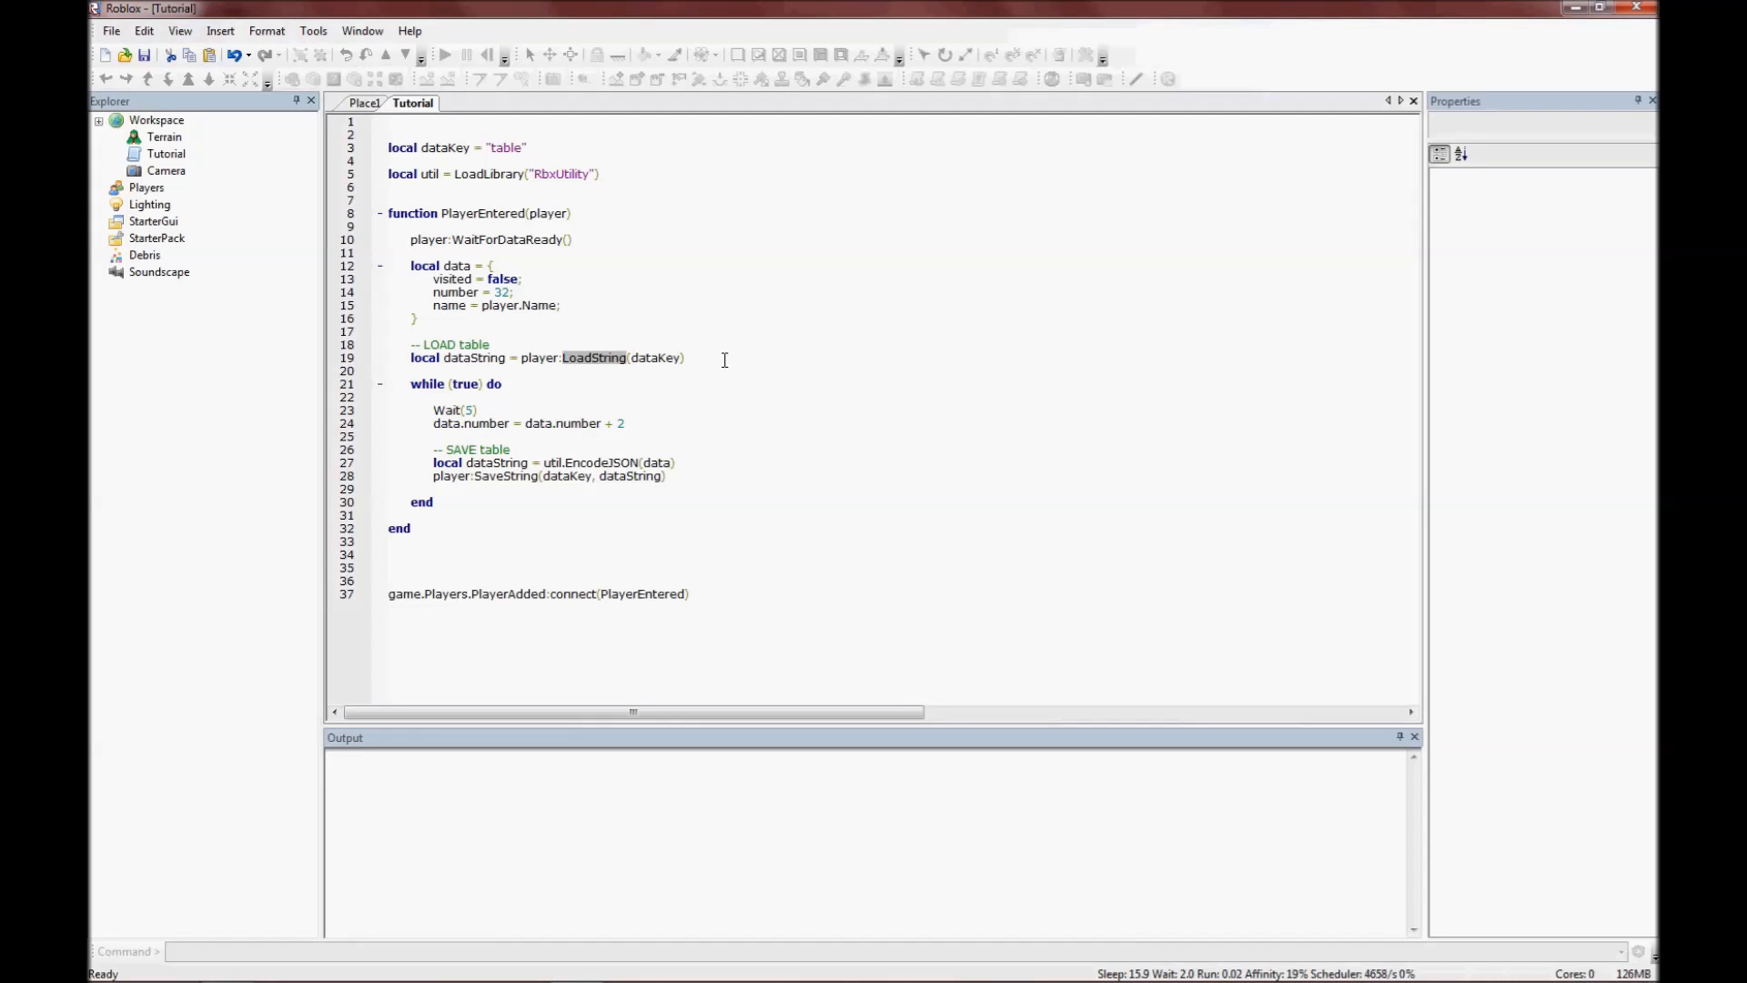
{"action": "type", "text": "\"\""}
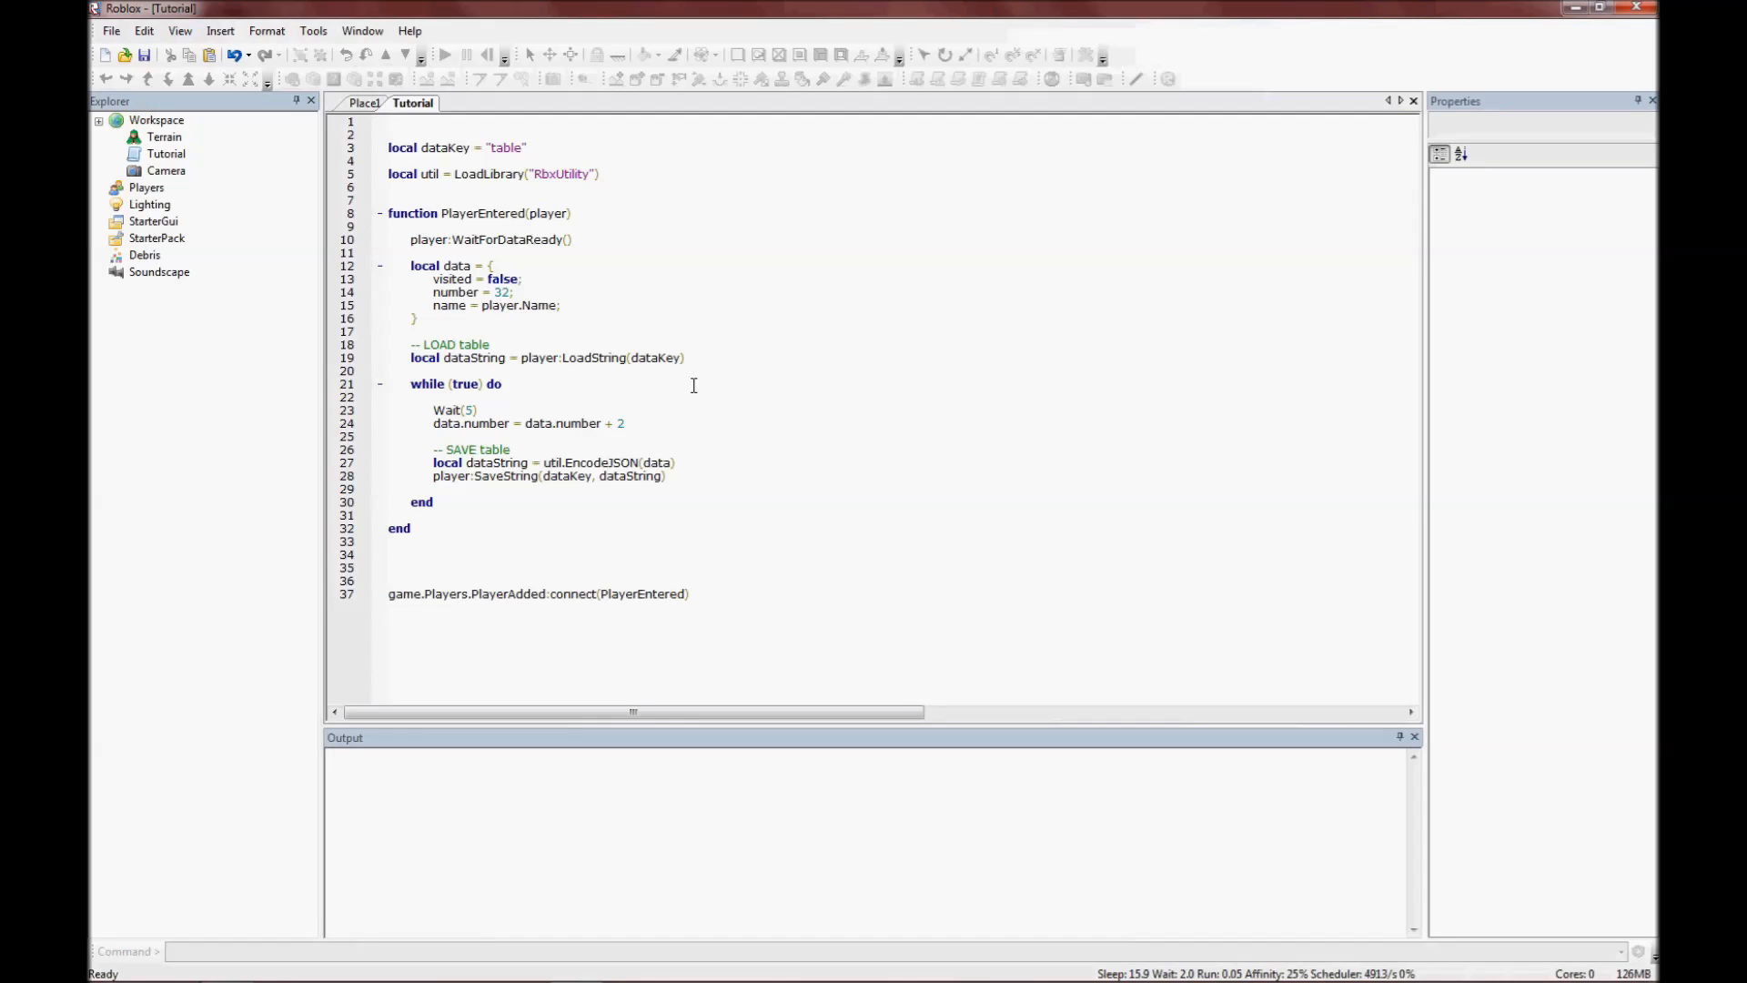
{"action": "mouse_move", "coordinate": [710, 339]}
{"action": "type", "text": "if "}
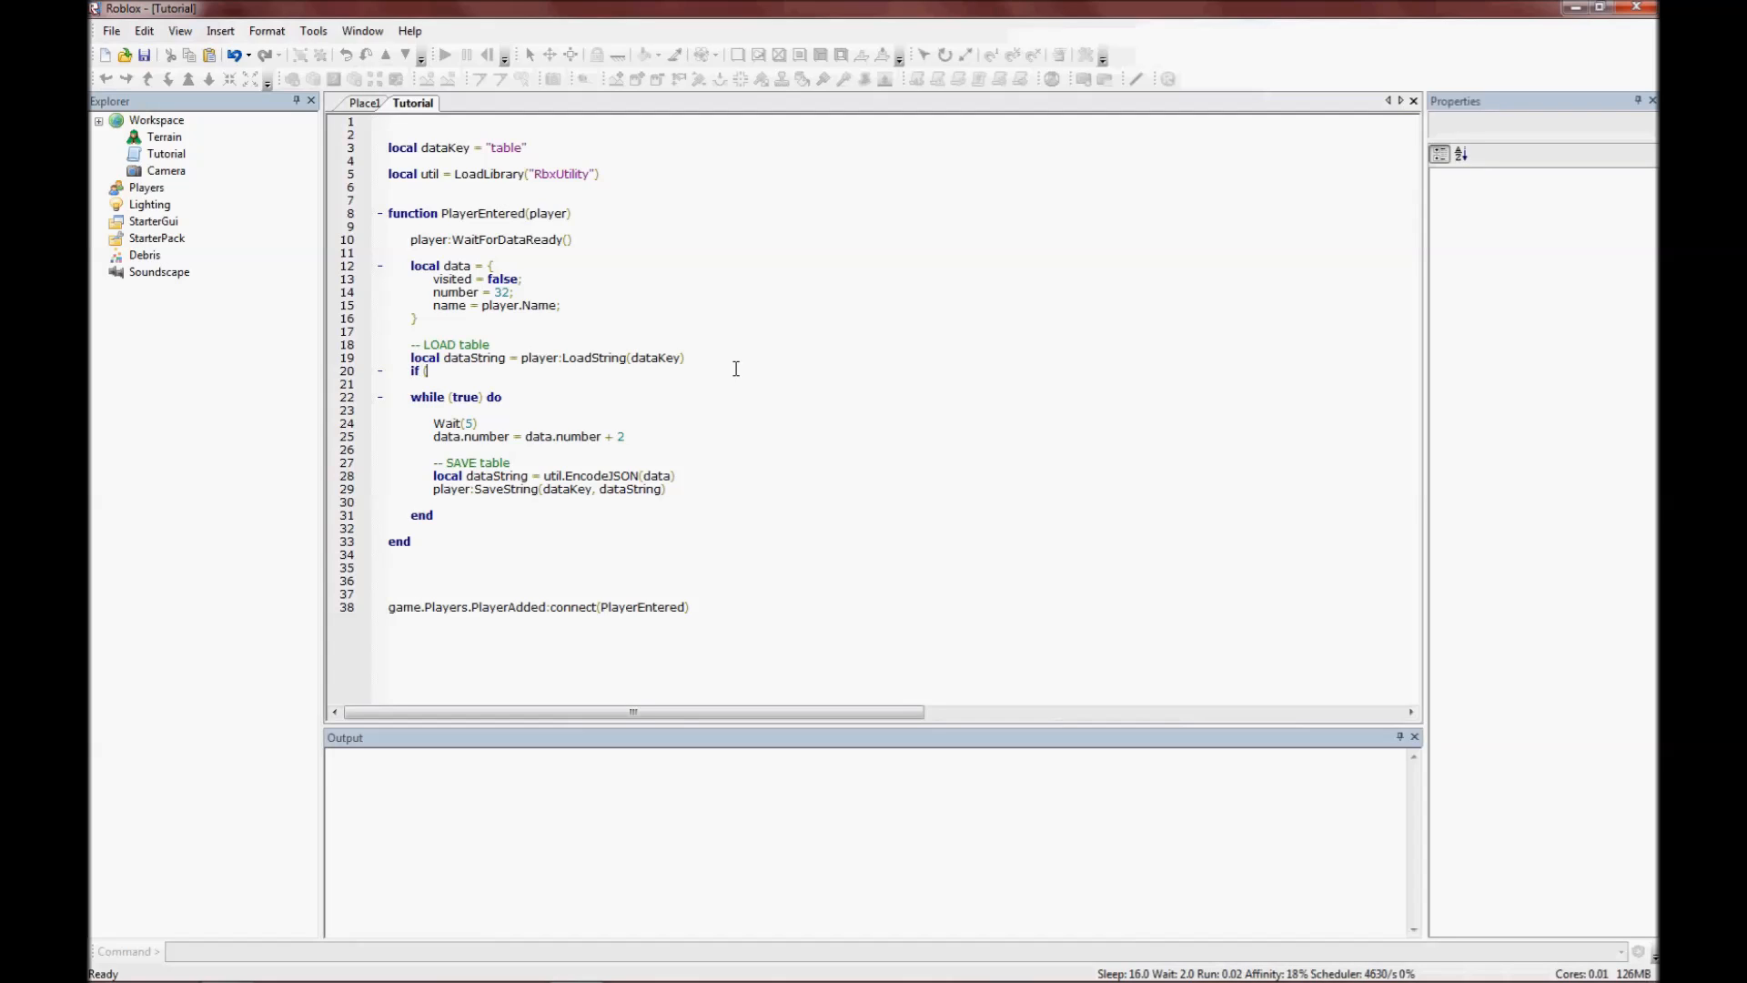
Add an if block decoding a non-empty dataString into data with util.DecodeJSON(dataString).
{"action": "type", "text": "(dataString ~"}
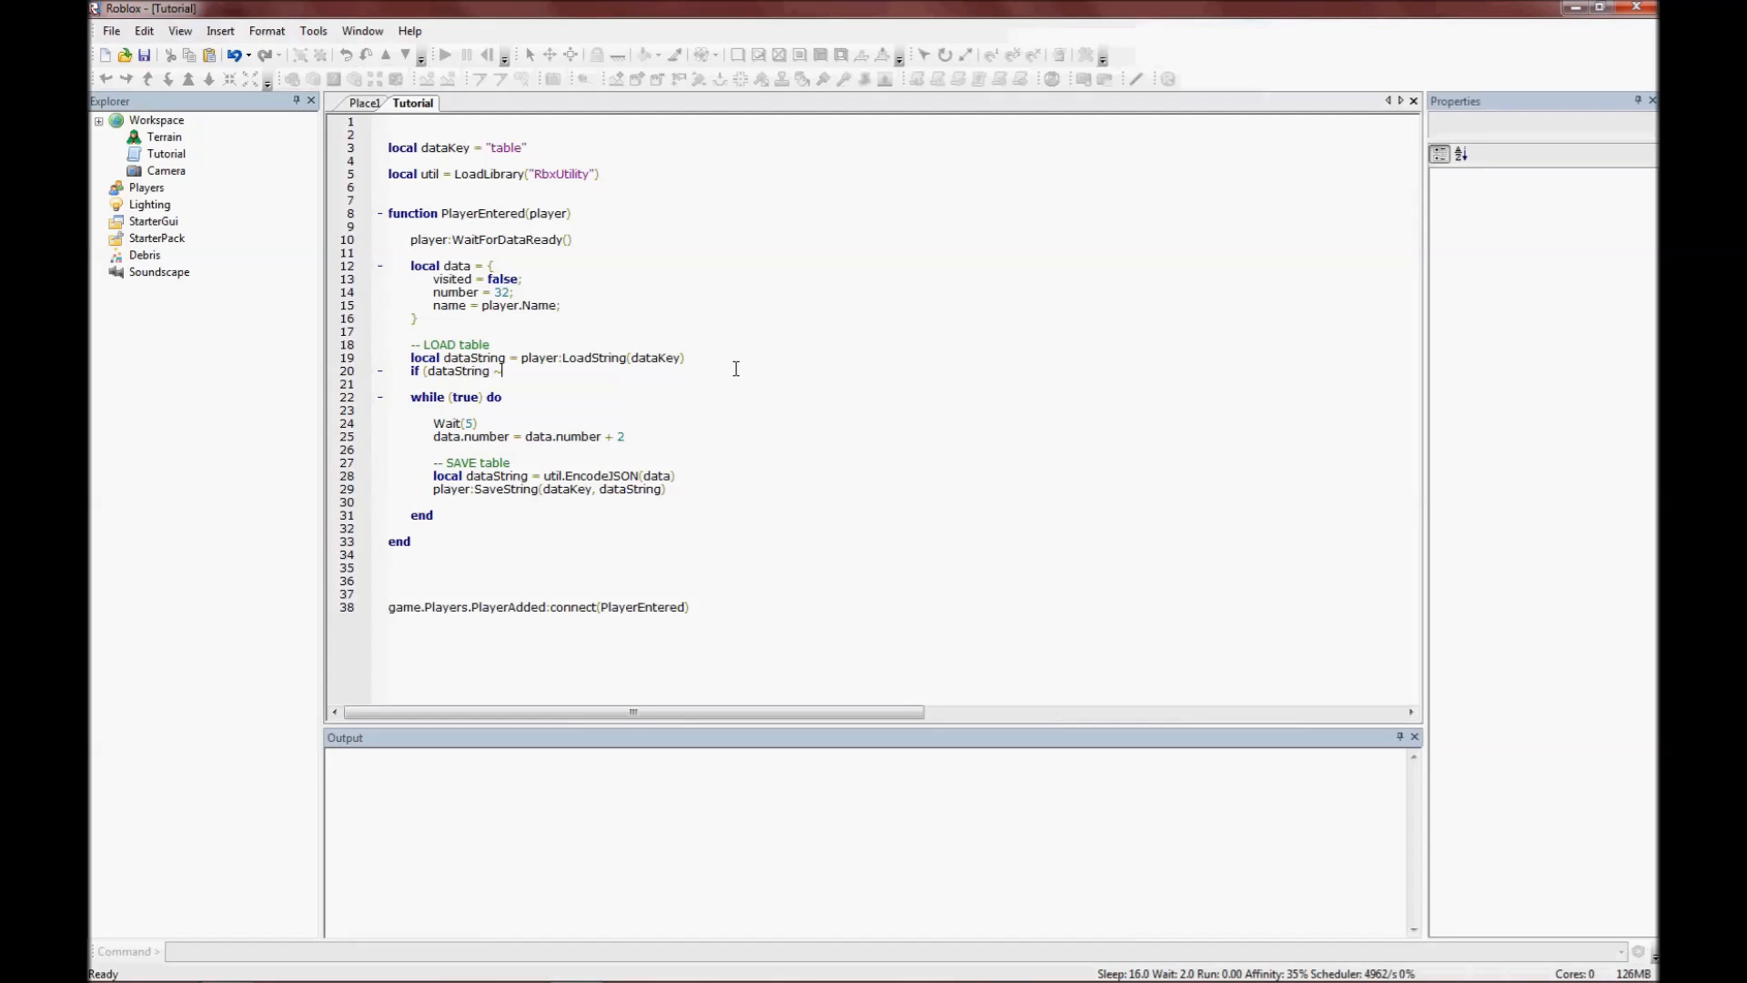
{"action": "type", "text": "= \"\") t"}
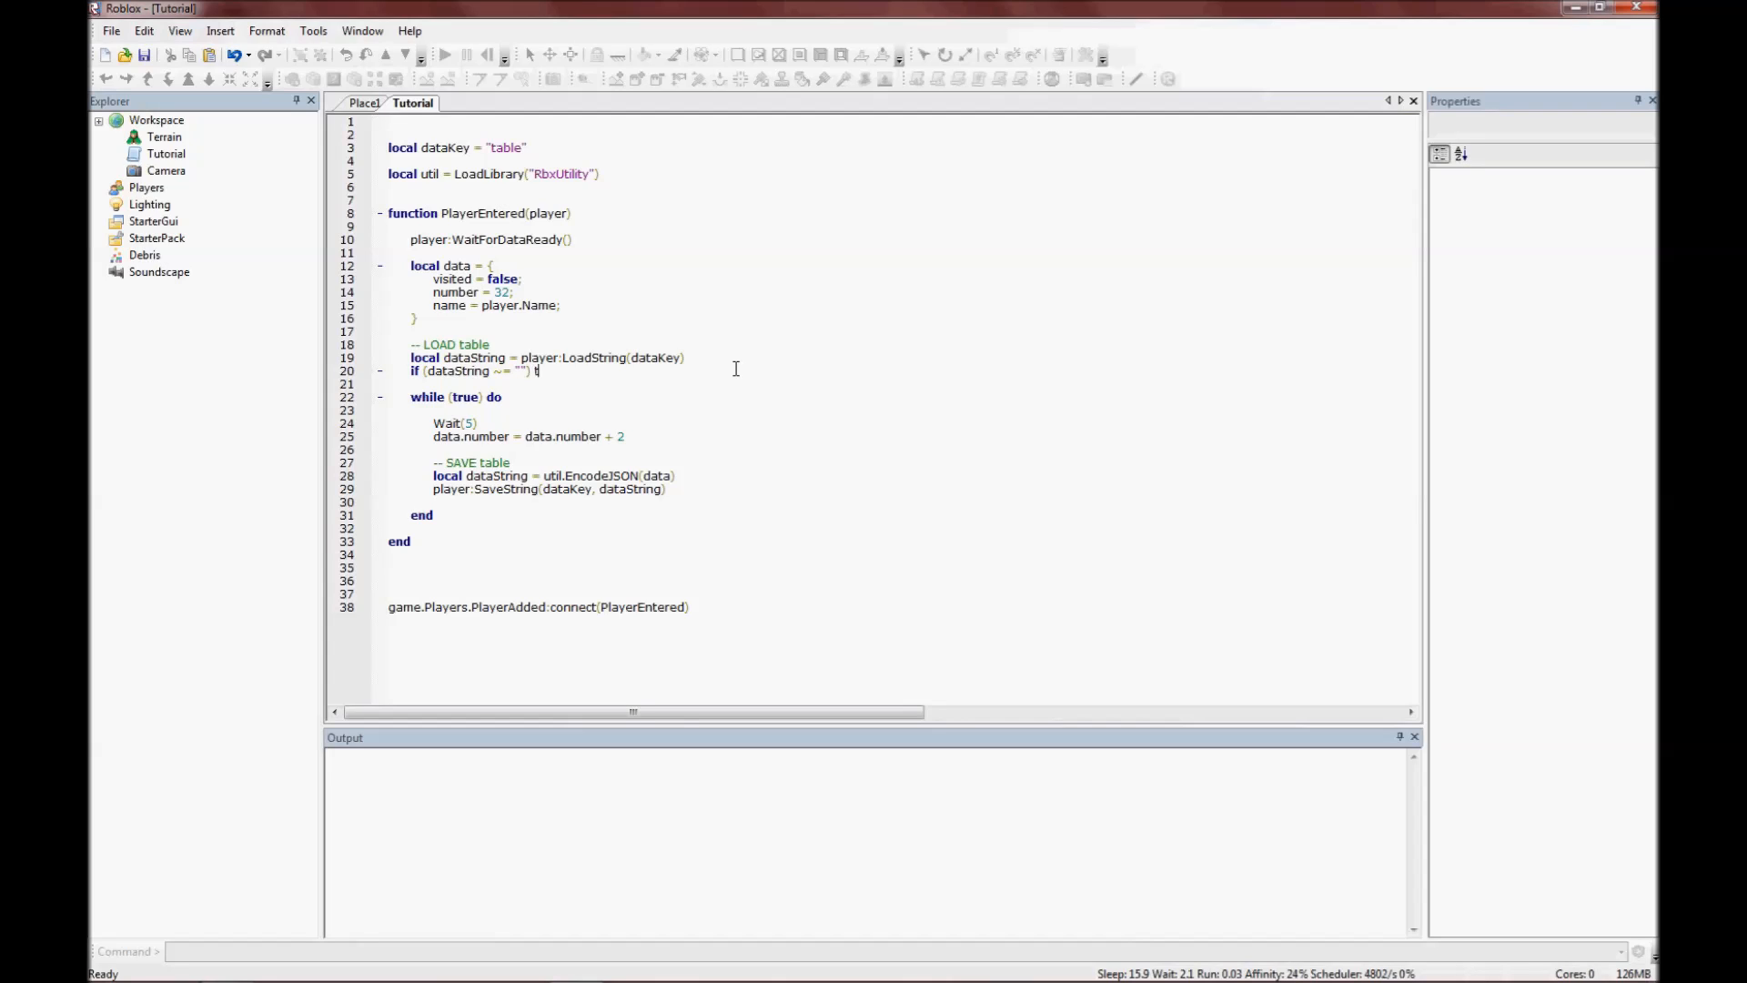
{"action": "type", "text": "hen"}
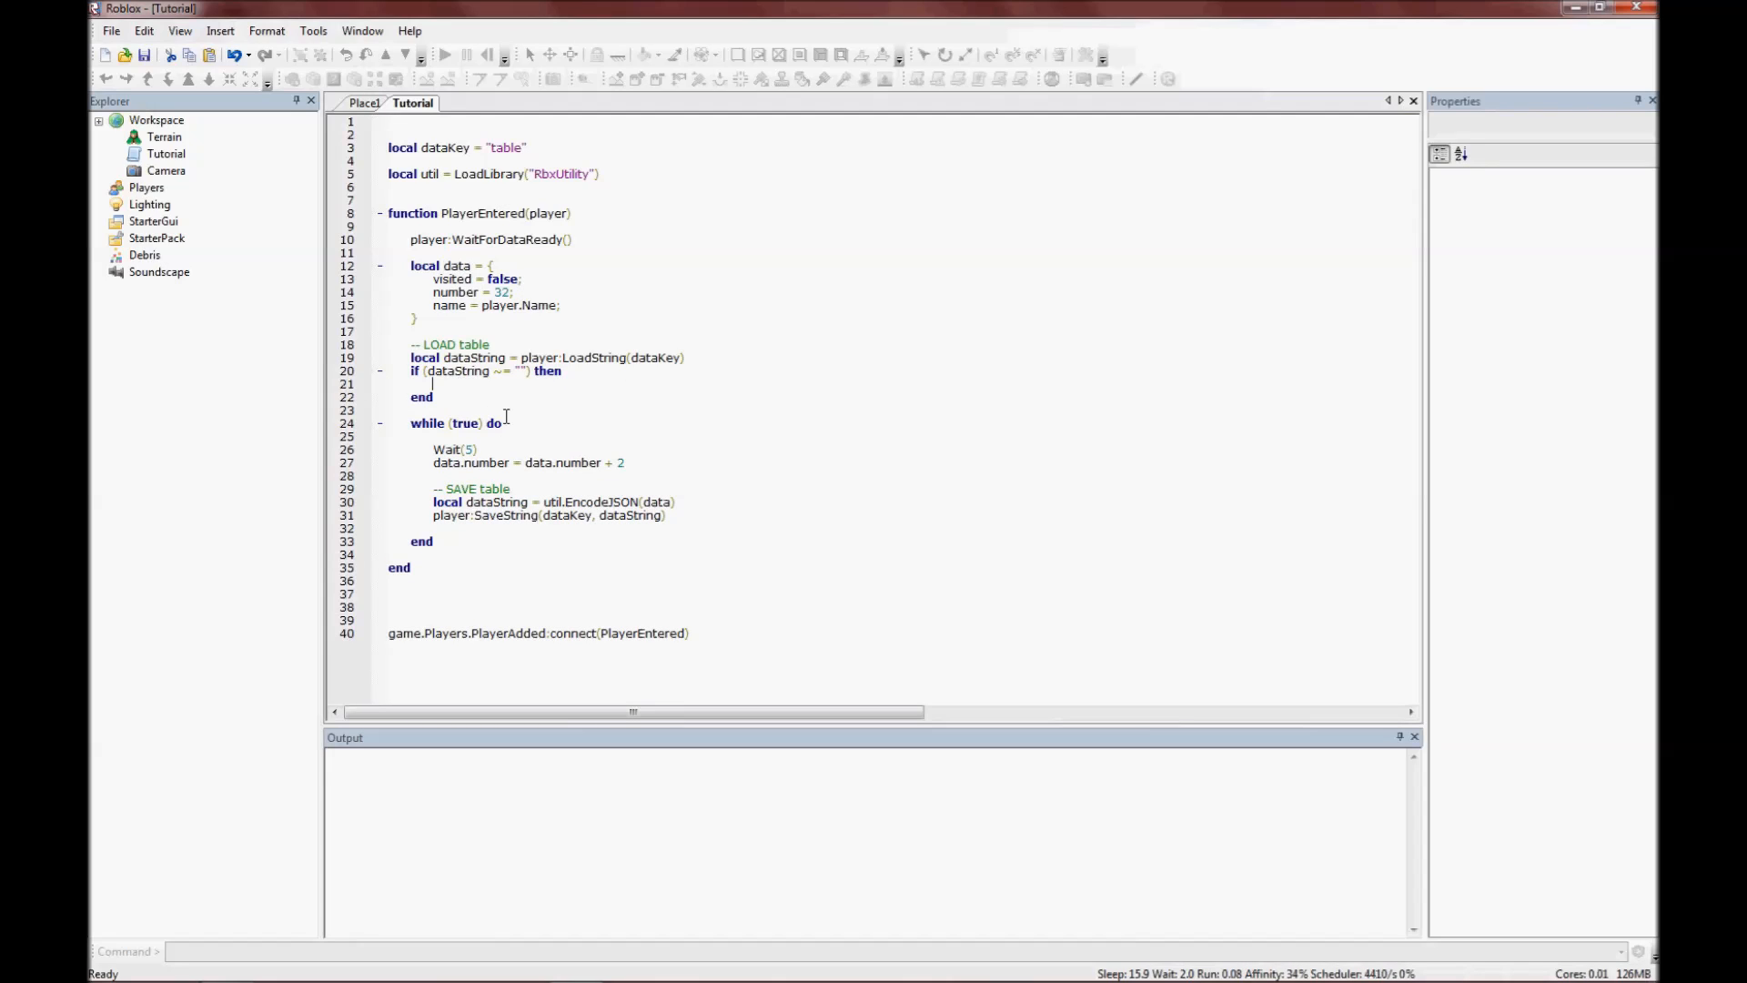
{"action": "mouse_move", "coordinate": [526, 426]}
{"action": "type", "text": "data ="}
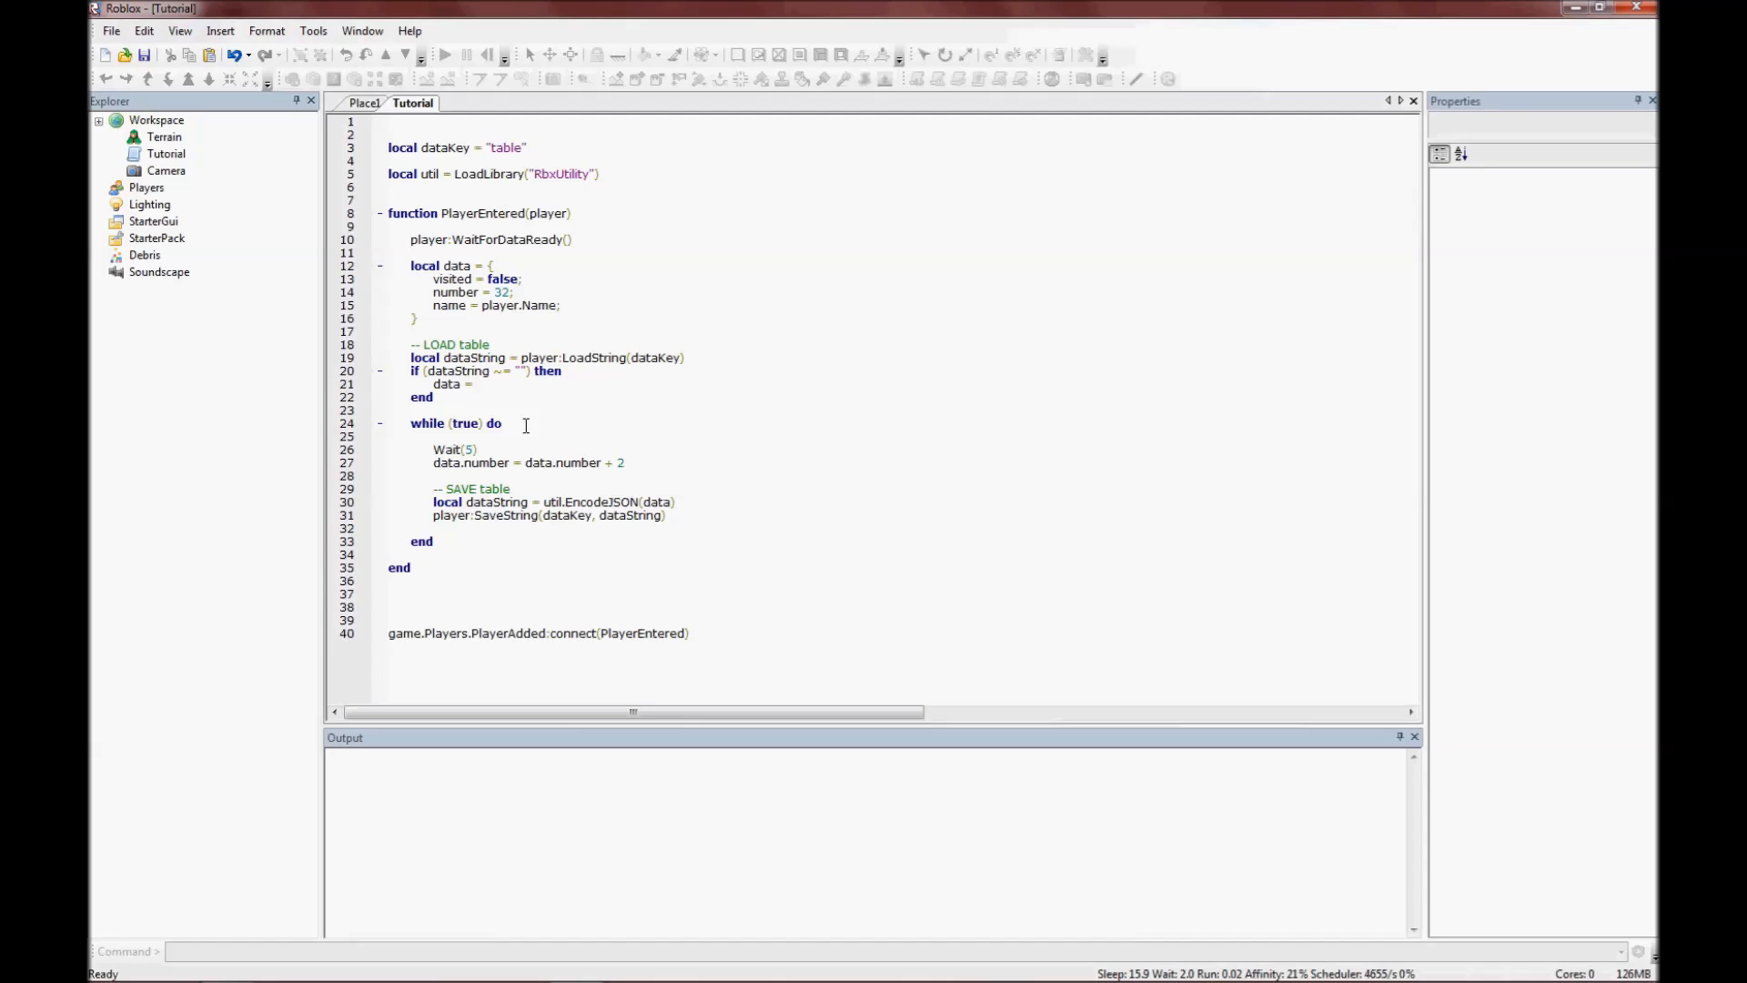
{"action": "type", "text": "util.De"}
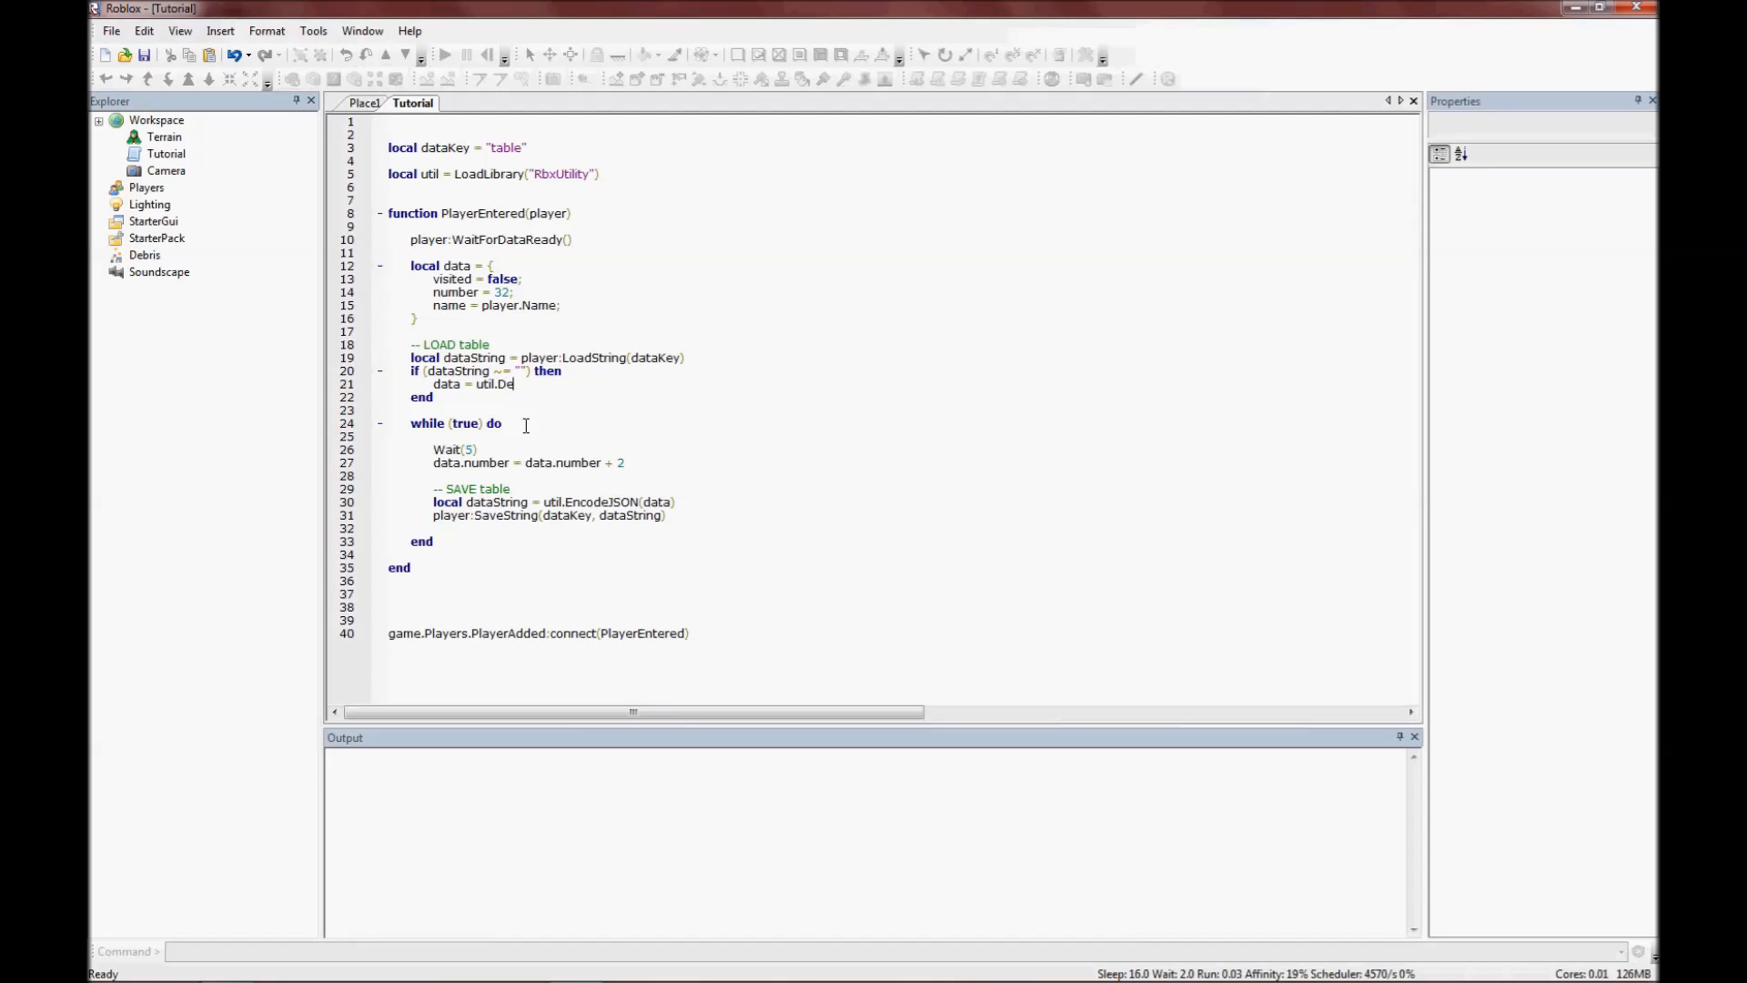
{"action": "type", "text": "codeJSON(dat"}
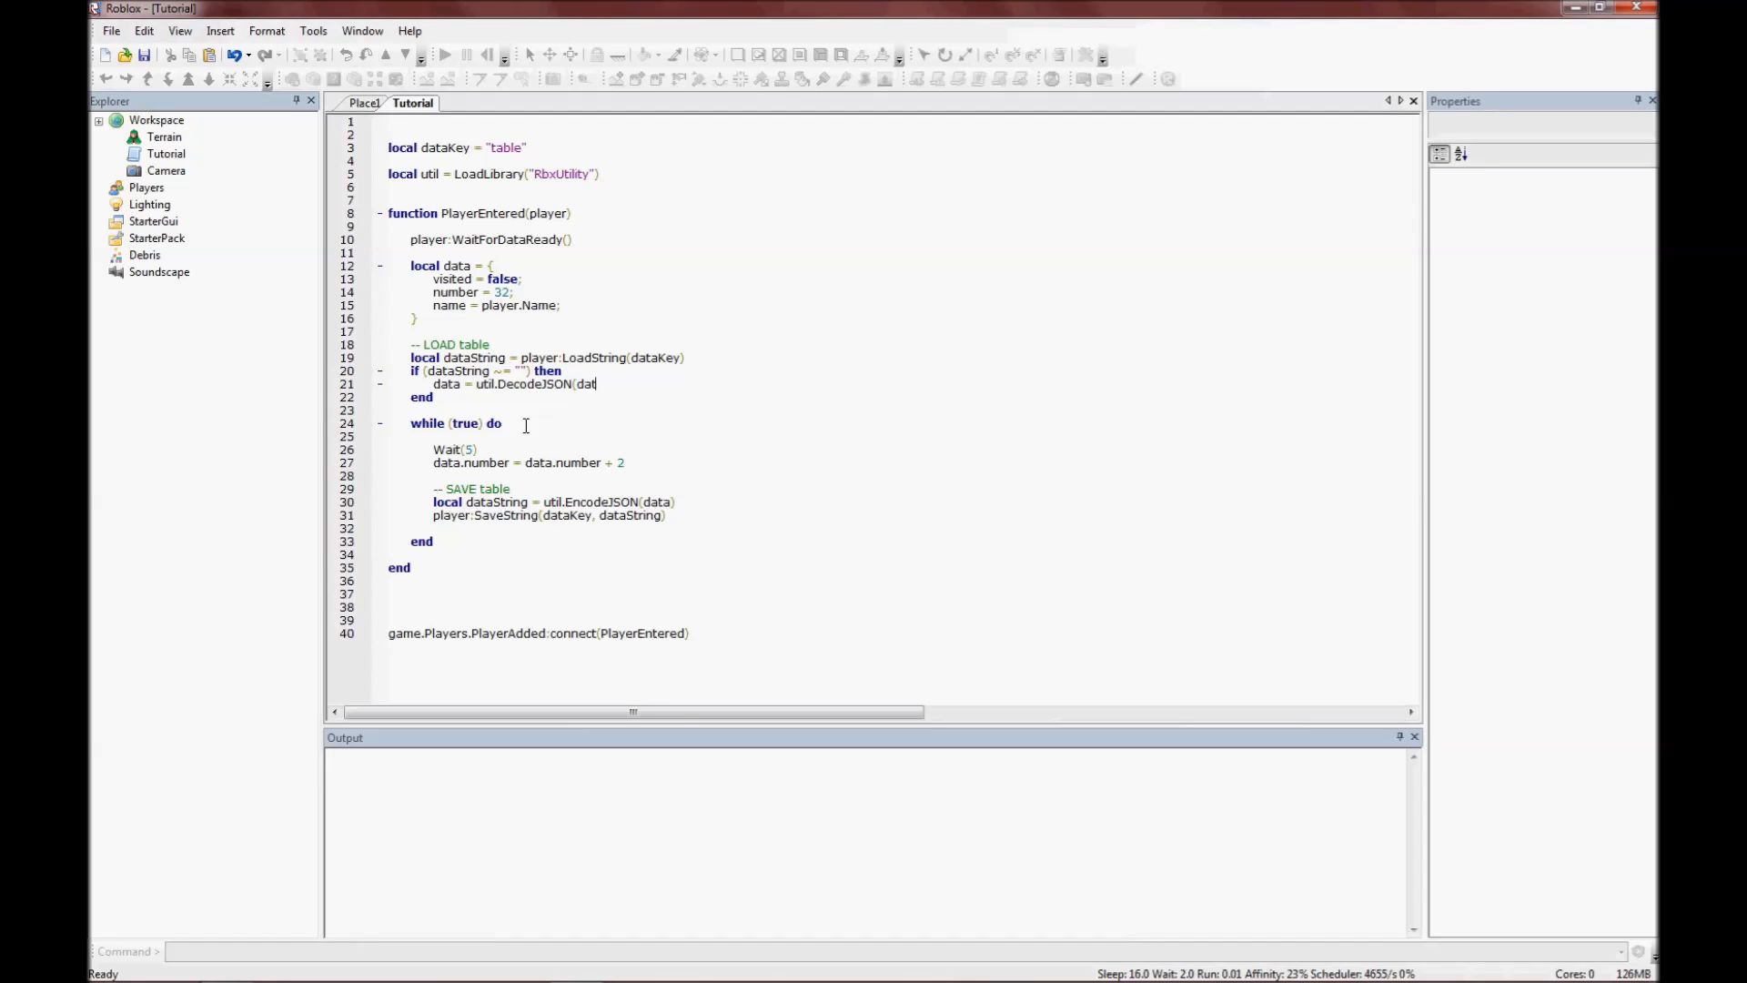
{"action": "type", "text": "aString)"}
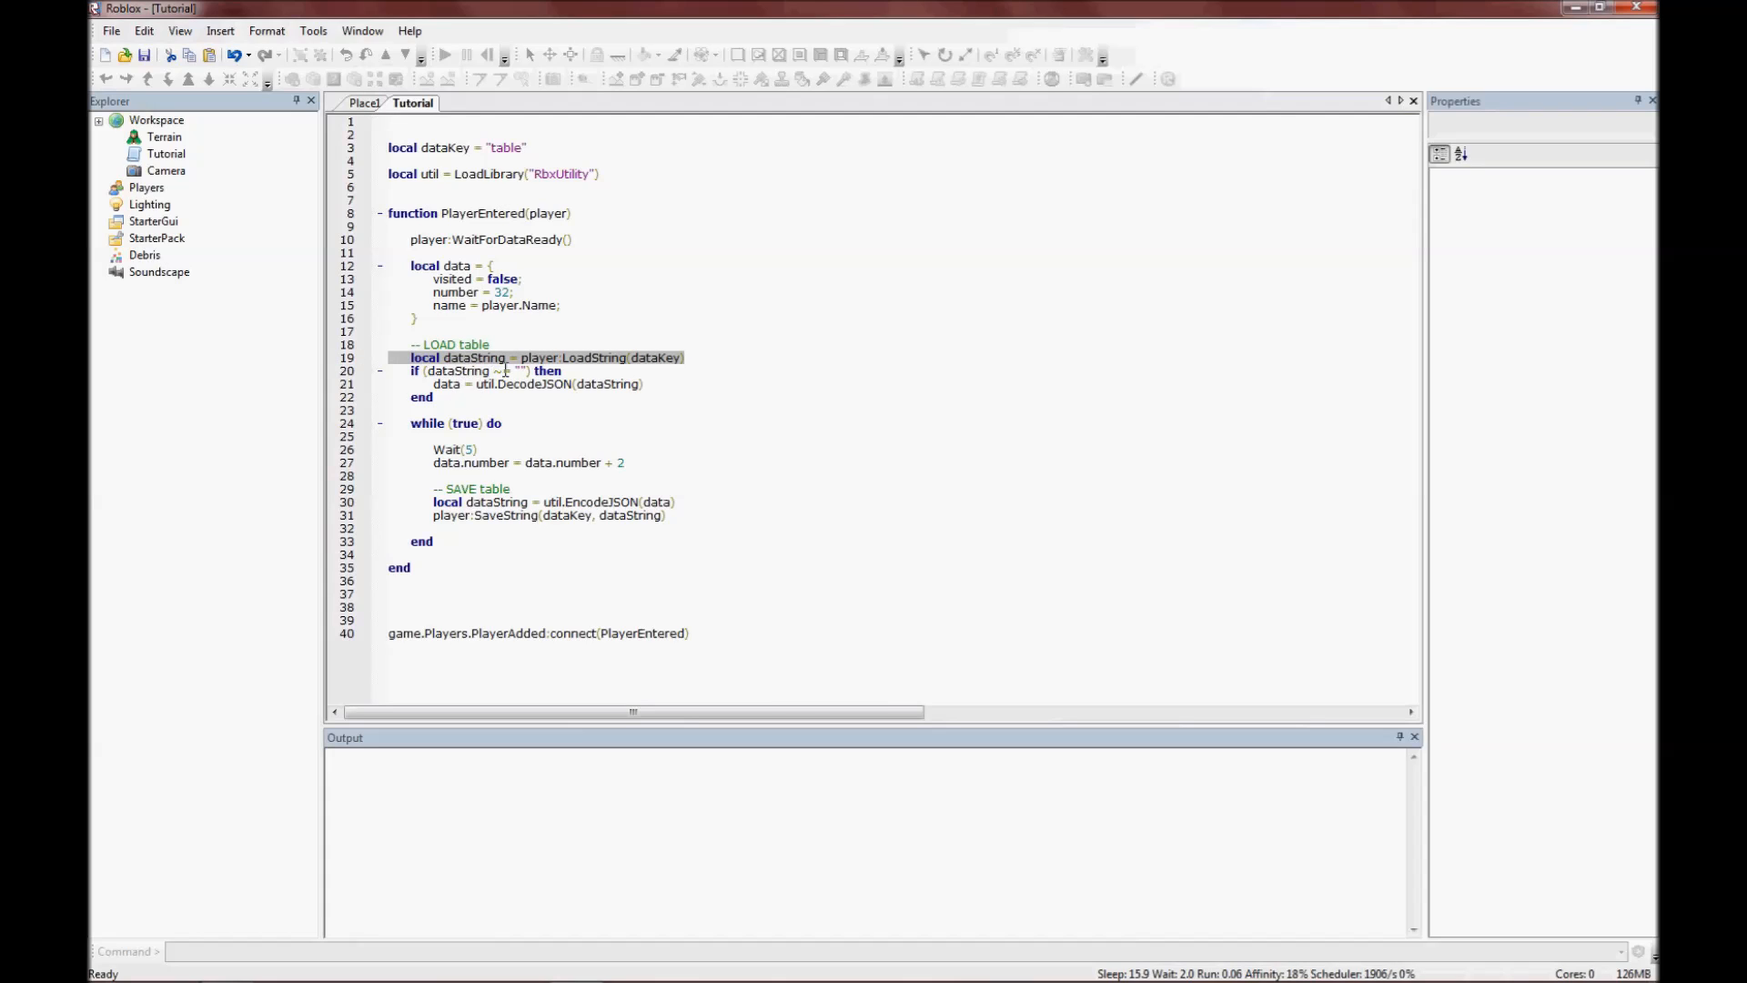
Review the while loop body and the line incrementing data.number.
{"action": "left_click", "coordinate": [493, 372]}
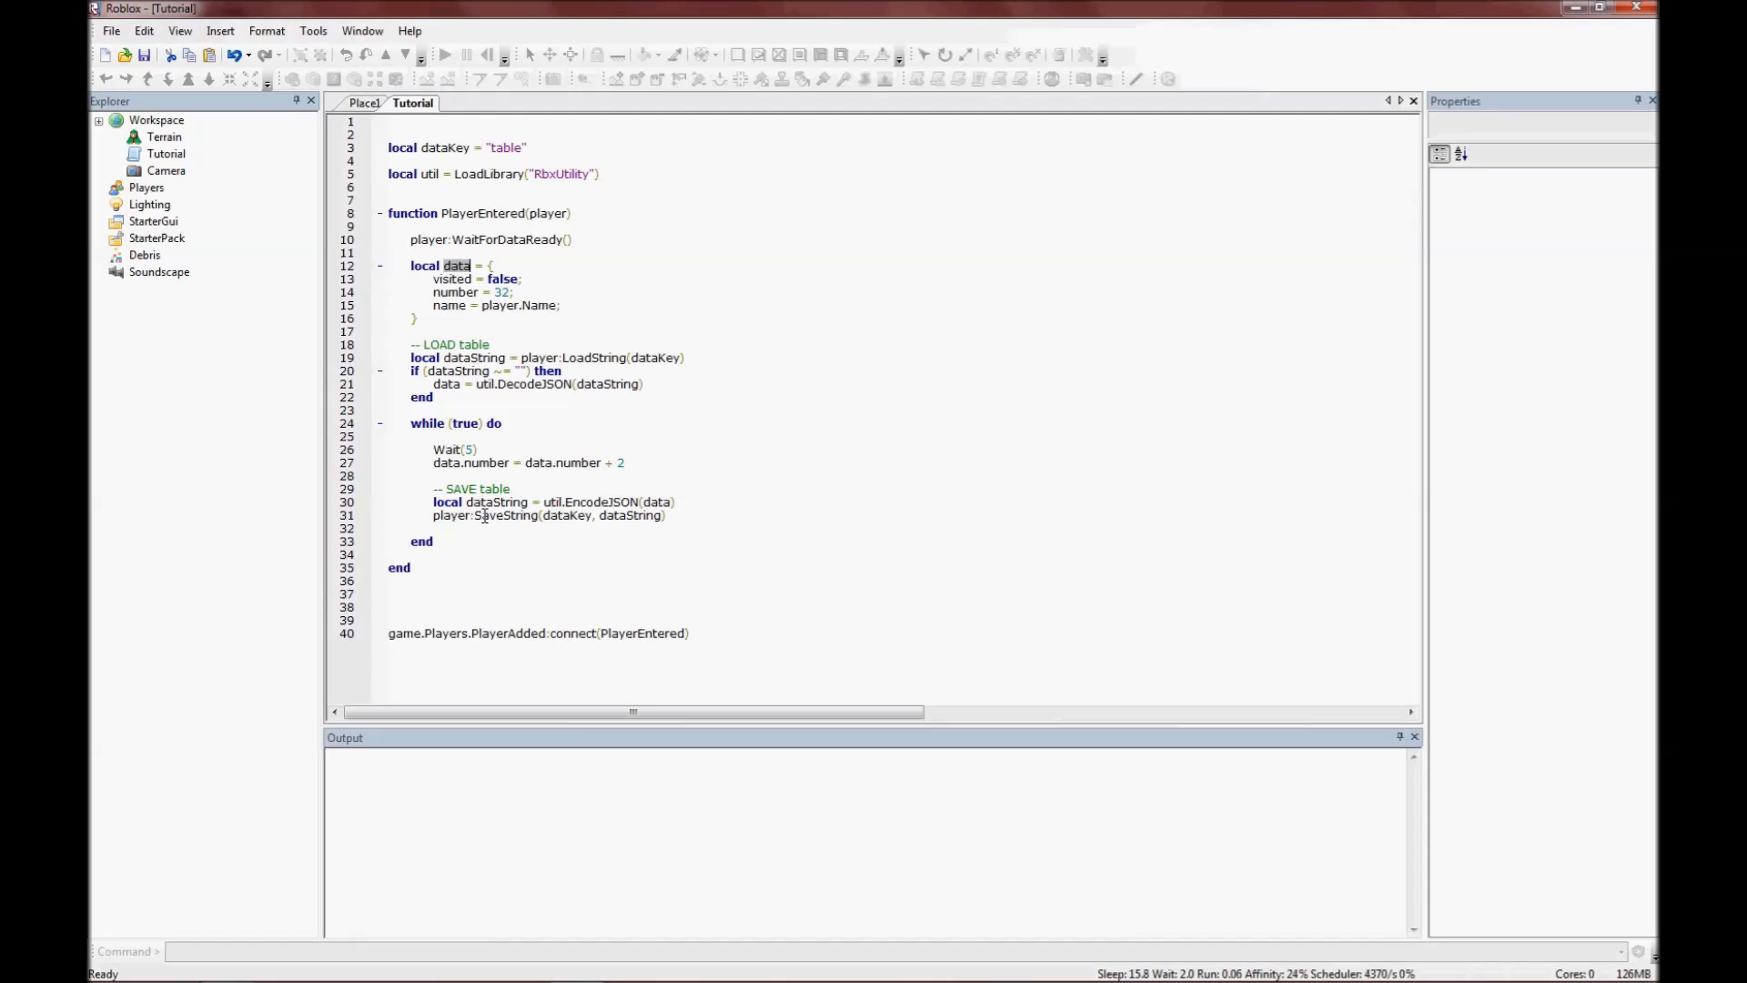
{"action": "left_click_drag", "start_coordinate": [434, 449], "coordinate": [435, 541]}
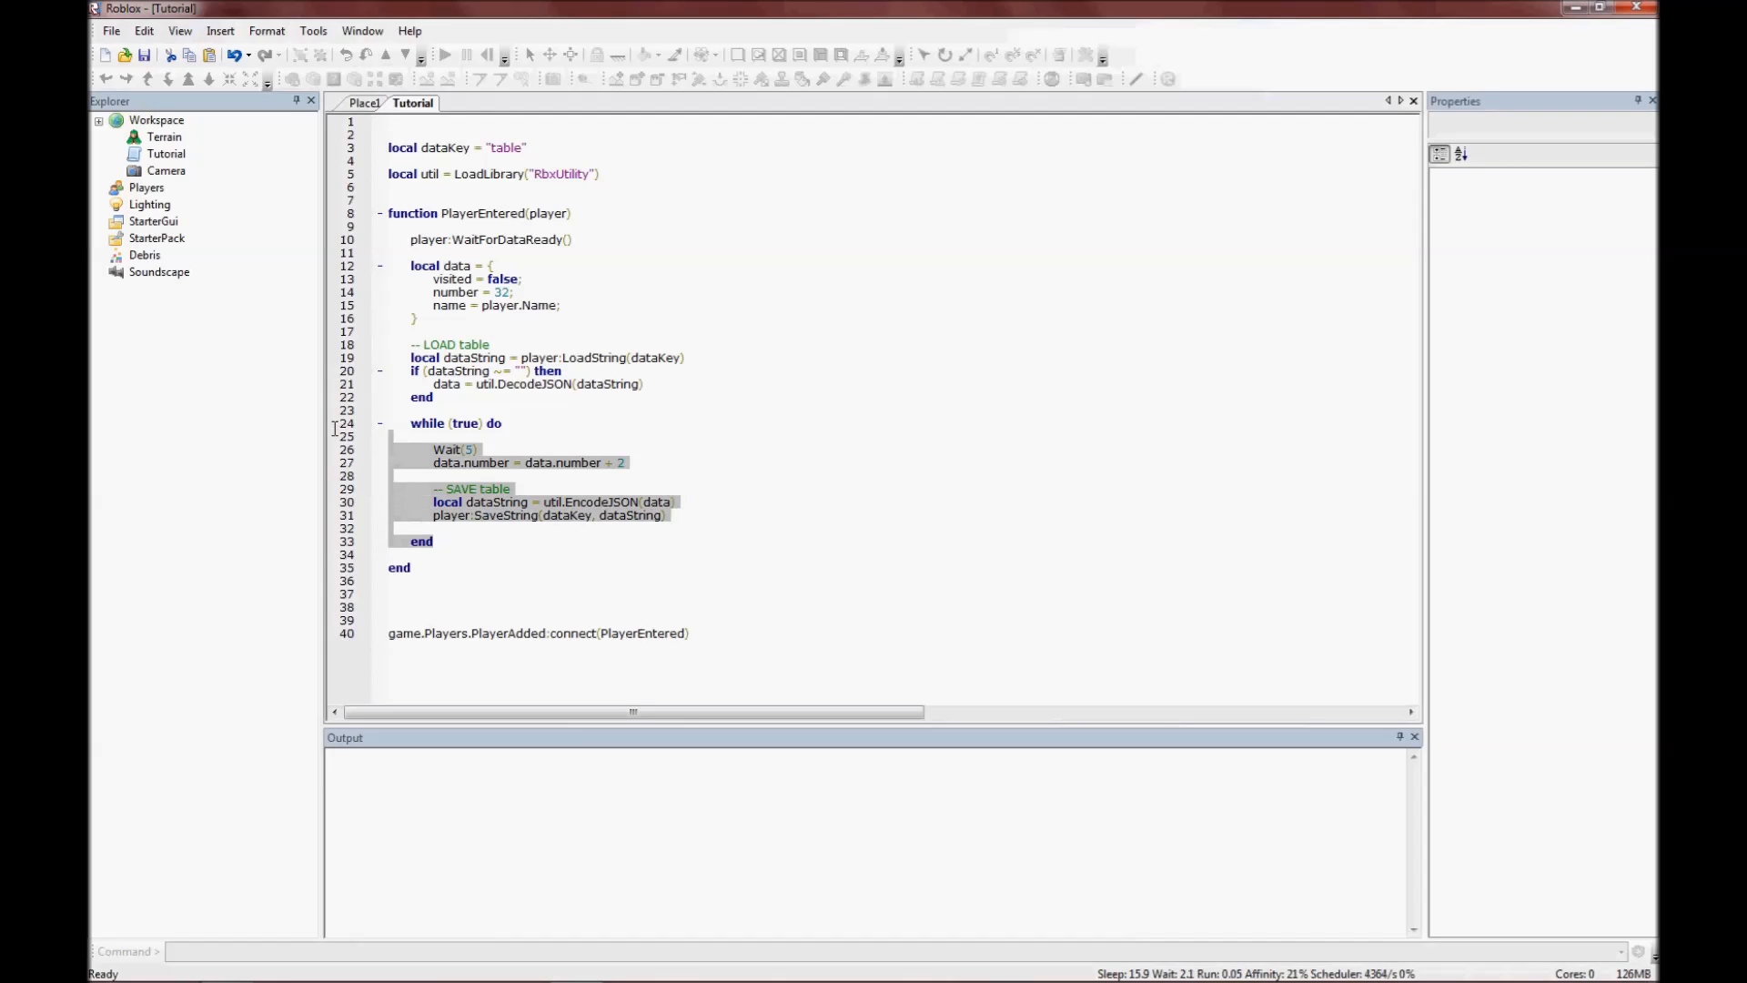
{"action": "left_click", "coordinate": [478, 502]}
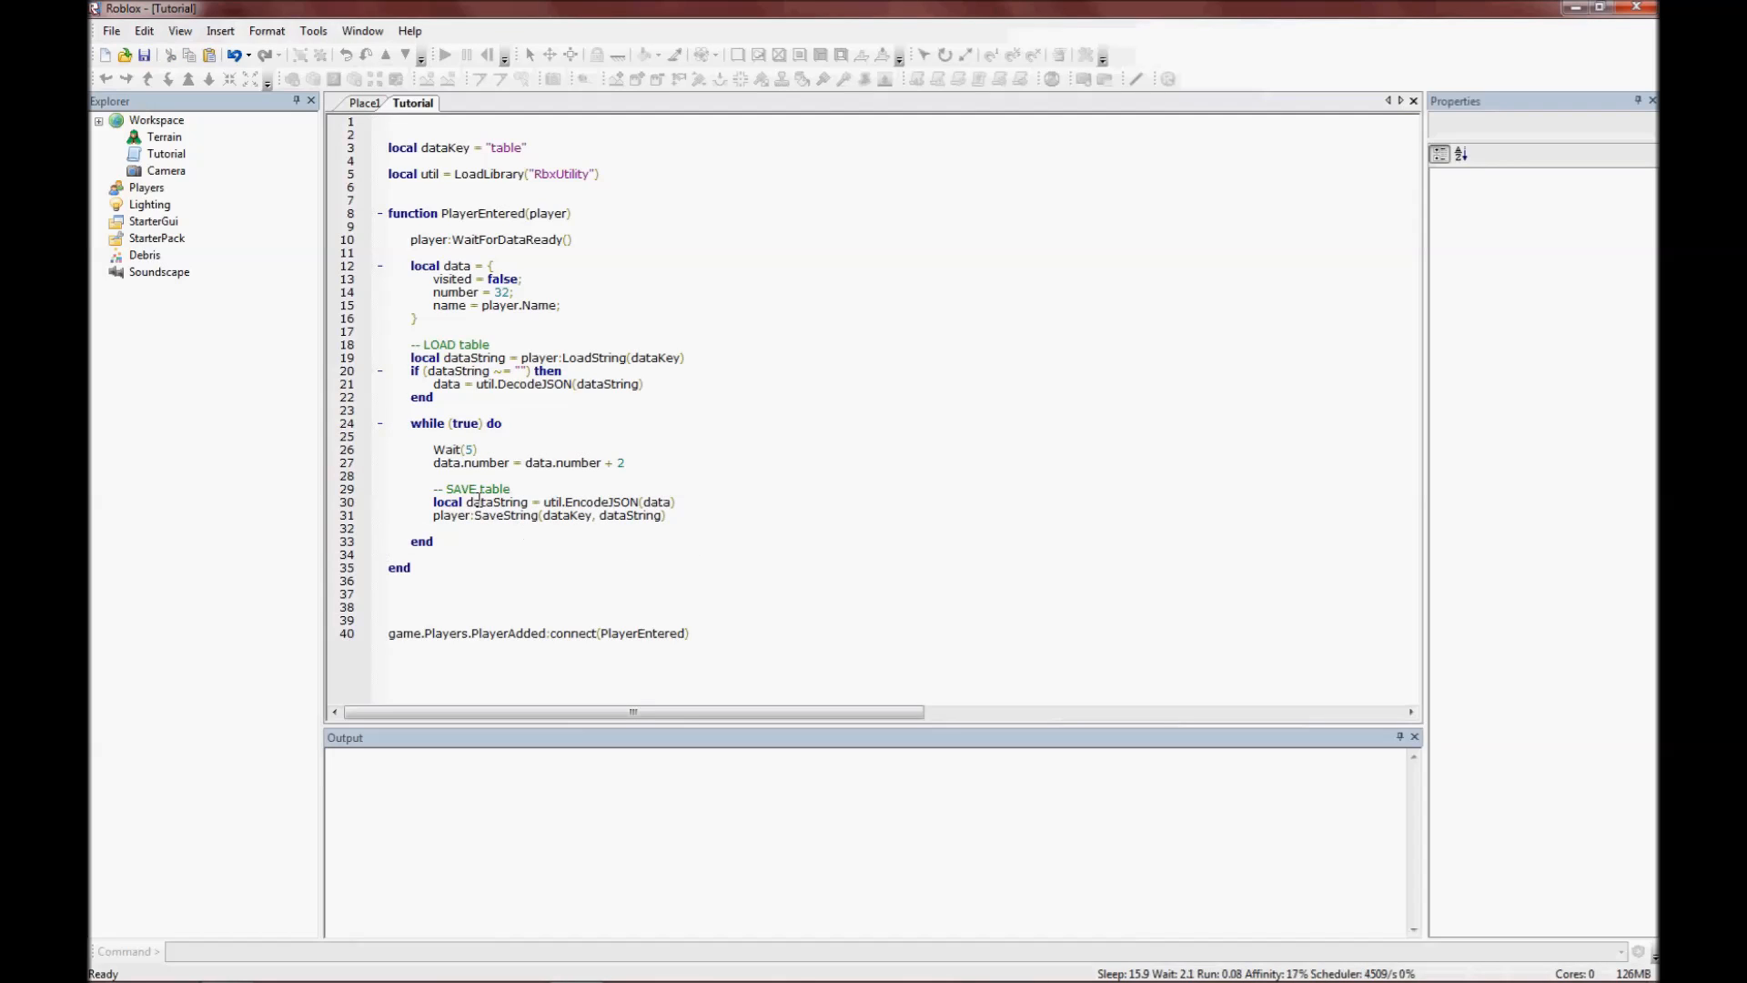
{"action": "double_click", "coordinate": [457, 463]}
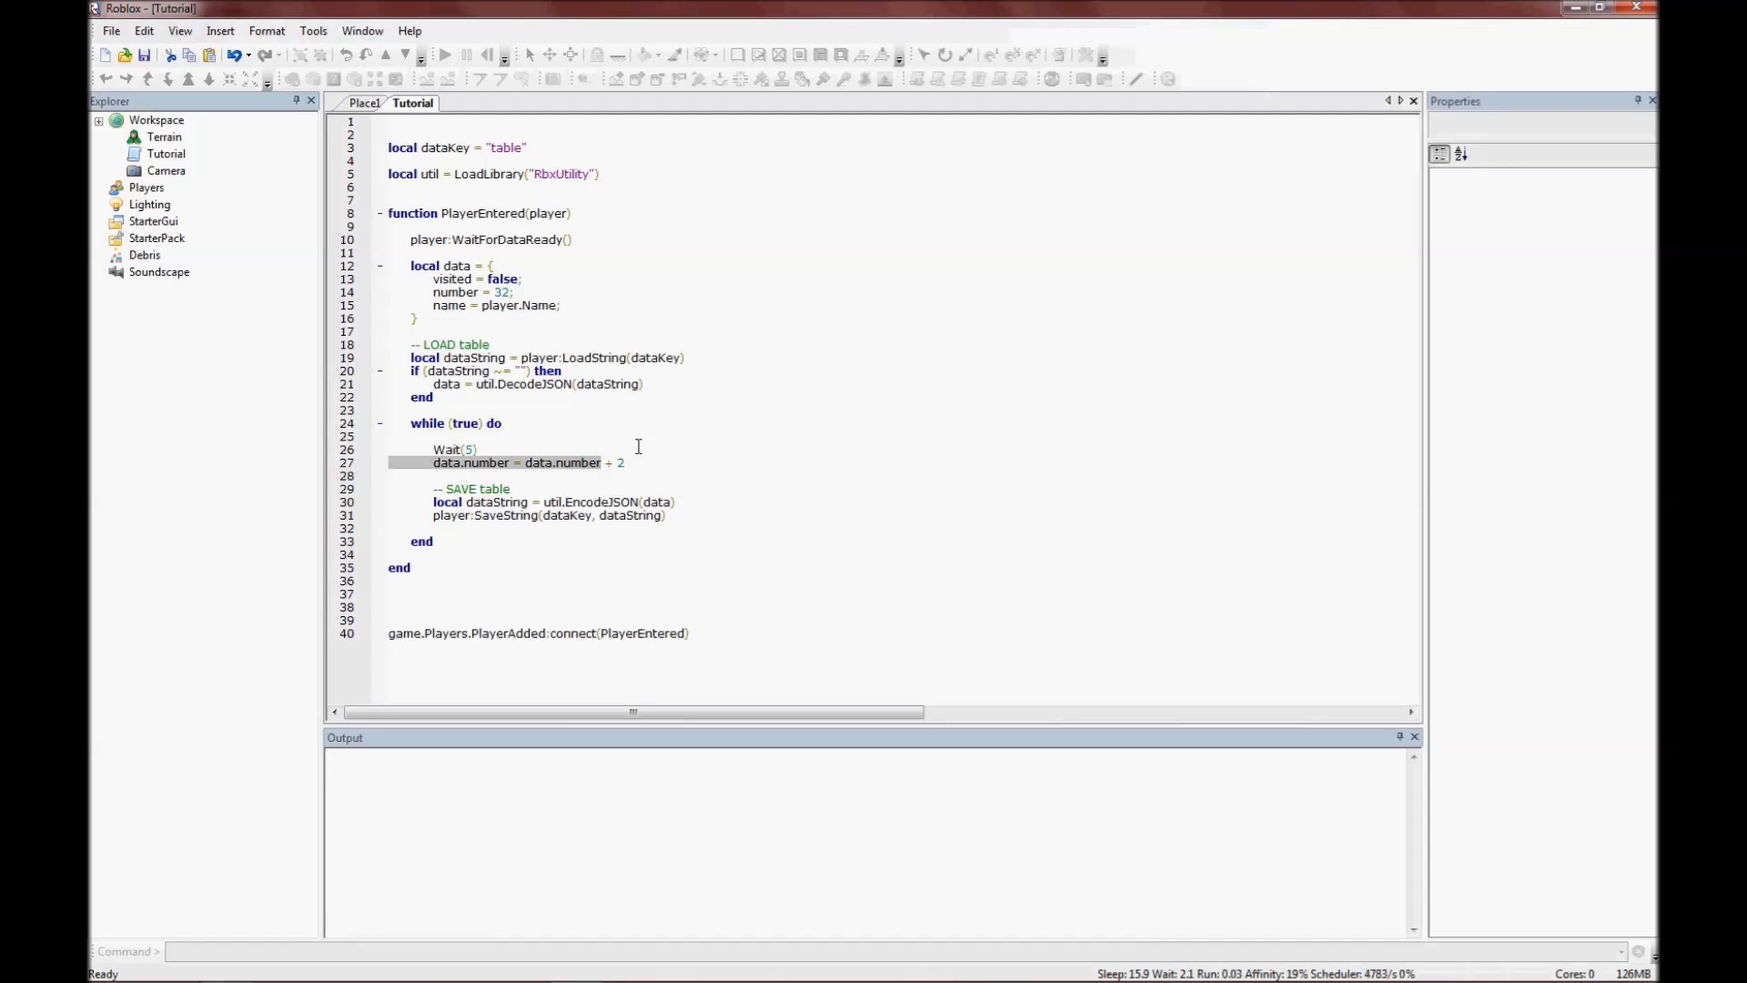
{"action": "left_click", "coordinate": [535, 475]}
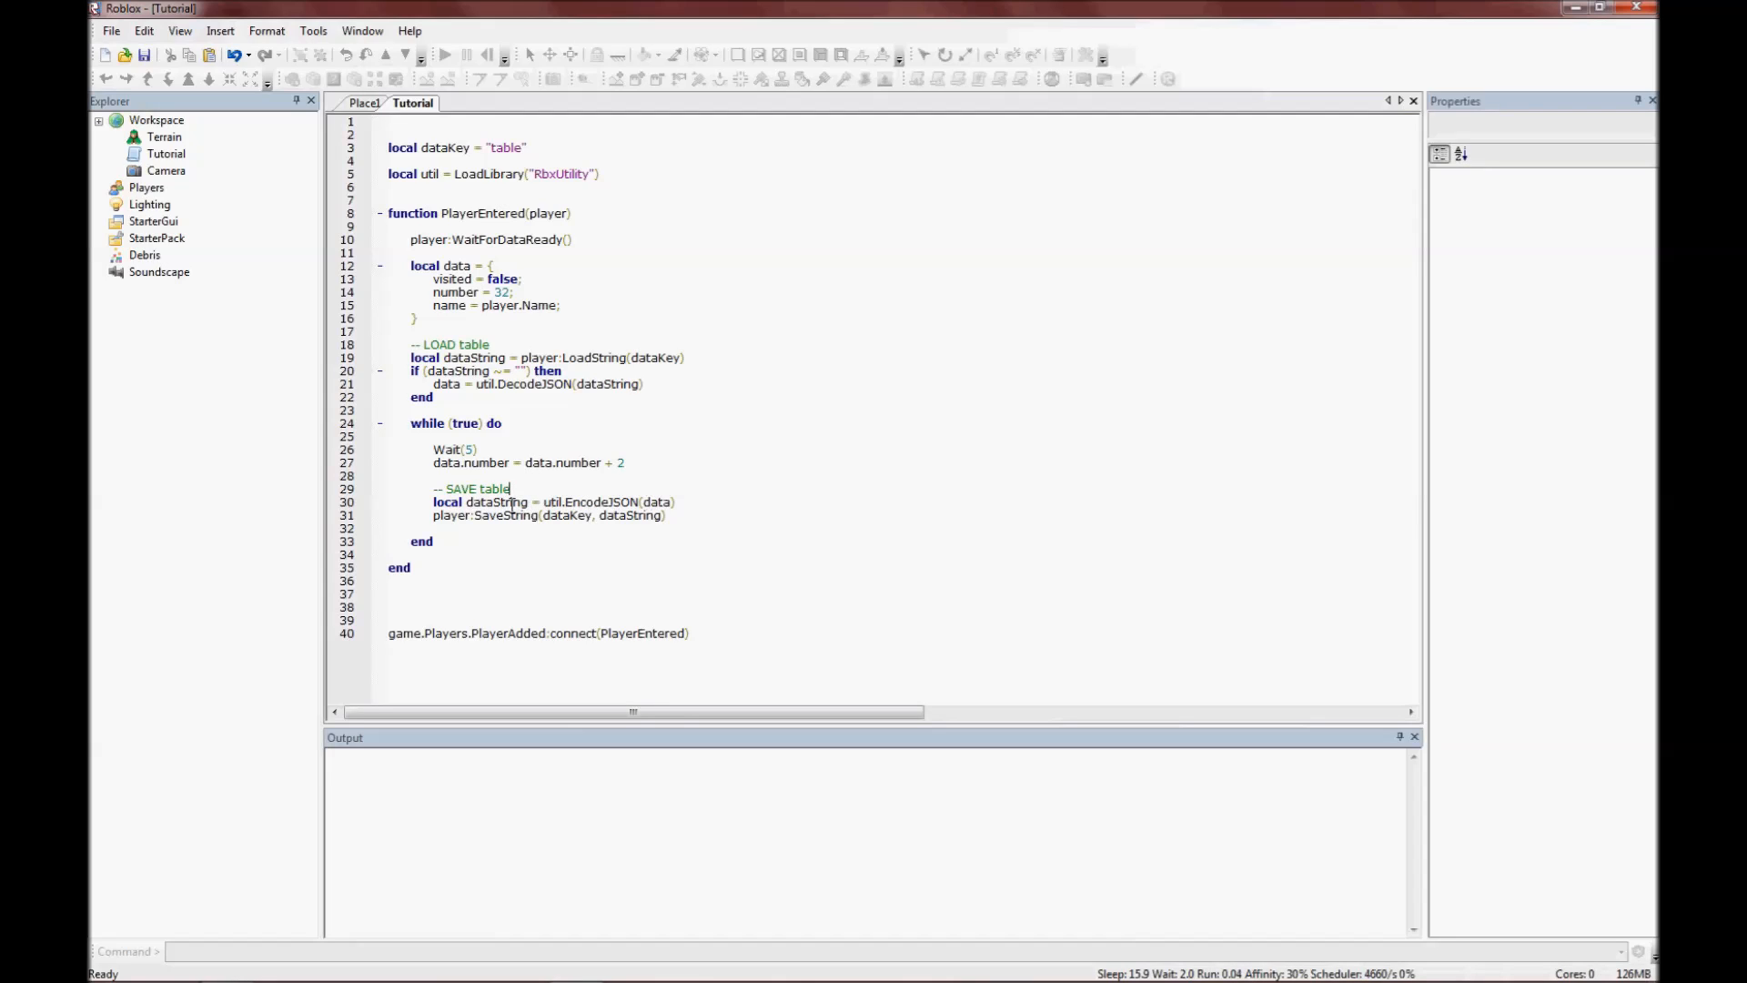
Remove local from the save line so it reads dataString = util.EncodeJSON(data).
{"action": "double_click", "coordinate": [494, 502]}
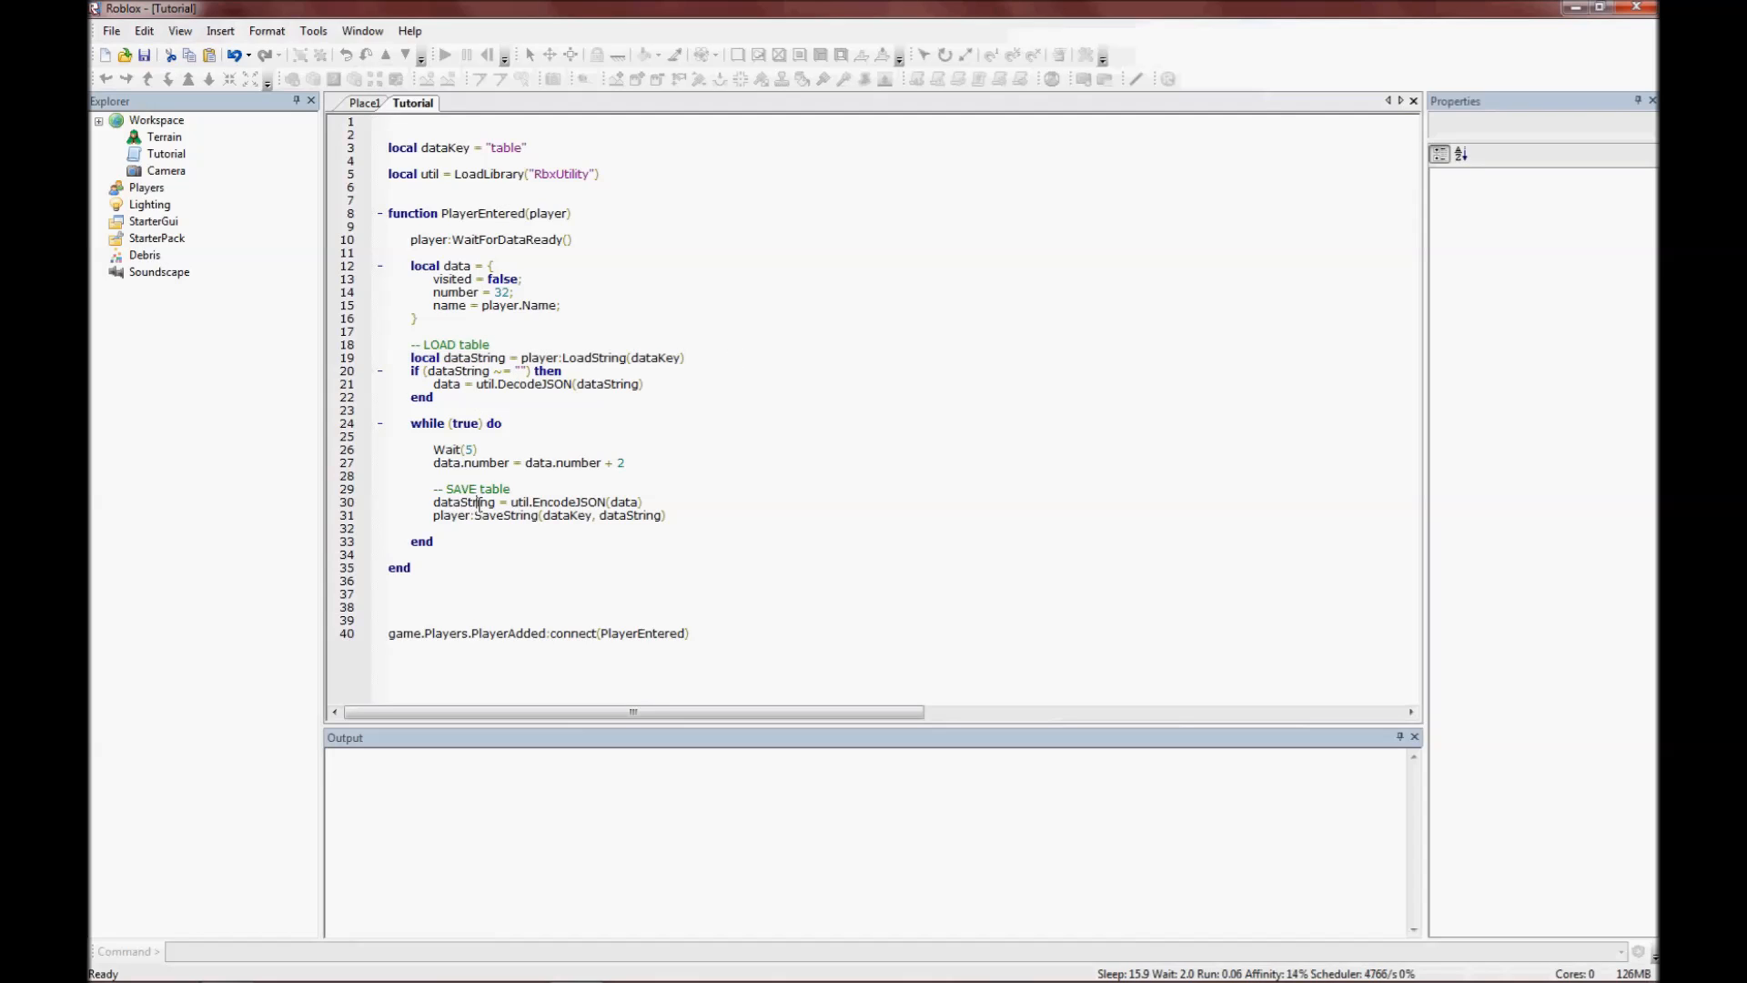
{"action": "mouse_move", "coordinate": [553, 503]}
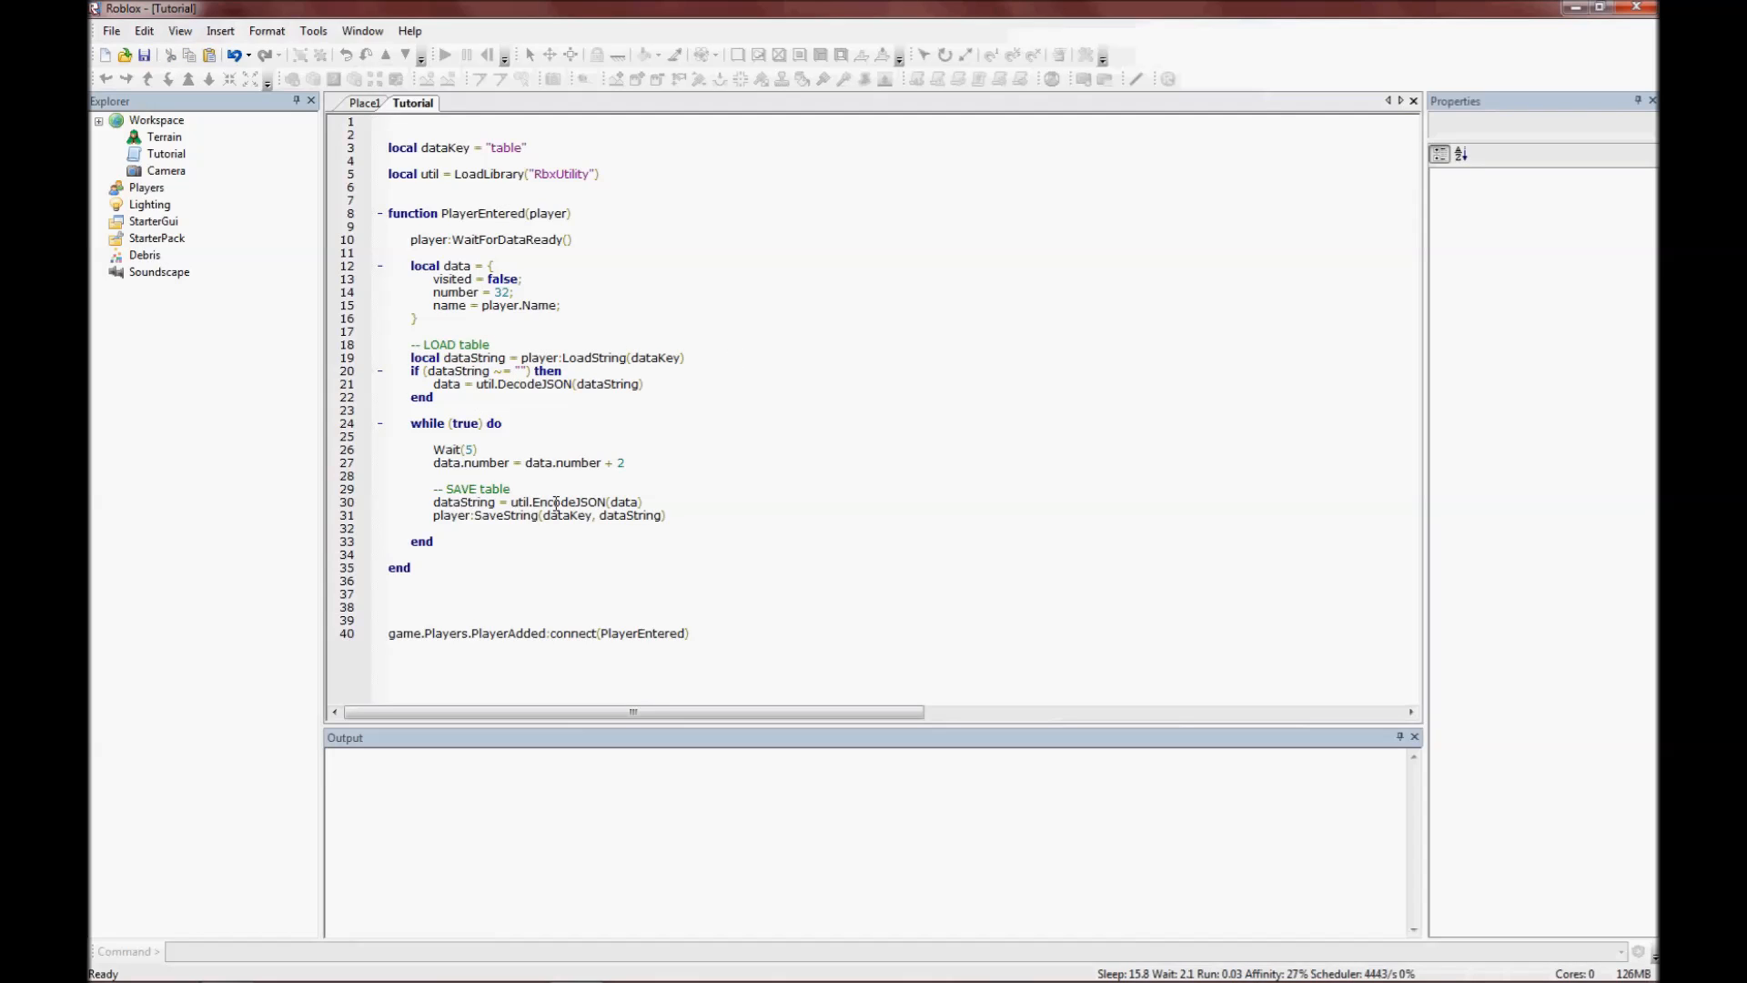
{"action": "double_click", "coordinate": [557, 502]}
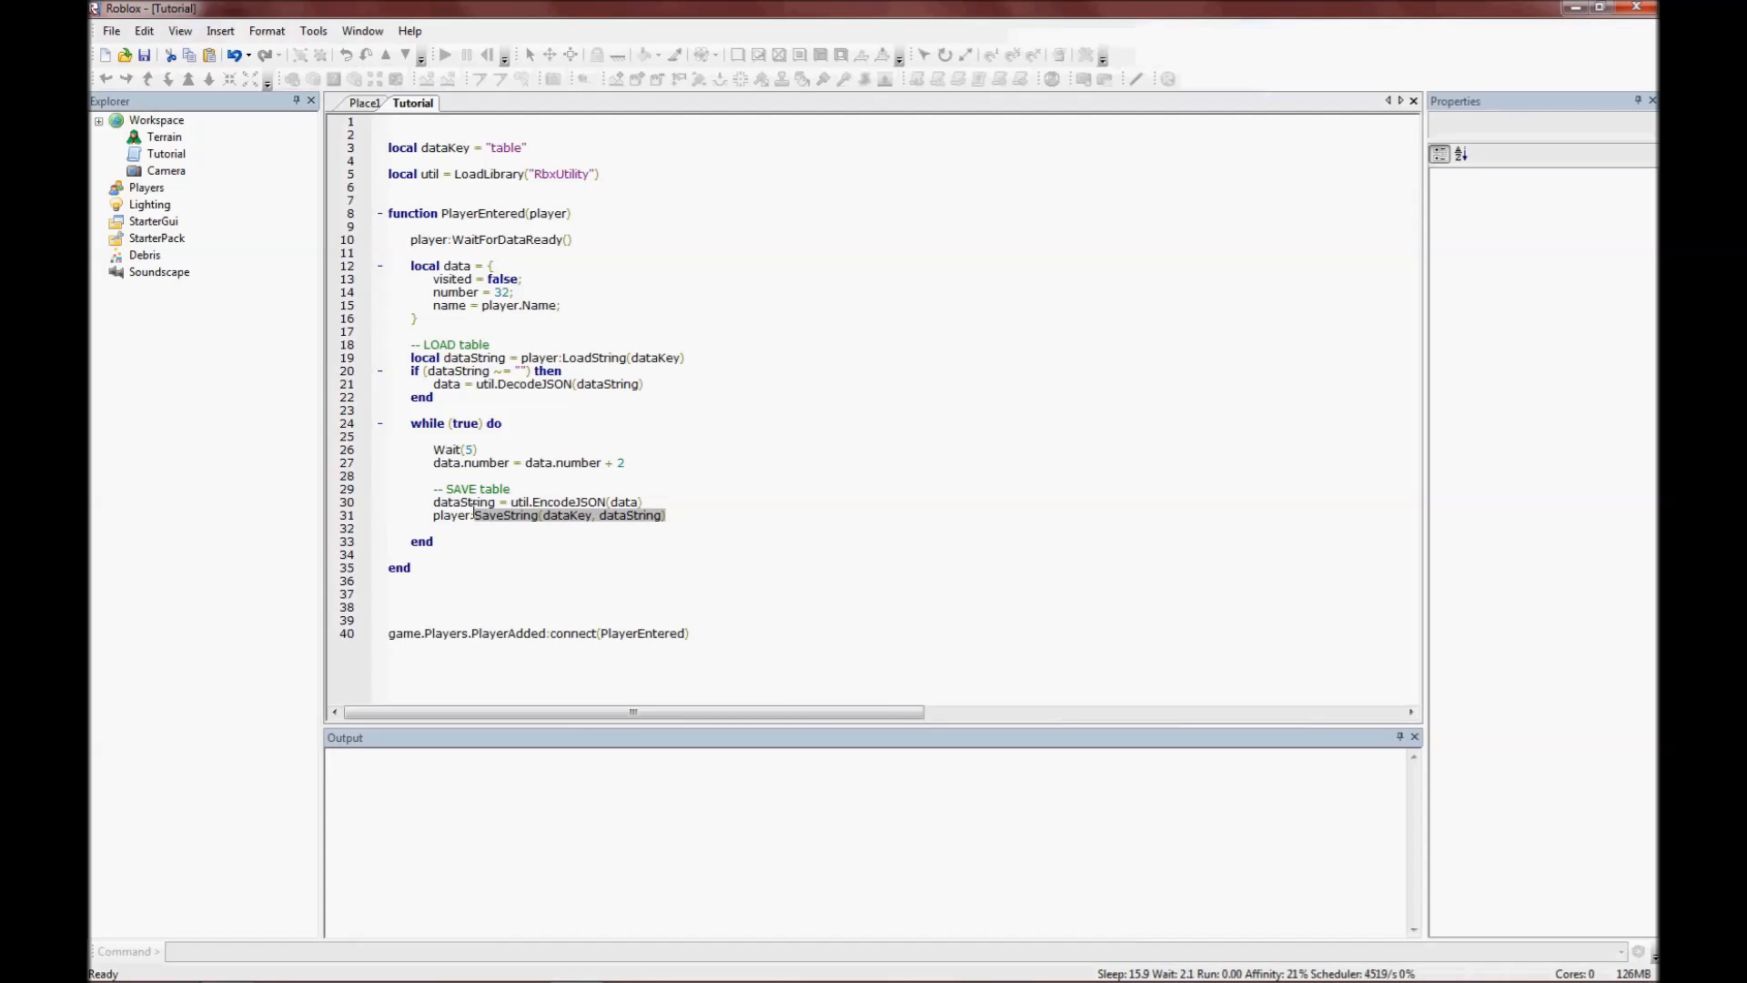
{"action": "left_click", "coordinate": [498, 607]}
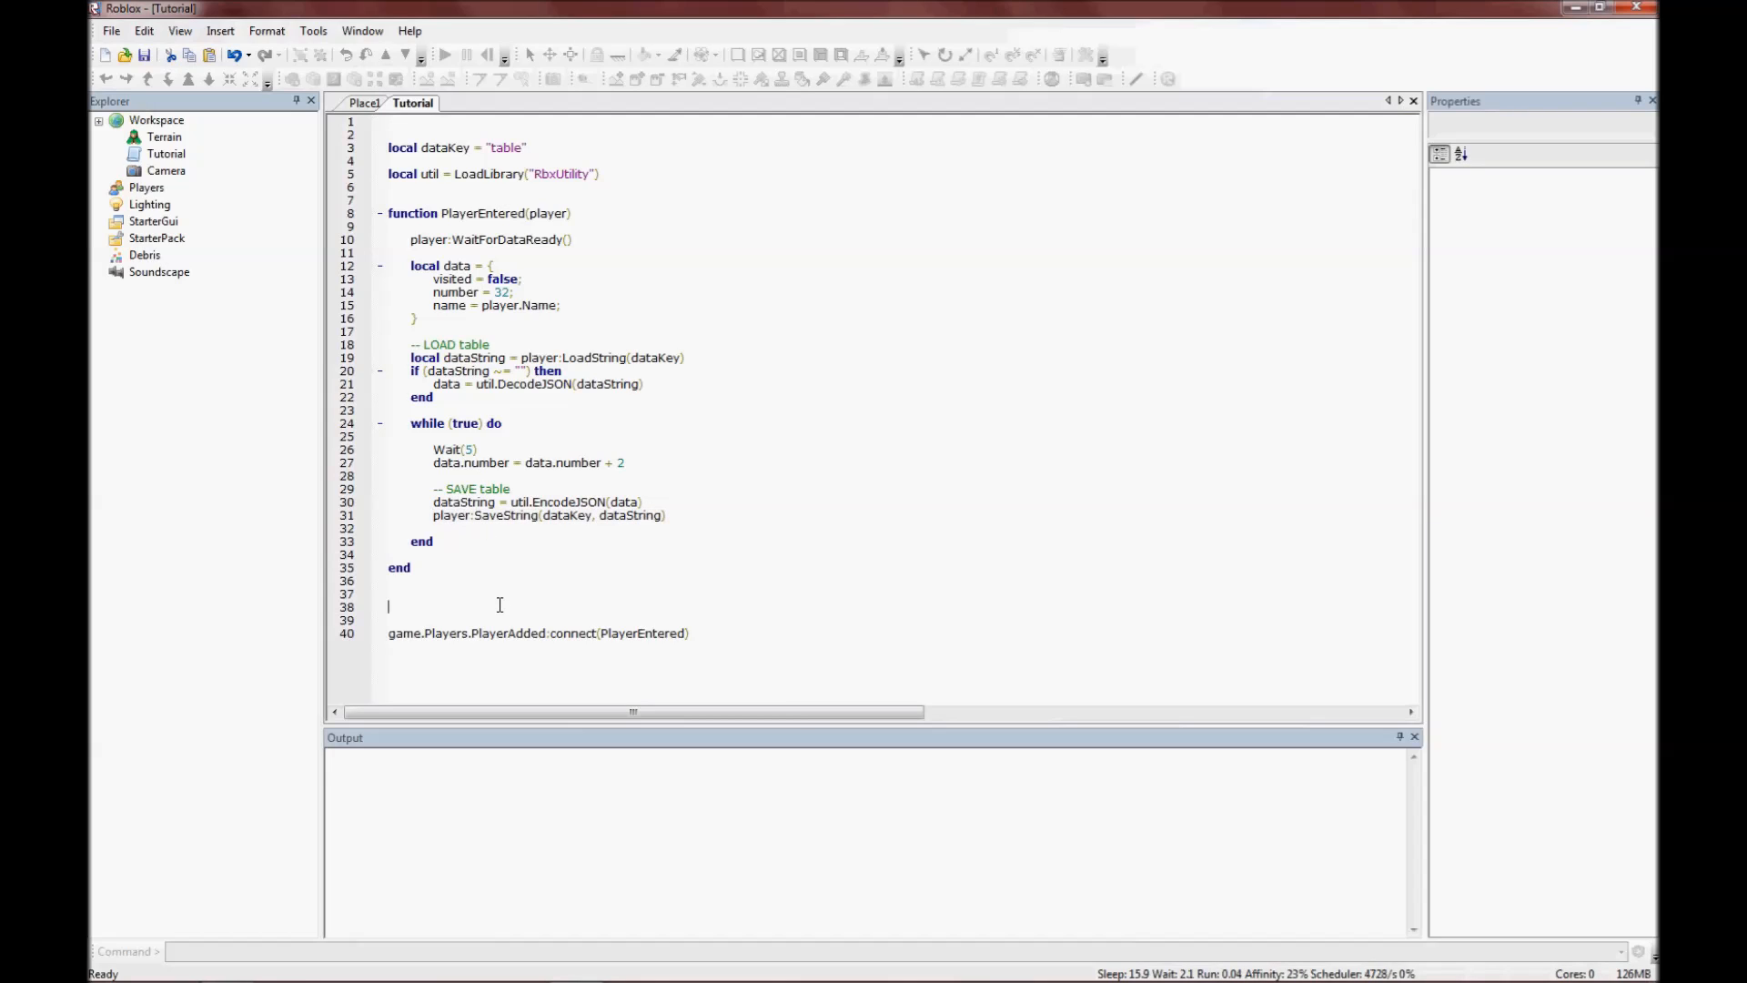